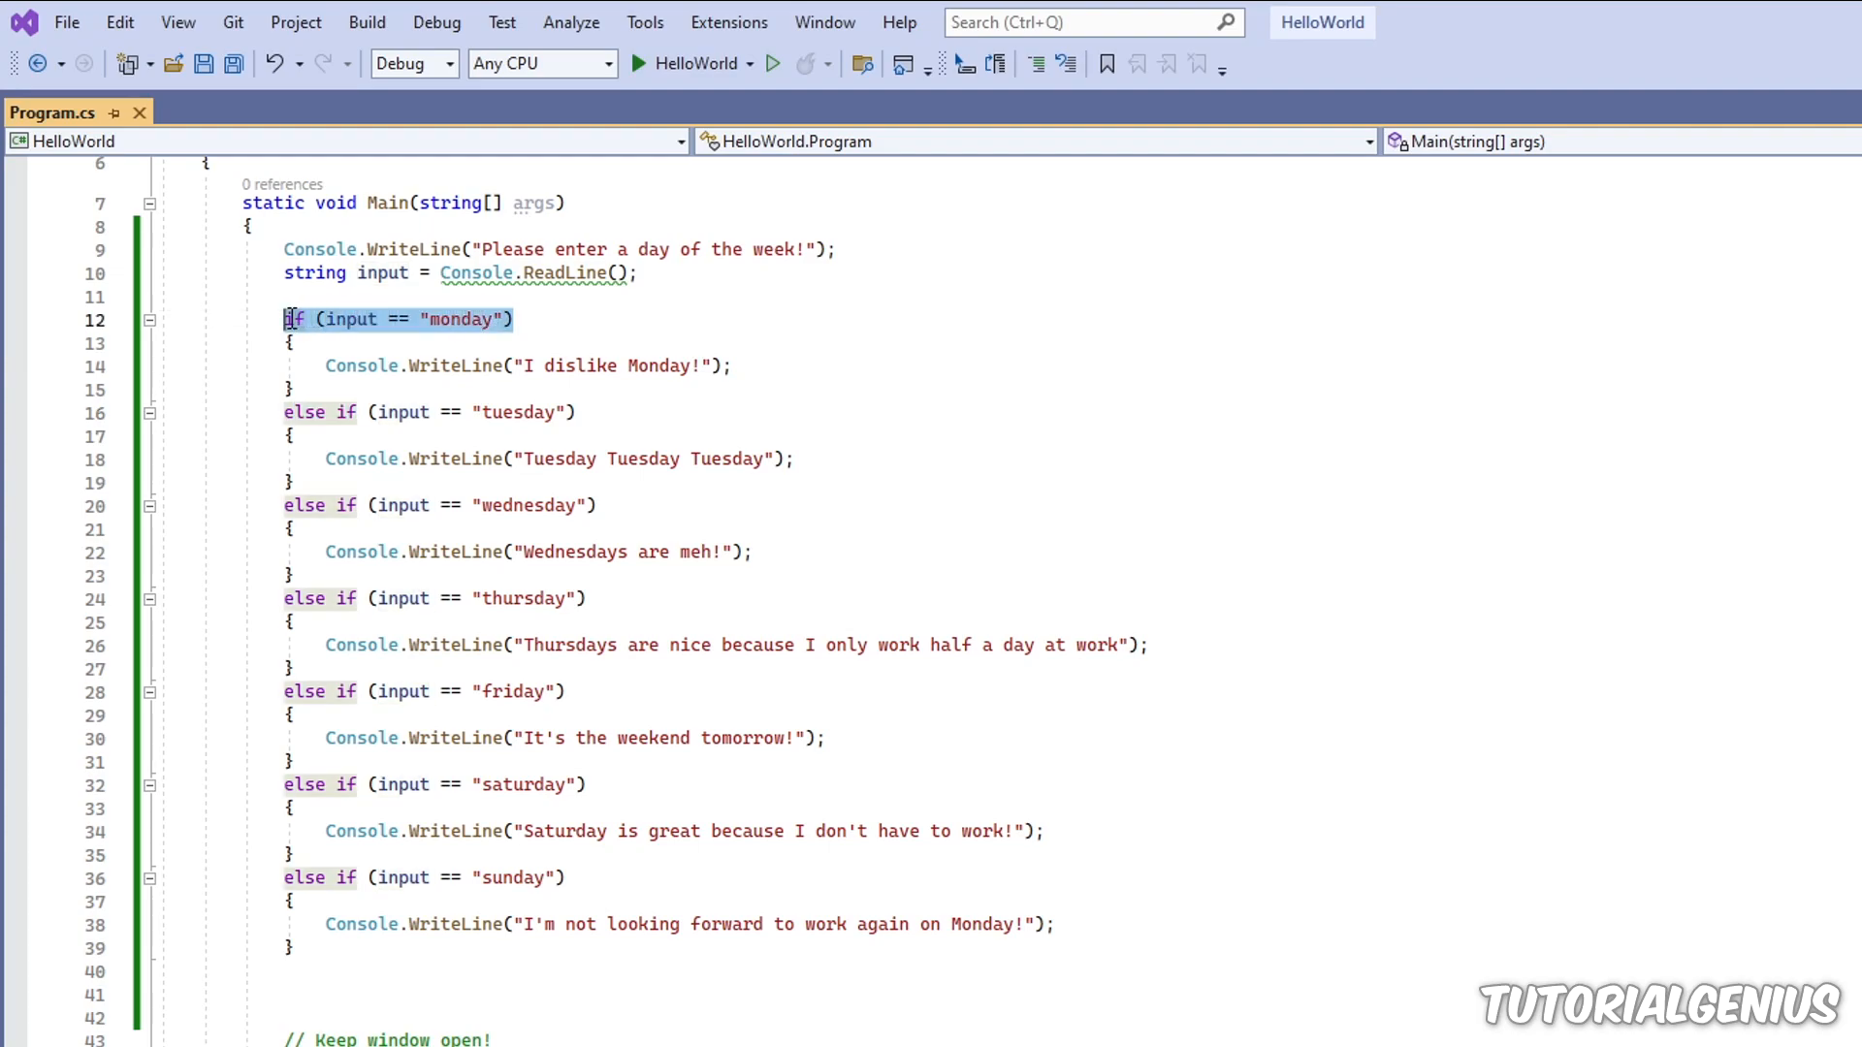
Step: Insert blank lines in Program.cs between the input-reading line and the if-else chain
click(314, 318)
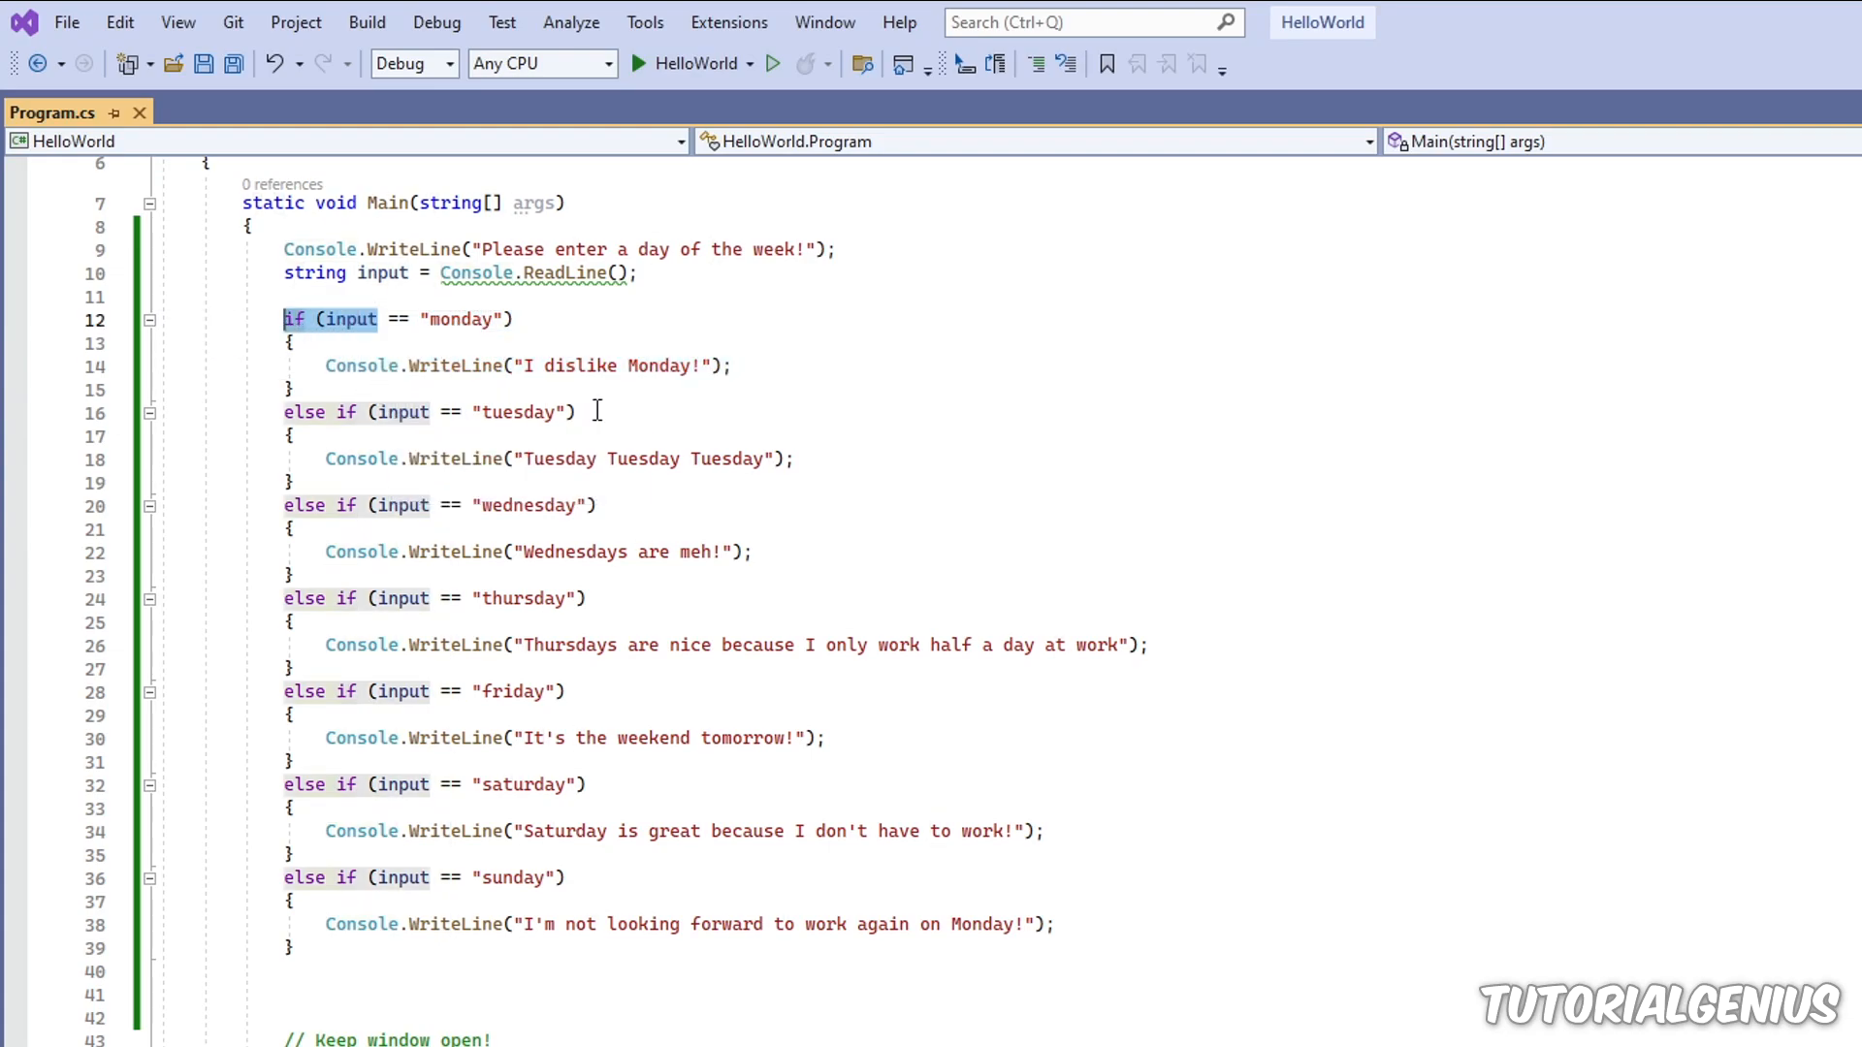
click(535, 411)
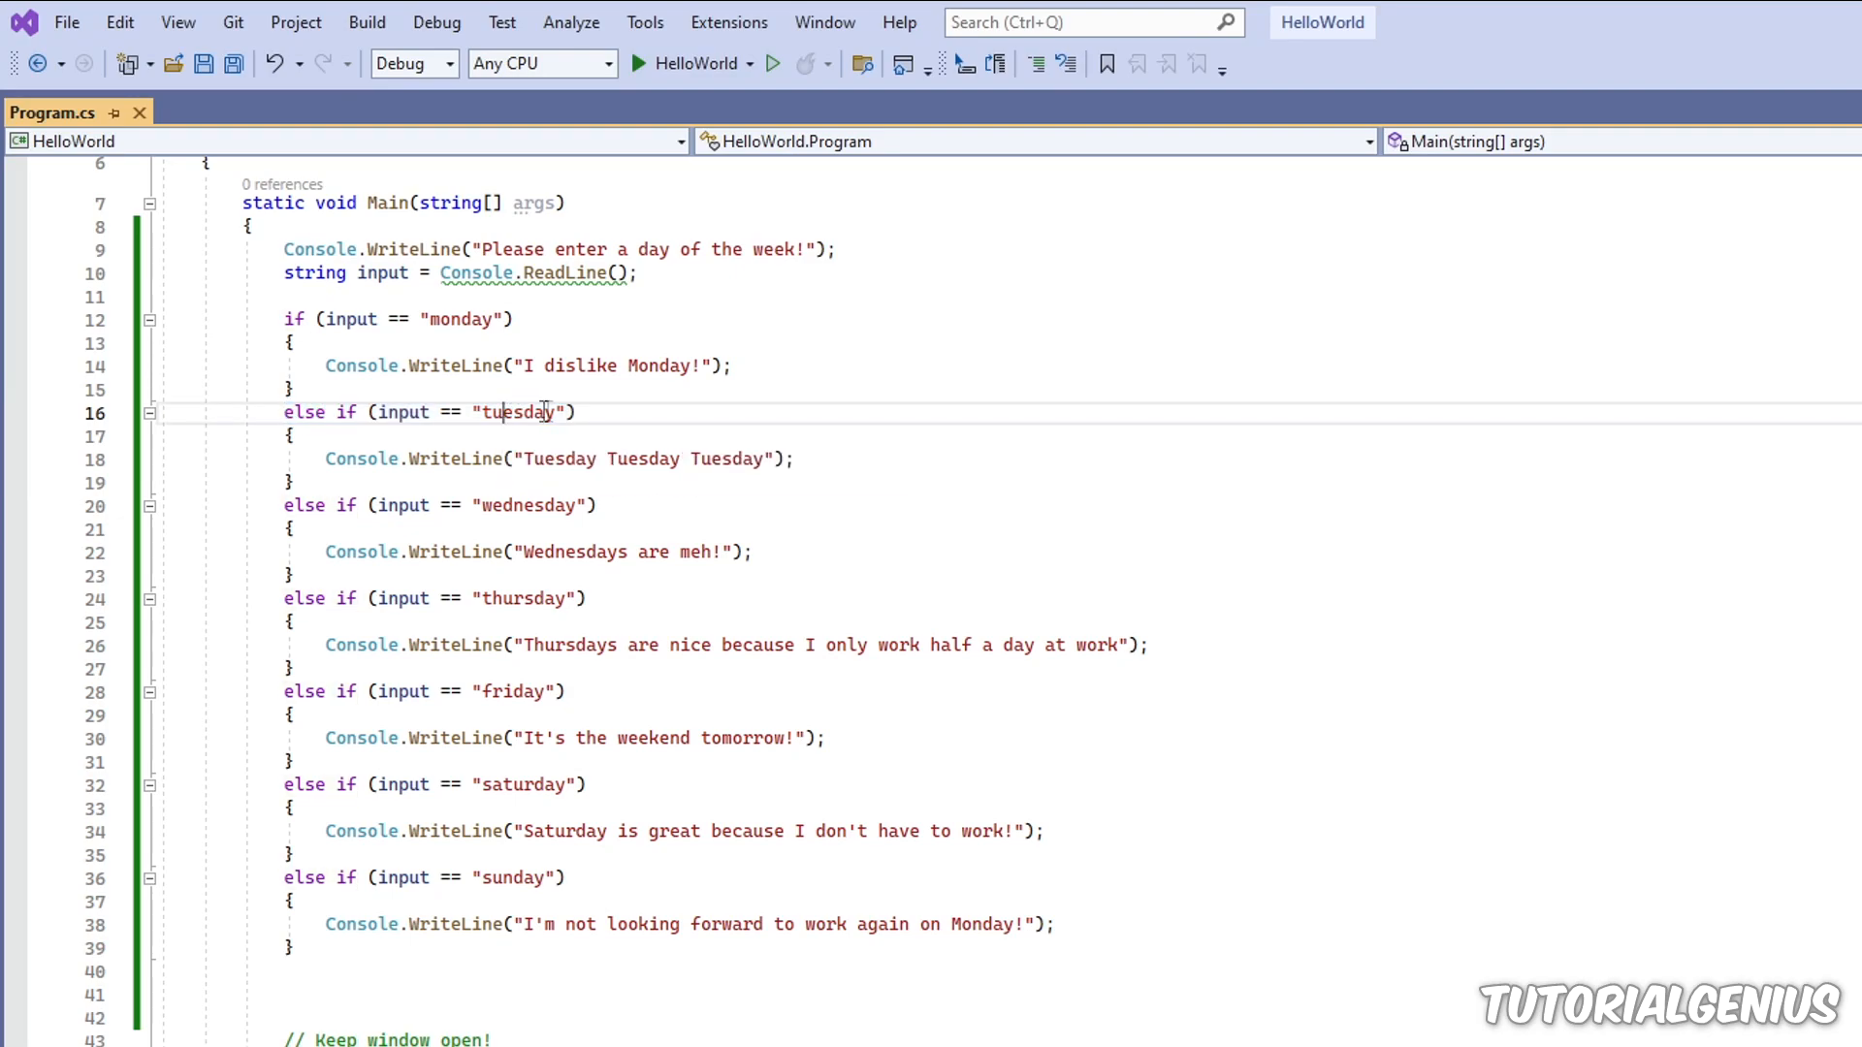
double_click(475, 411)
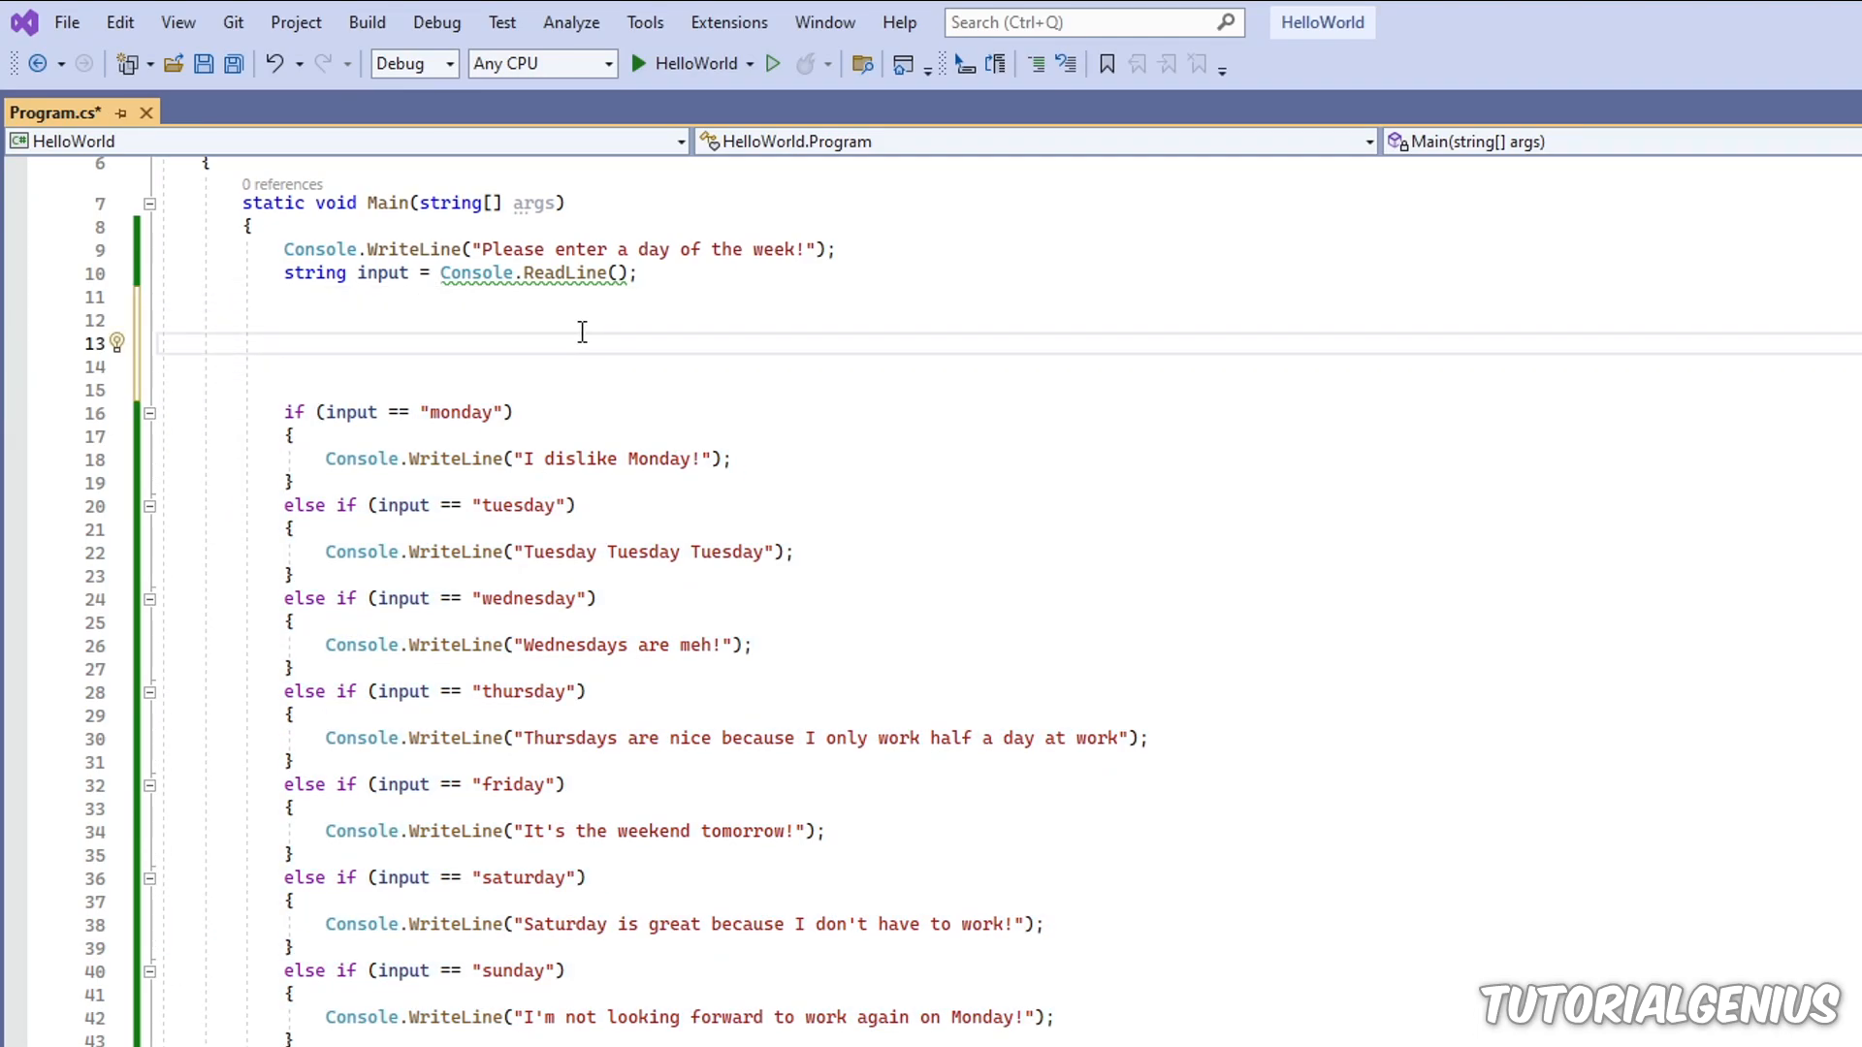
Step: Write a commented-out "//switch ()" placeholder on the new blank line
text(switch ()
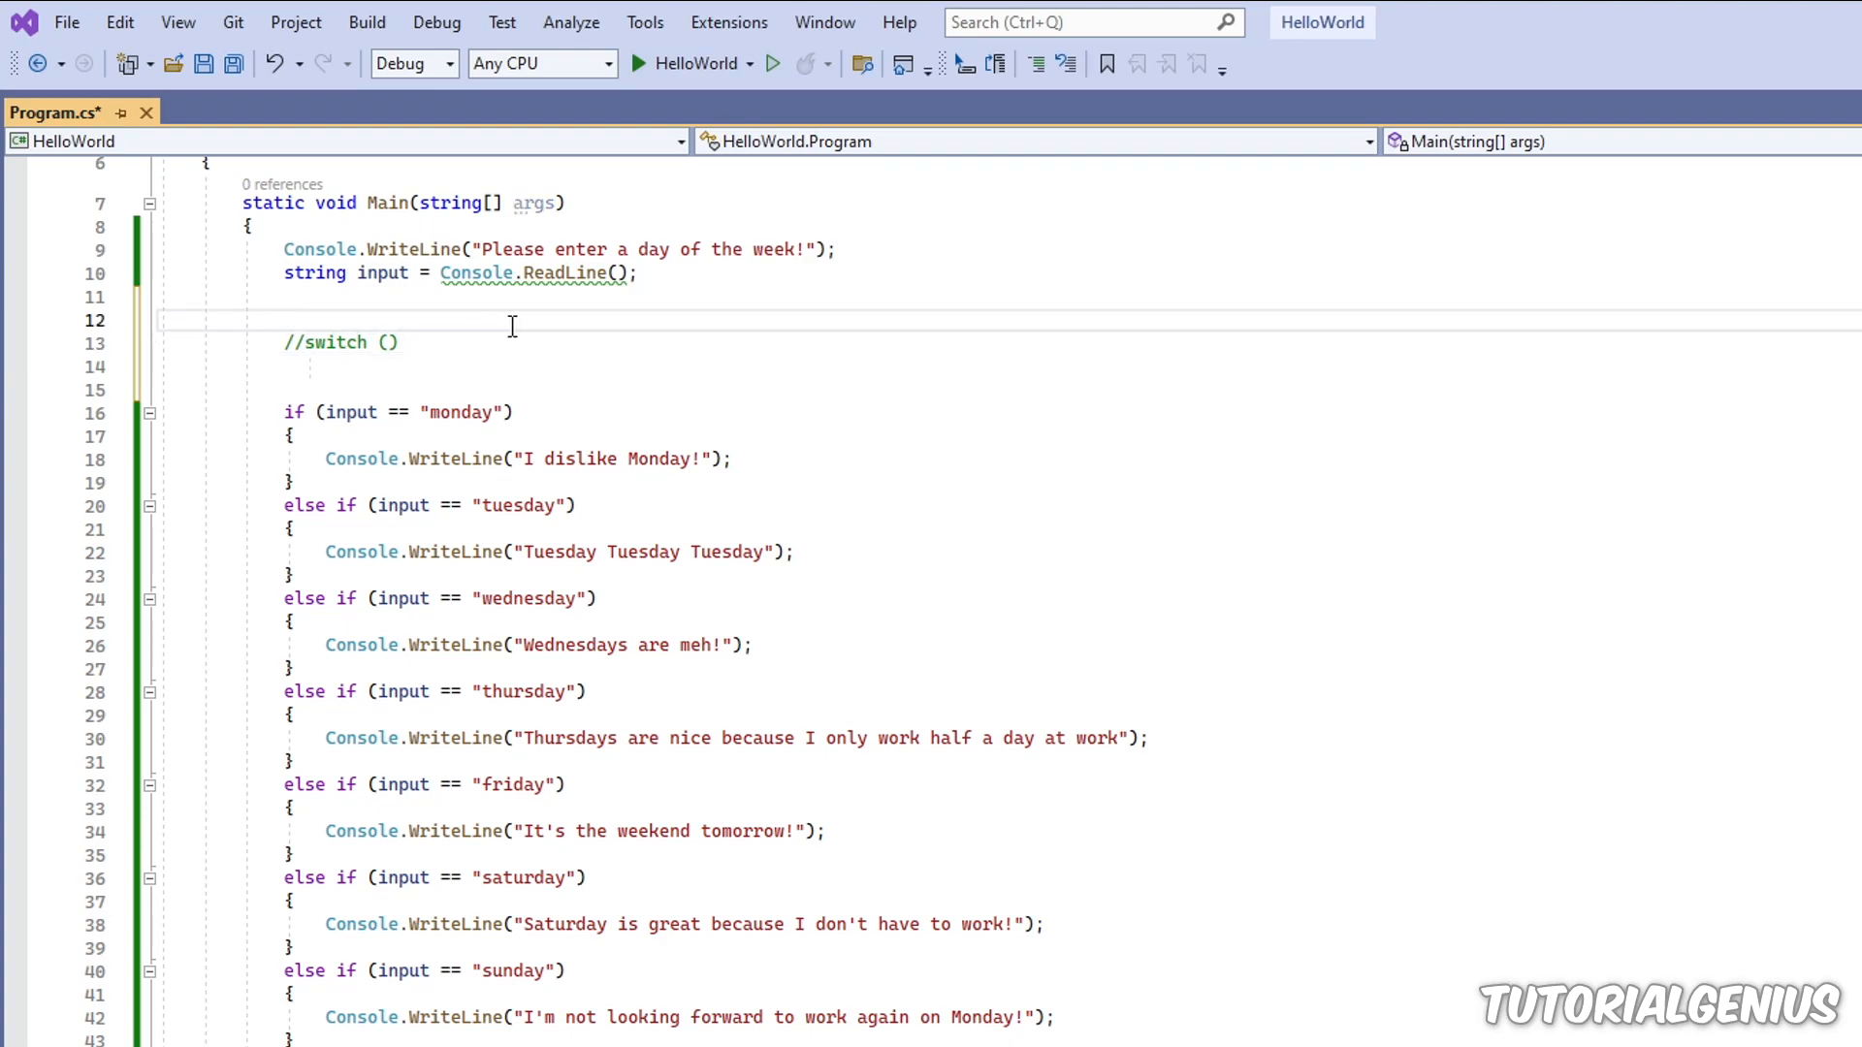
double_click(580, 250)
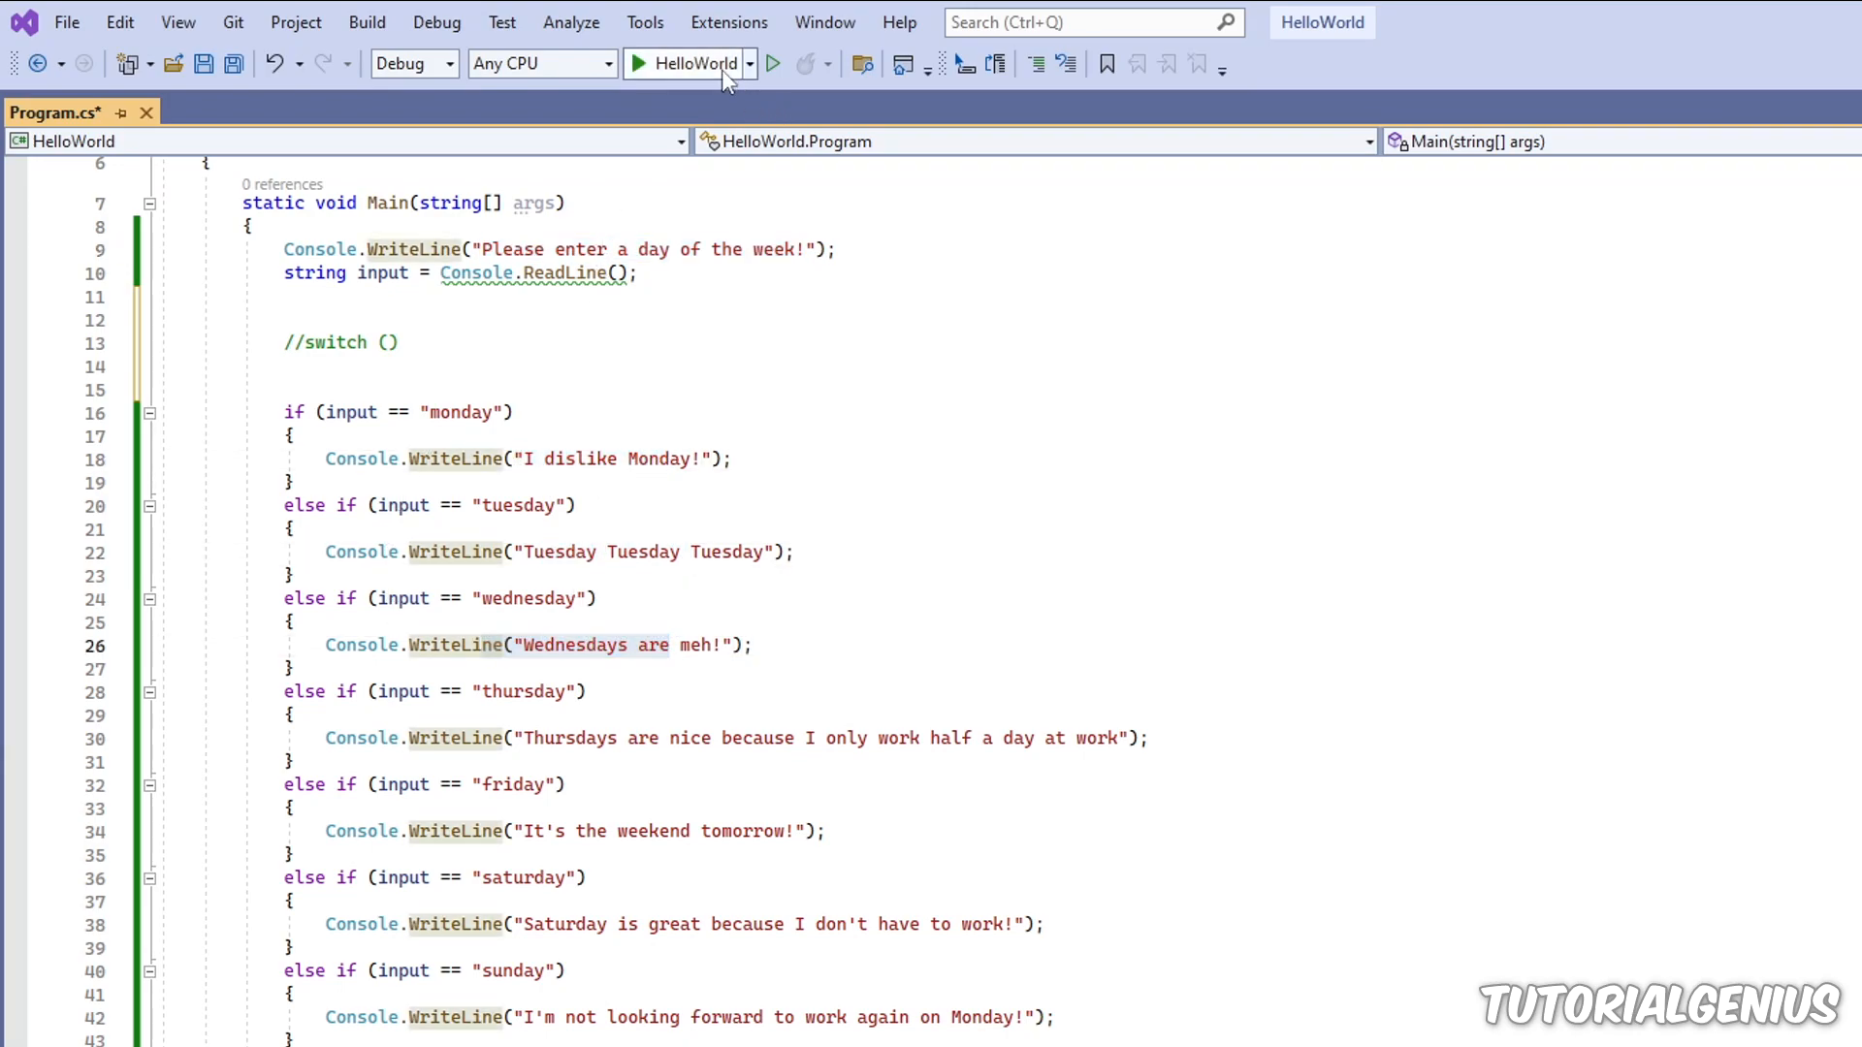
Step: Run HelloWorld, answer monday in the console, then uncomment the switch () line
click(685, 62)
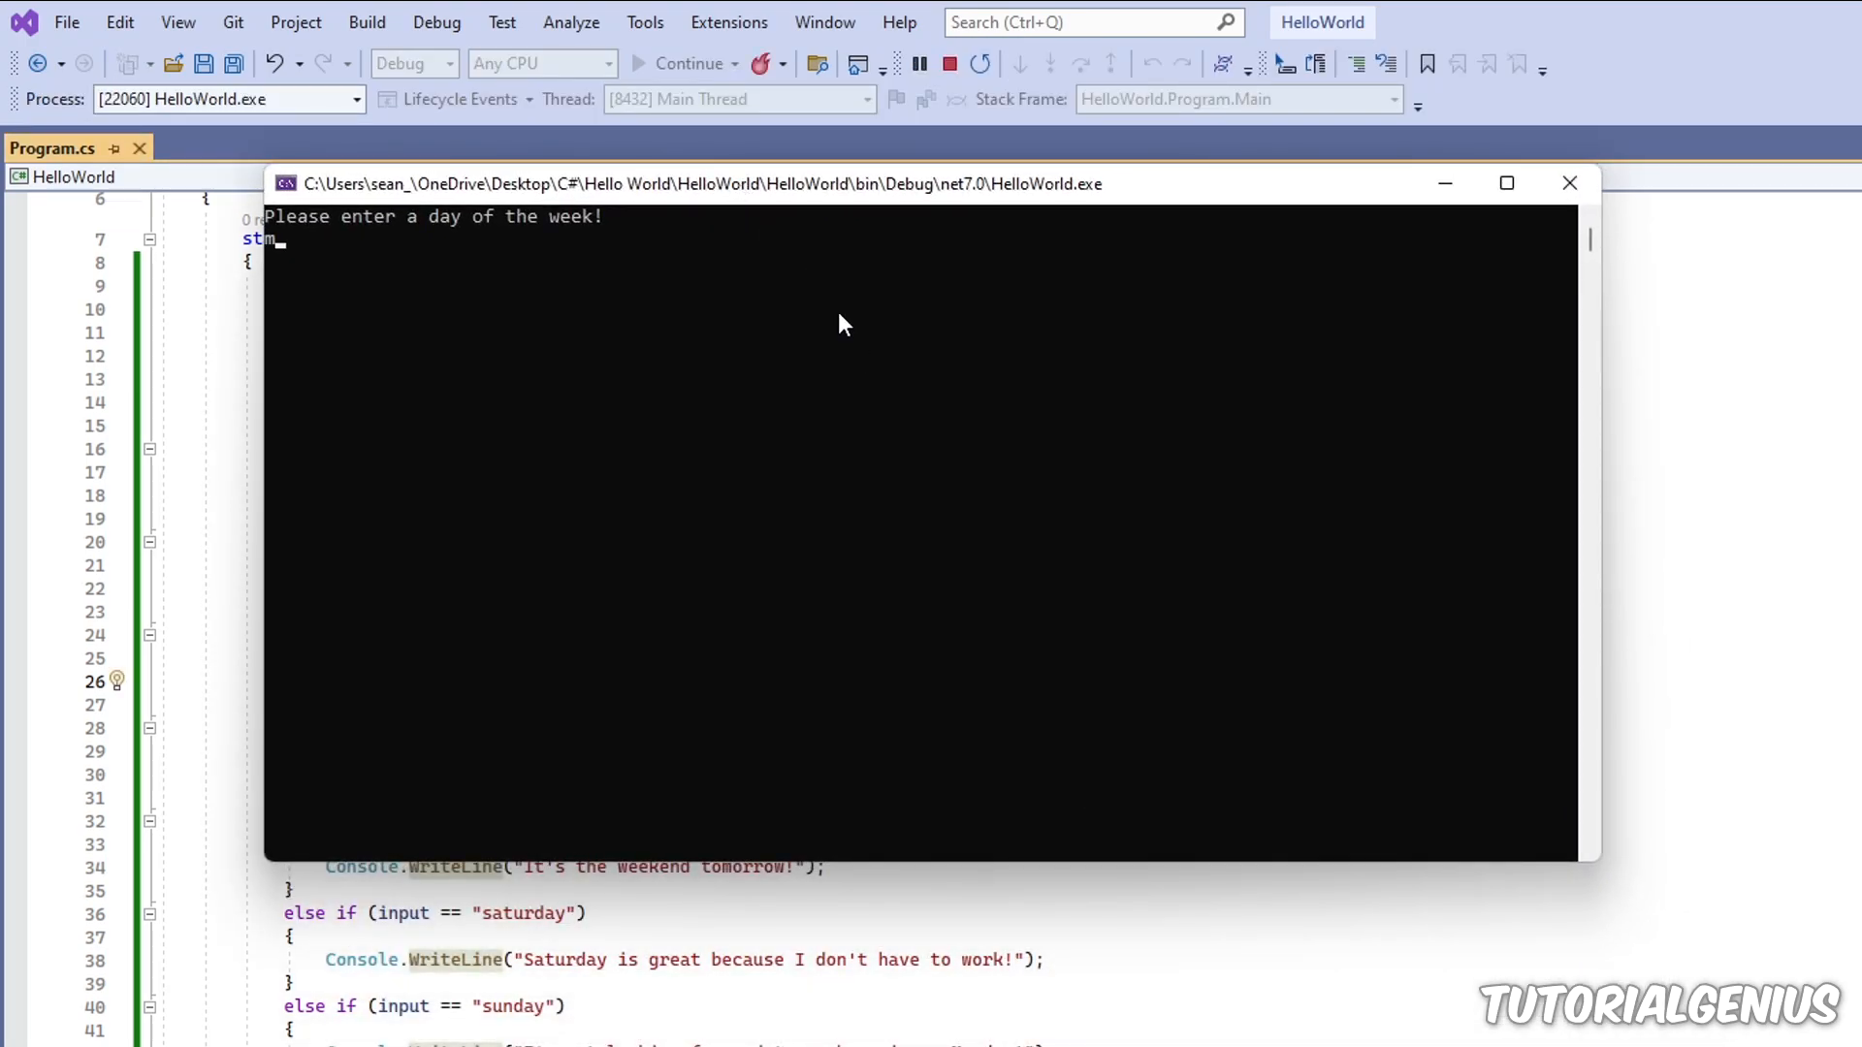
text(monday)
text(switch ()
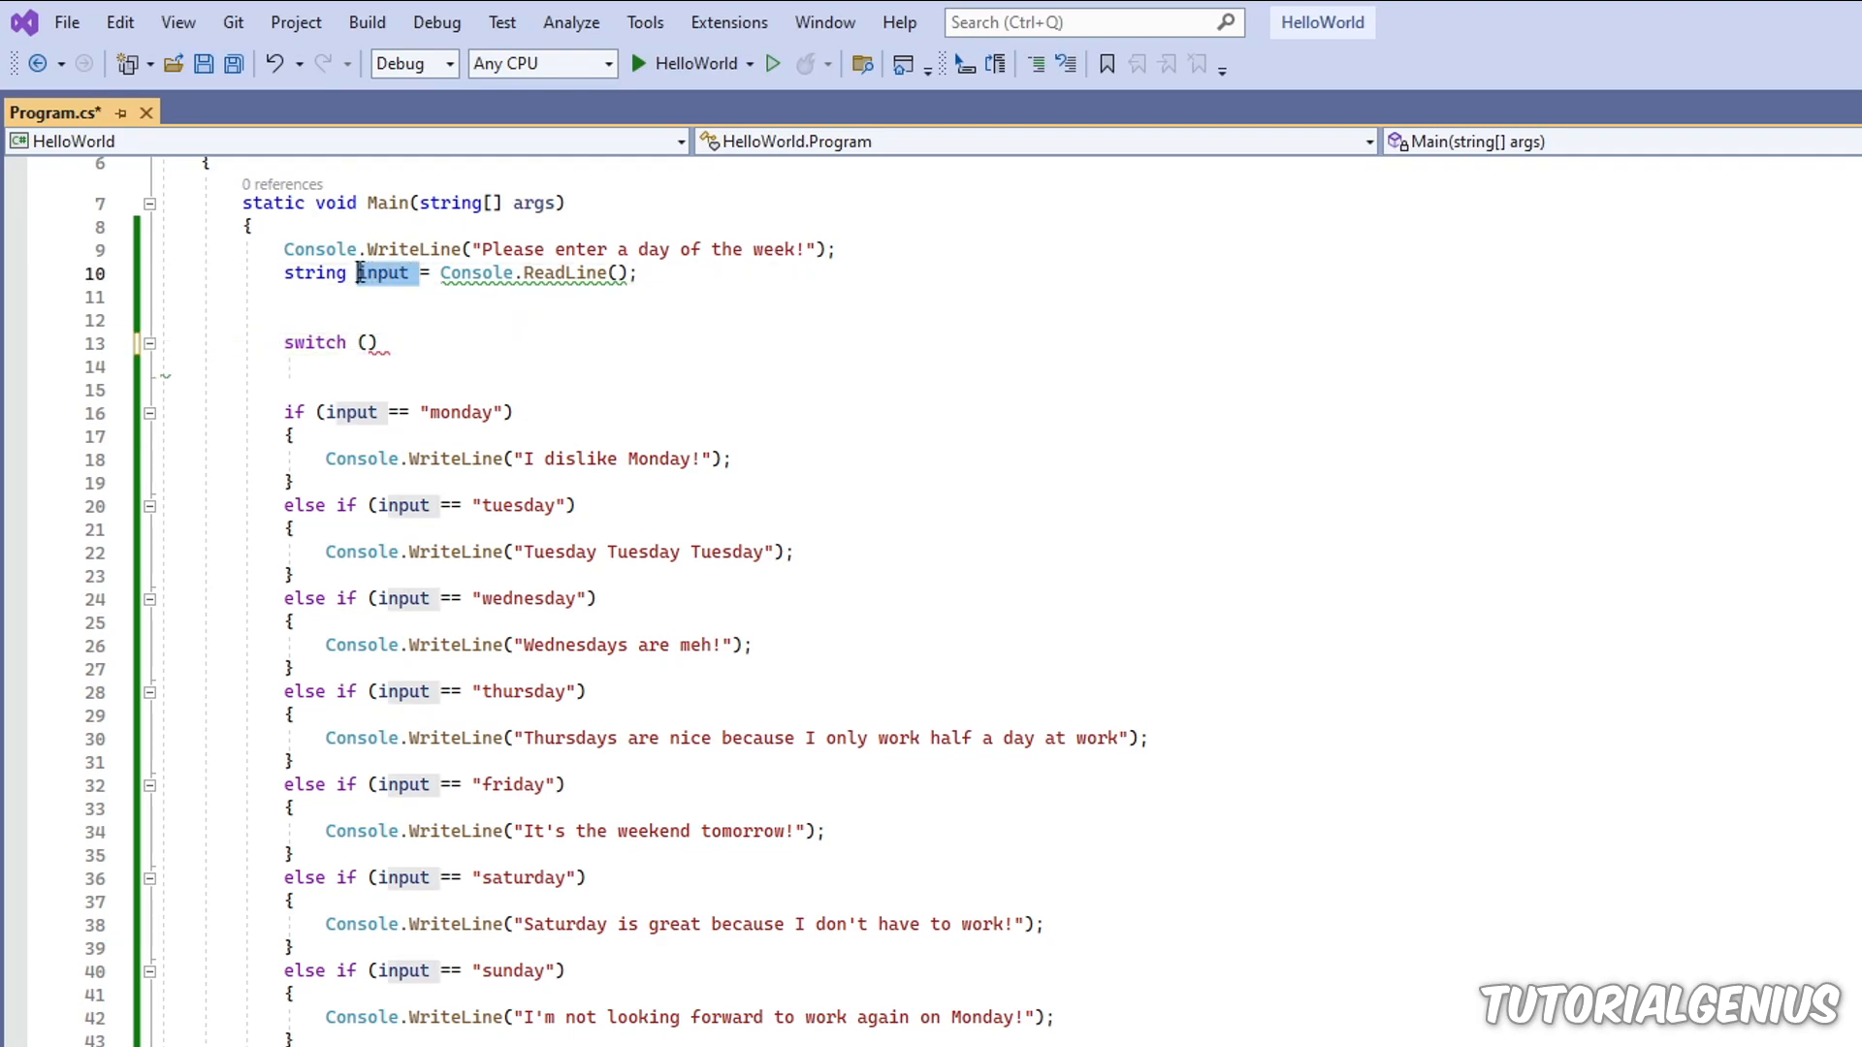
Step: Make the switch test input and add a case "monday": label ending with break;
text(input)
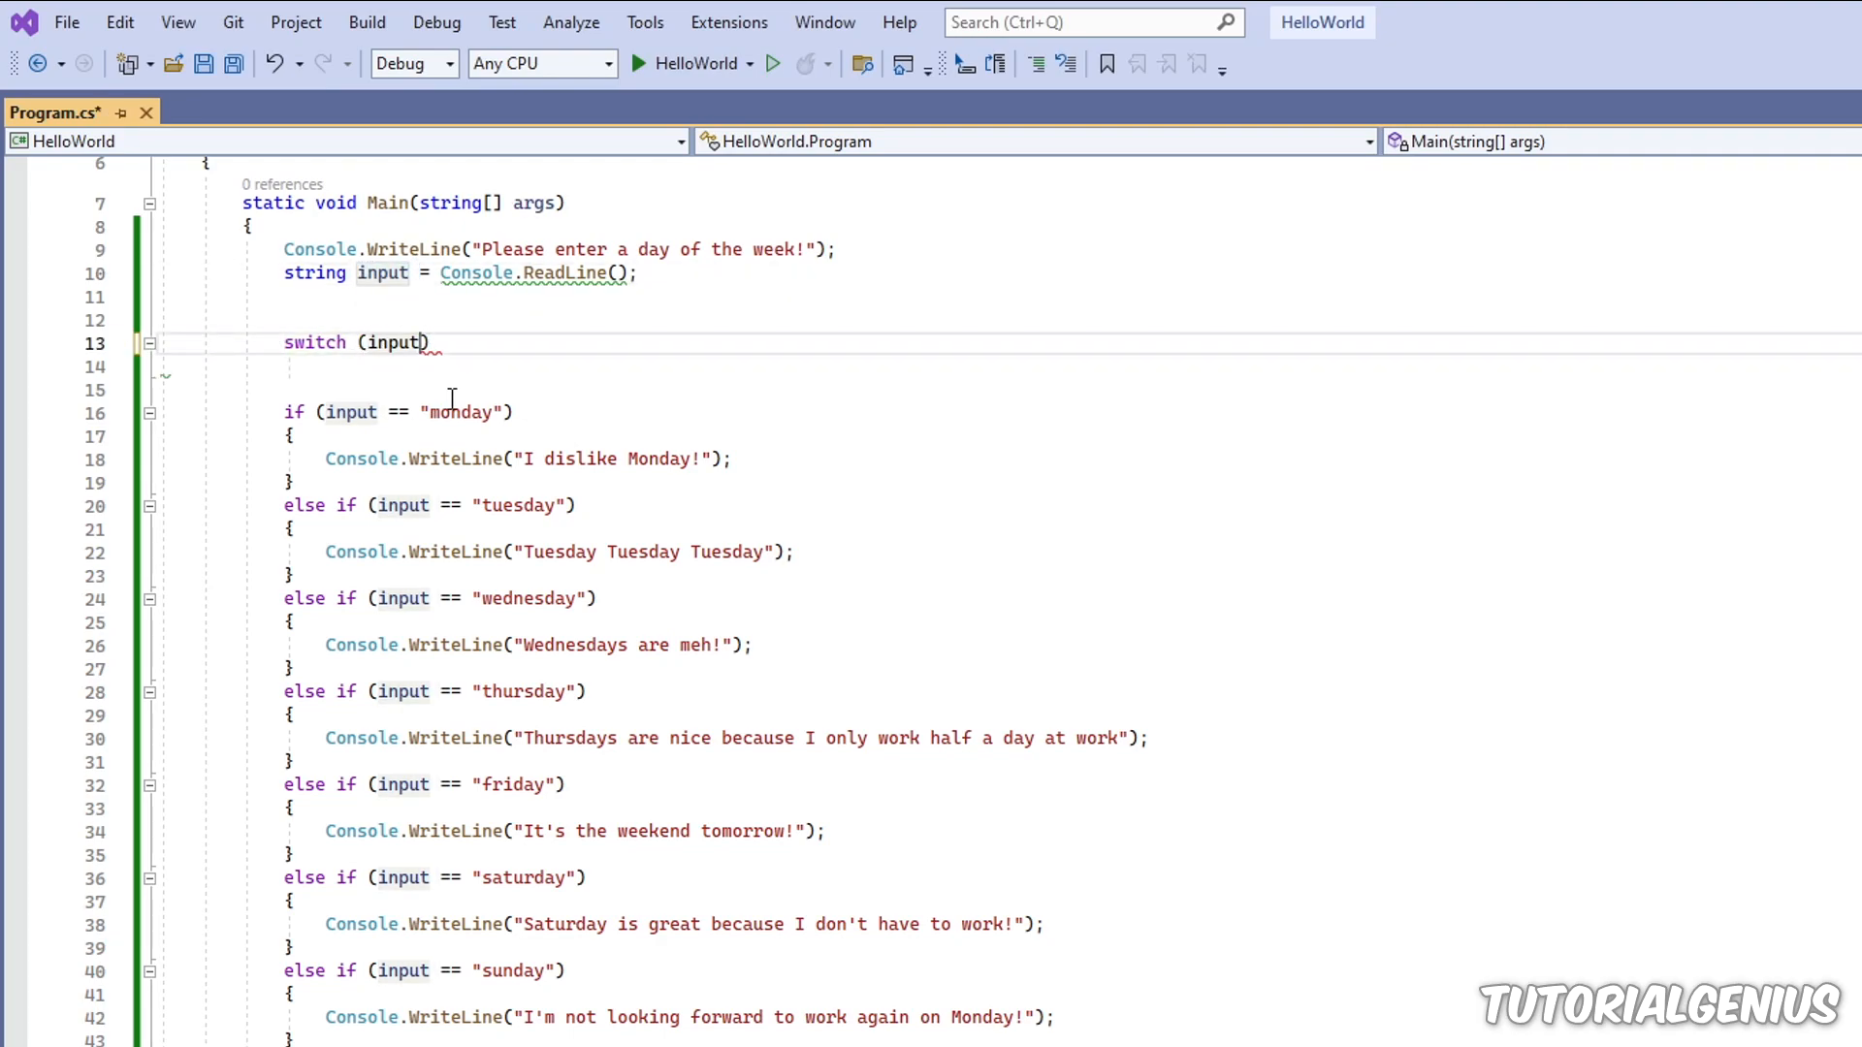
click(431, 341)
text({)
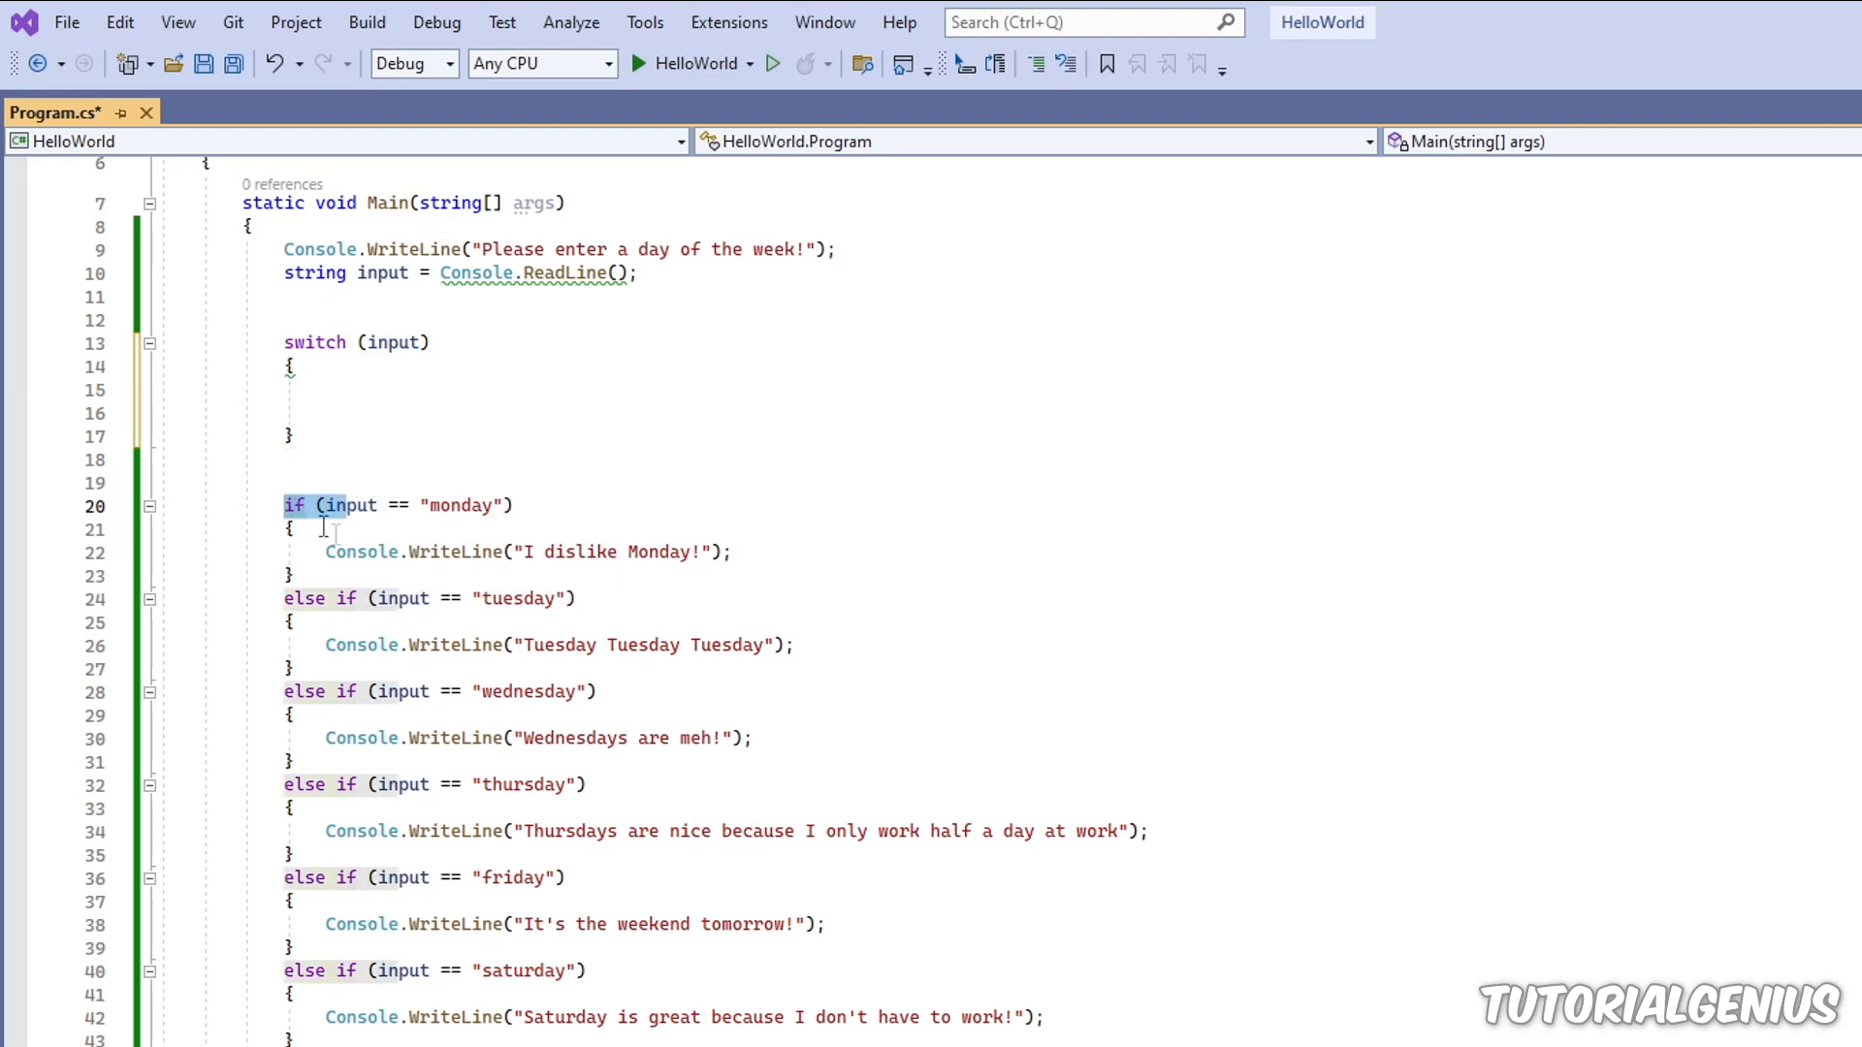
click(347, 691)
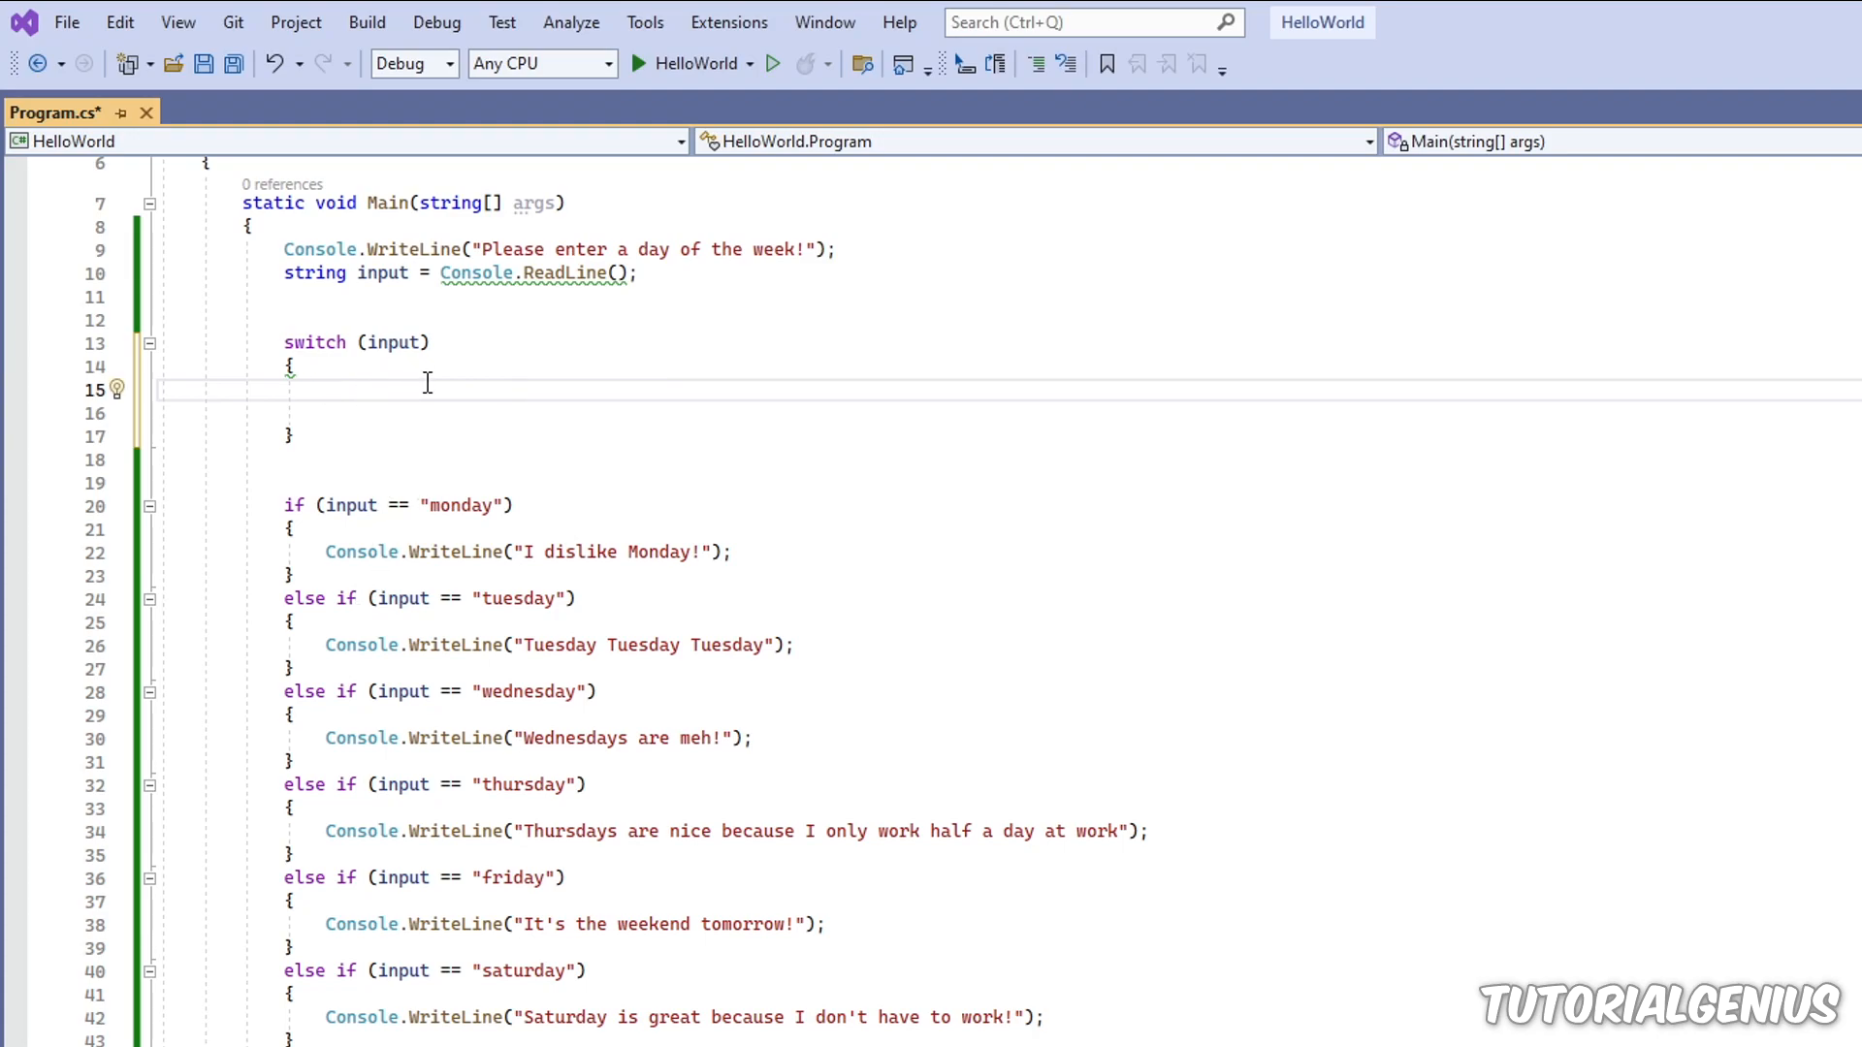
text(case)
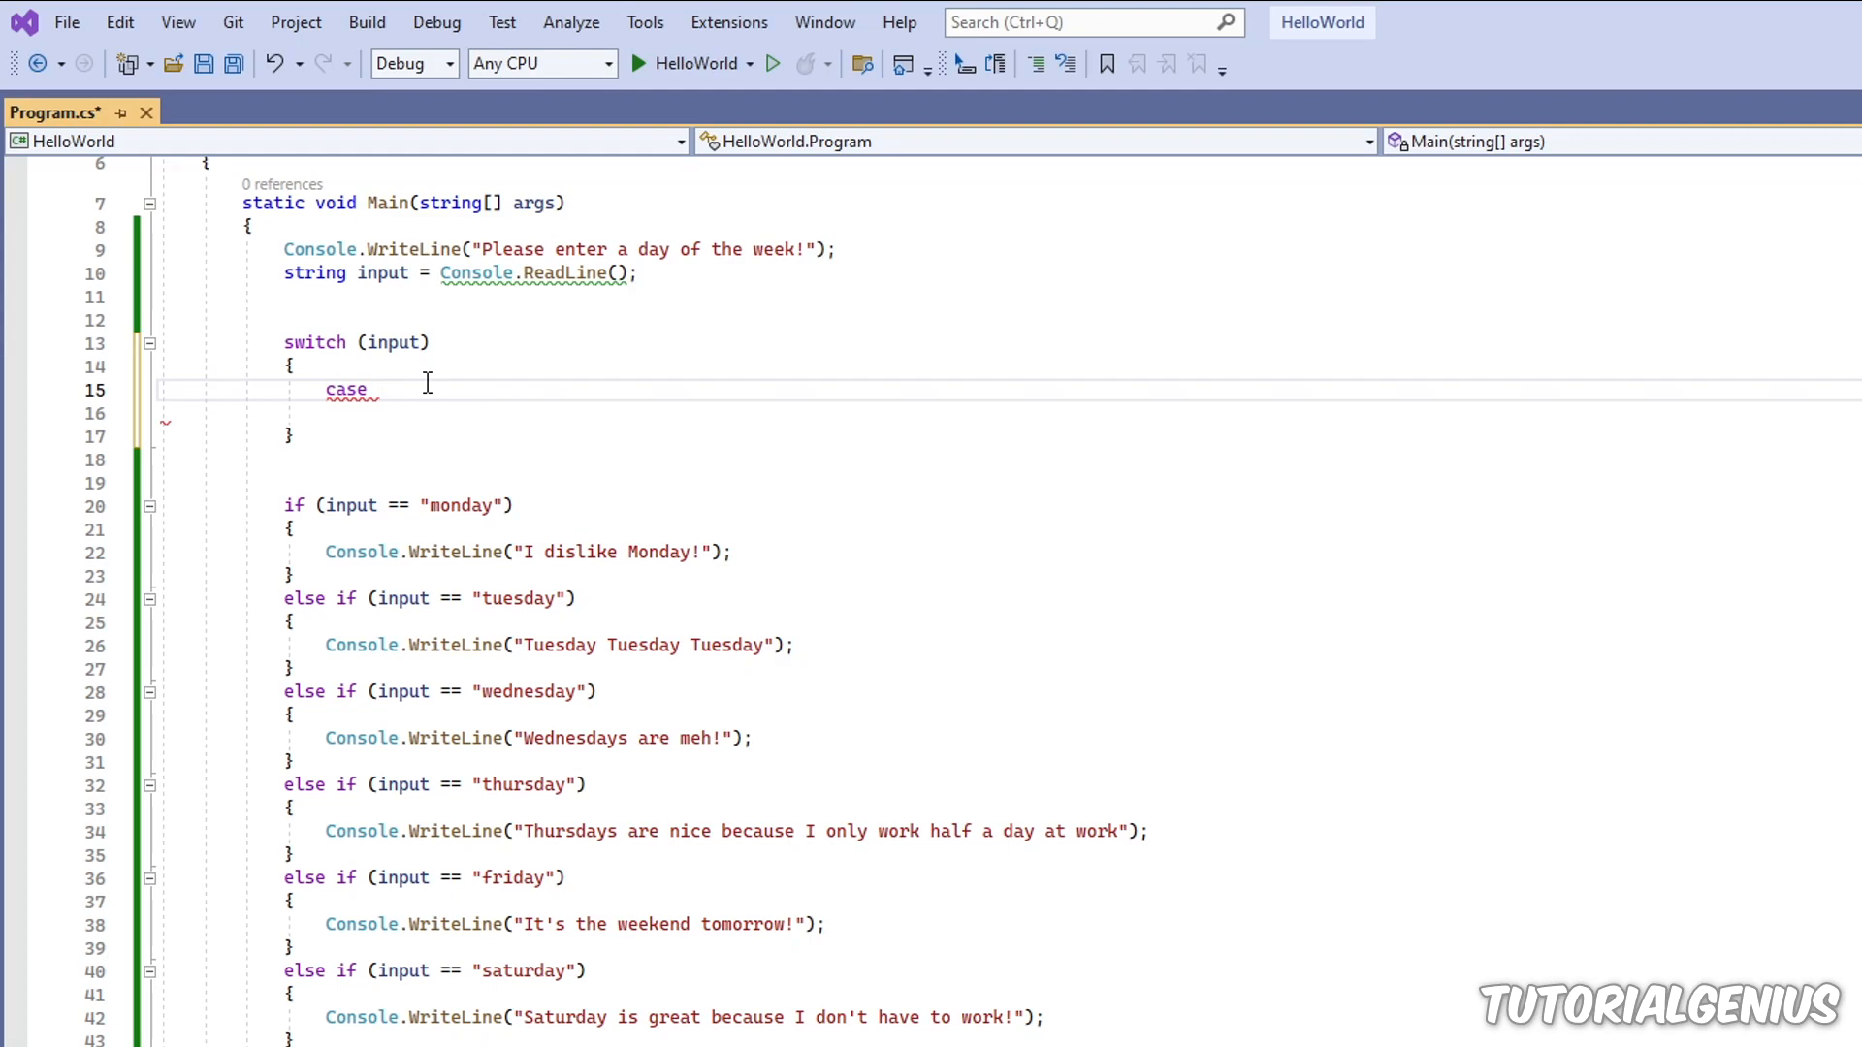
text("")
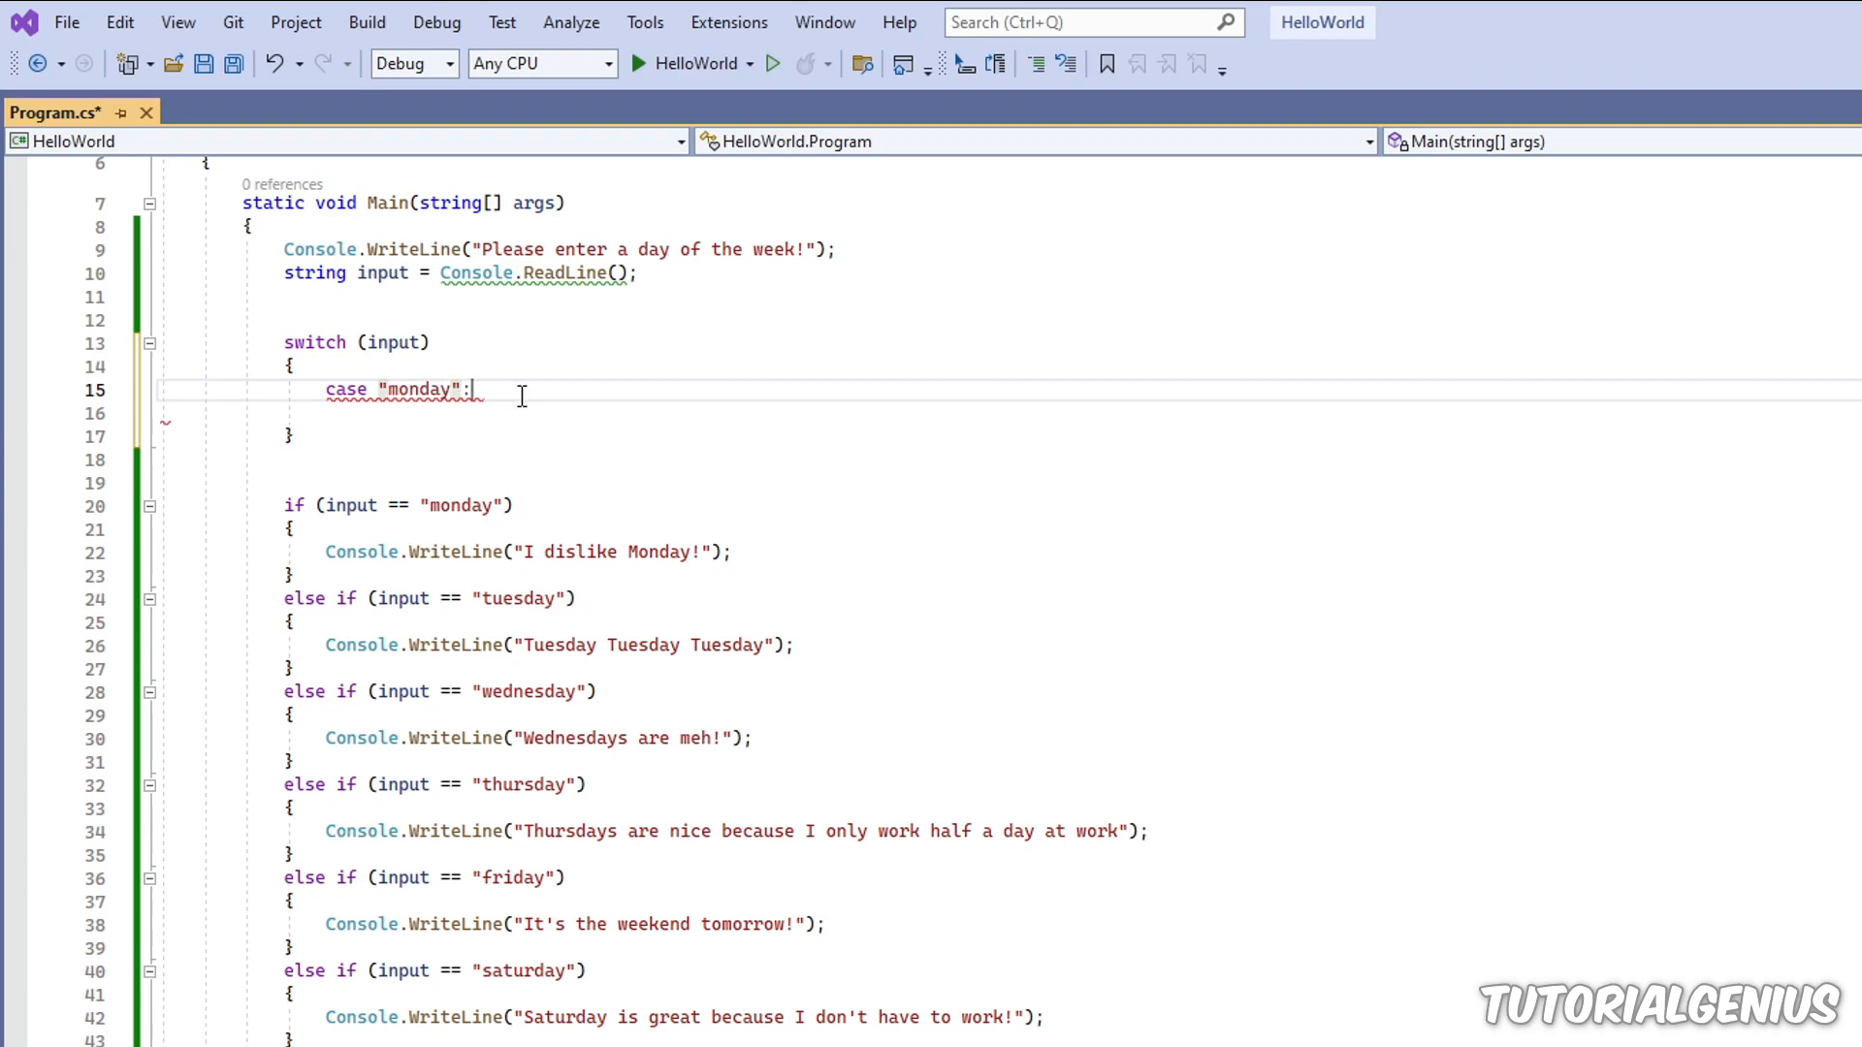
text(br)
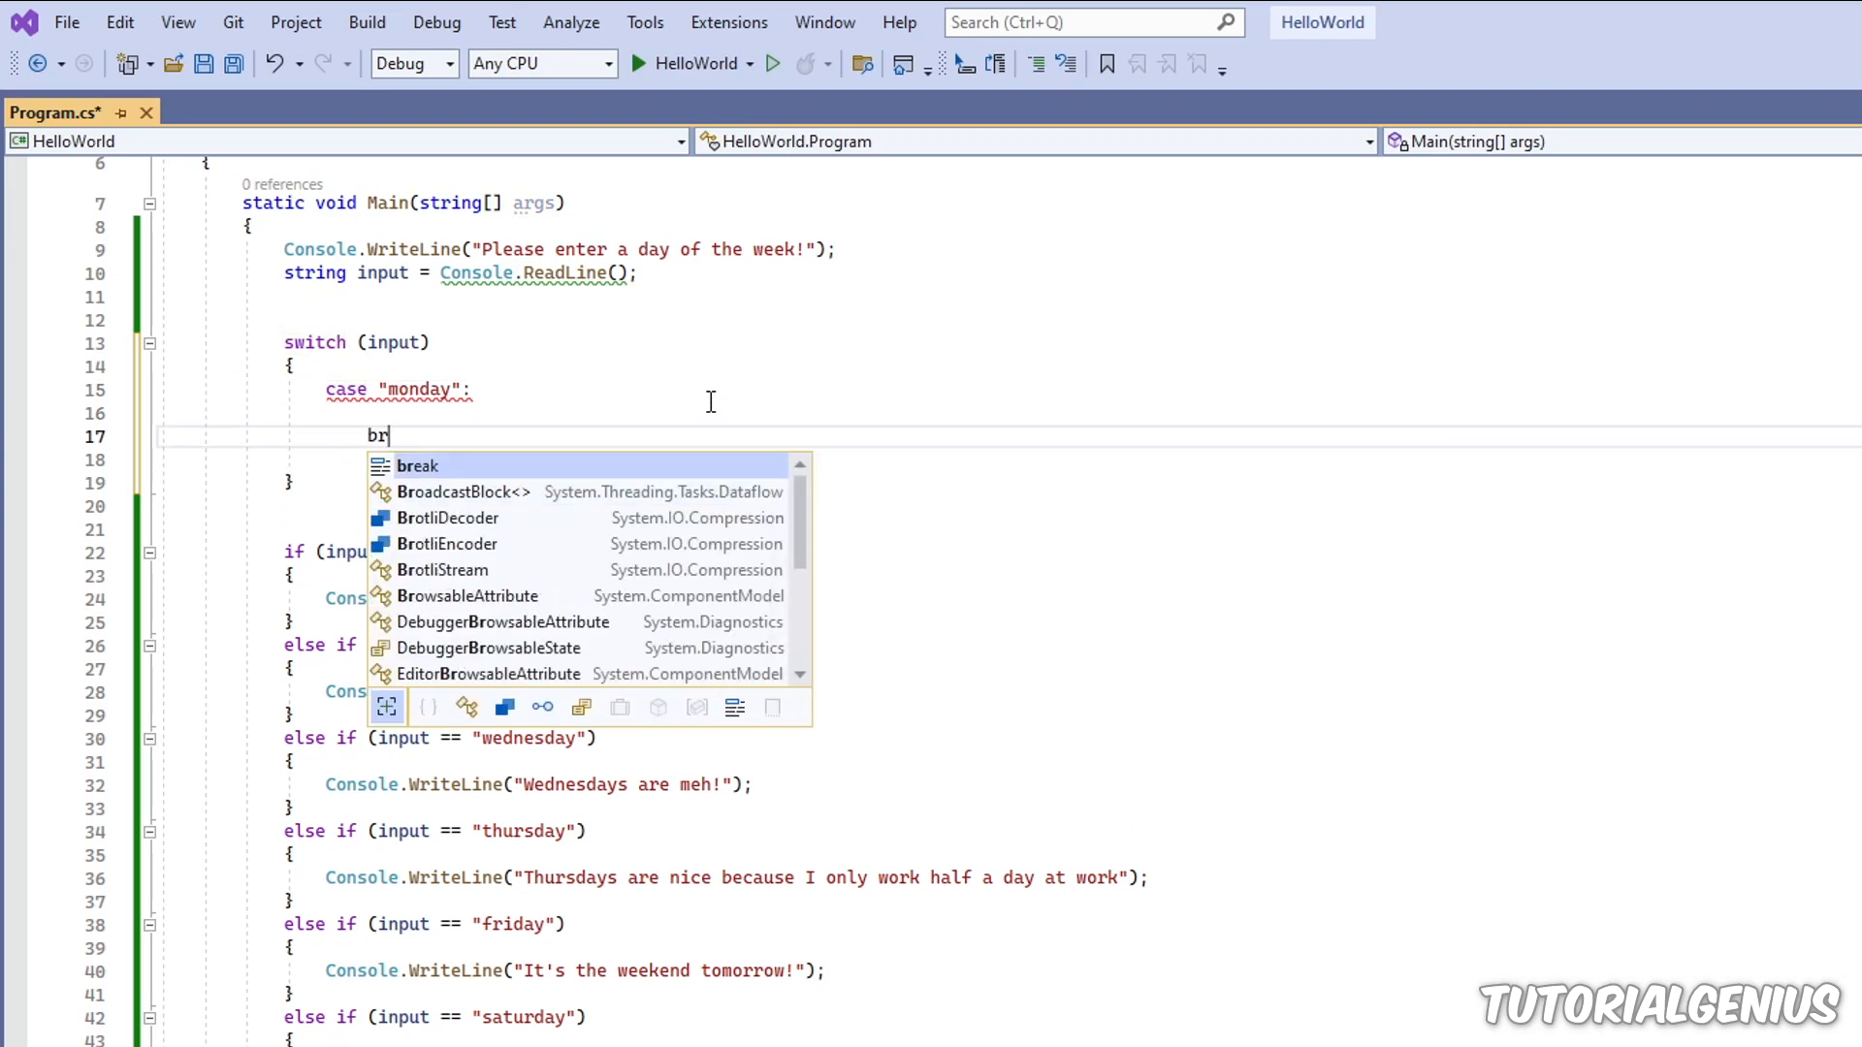
text(eajk;)
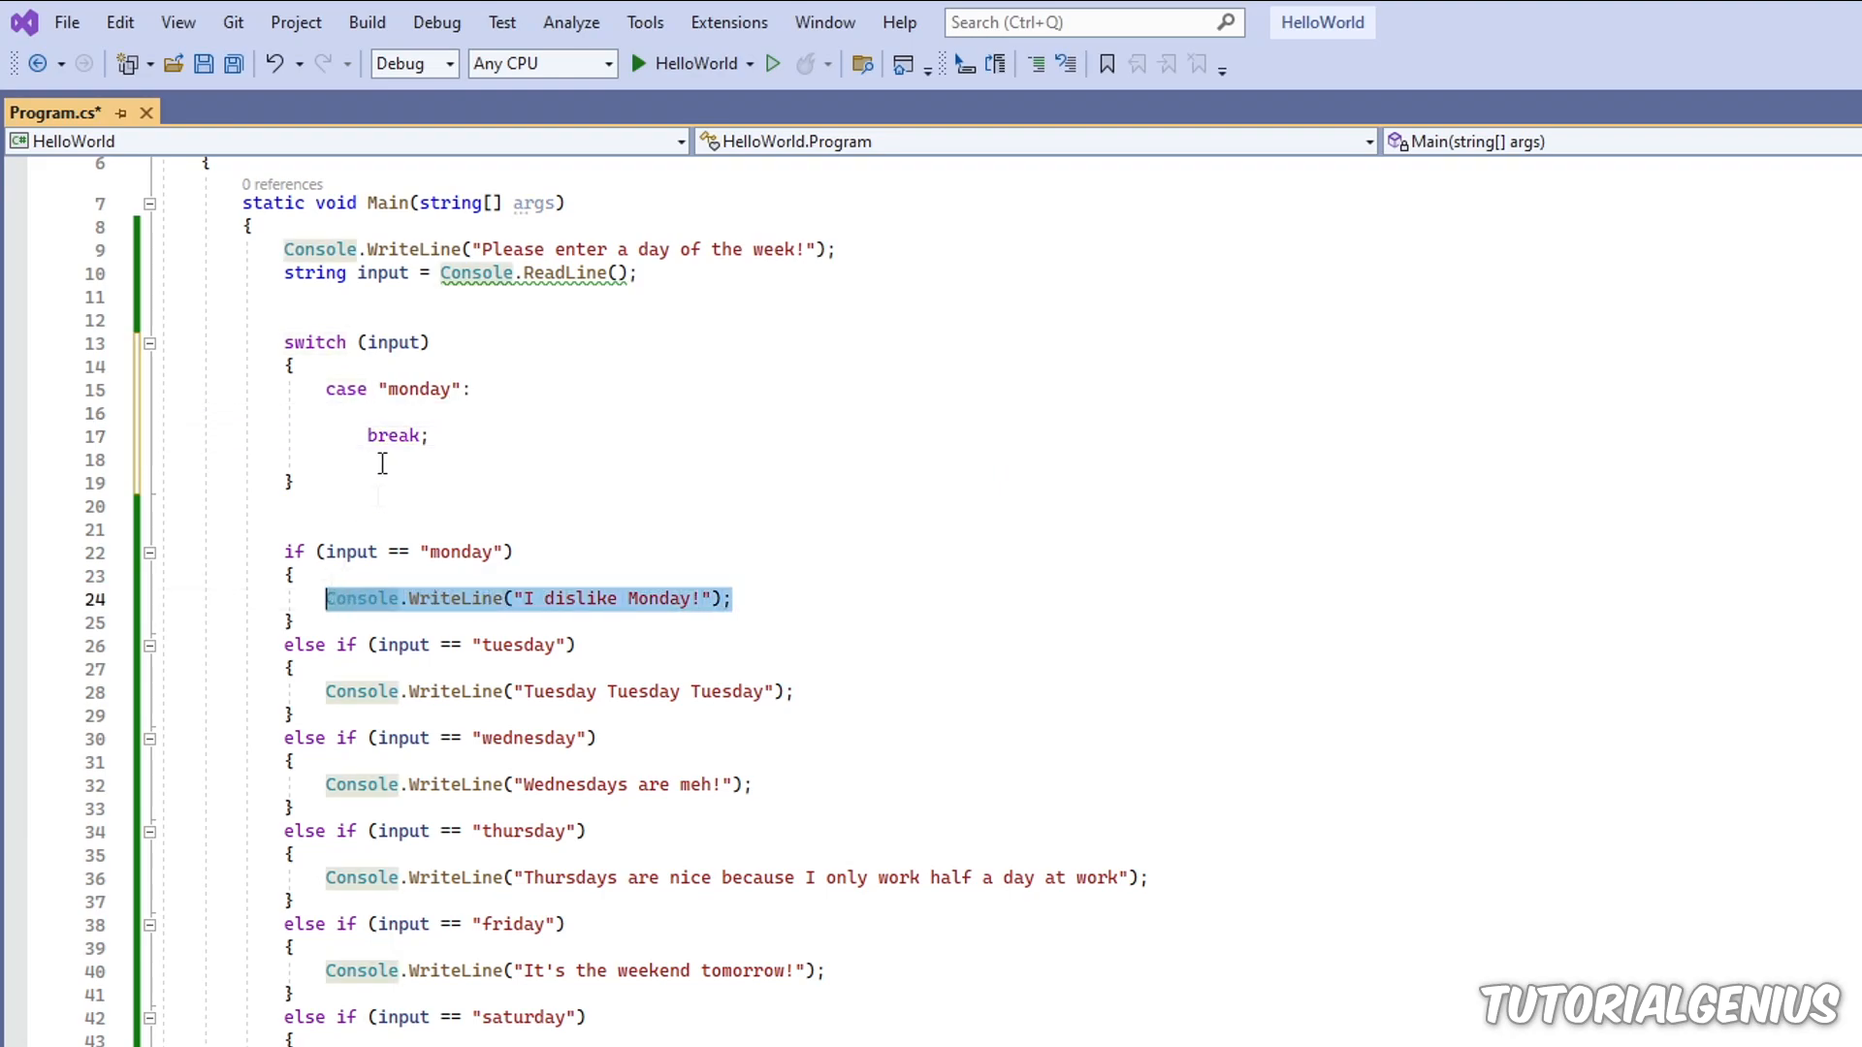
Step: Have the monday case print "I dislike Monday!" via Console.WriteLine
text(Console.WriteLine("I dislike Monday!");)
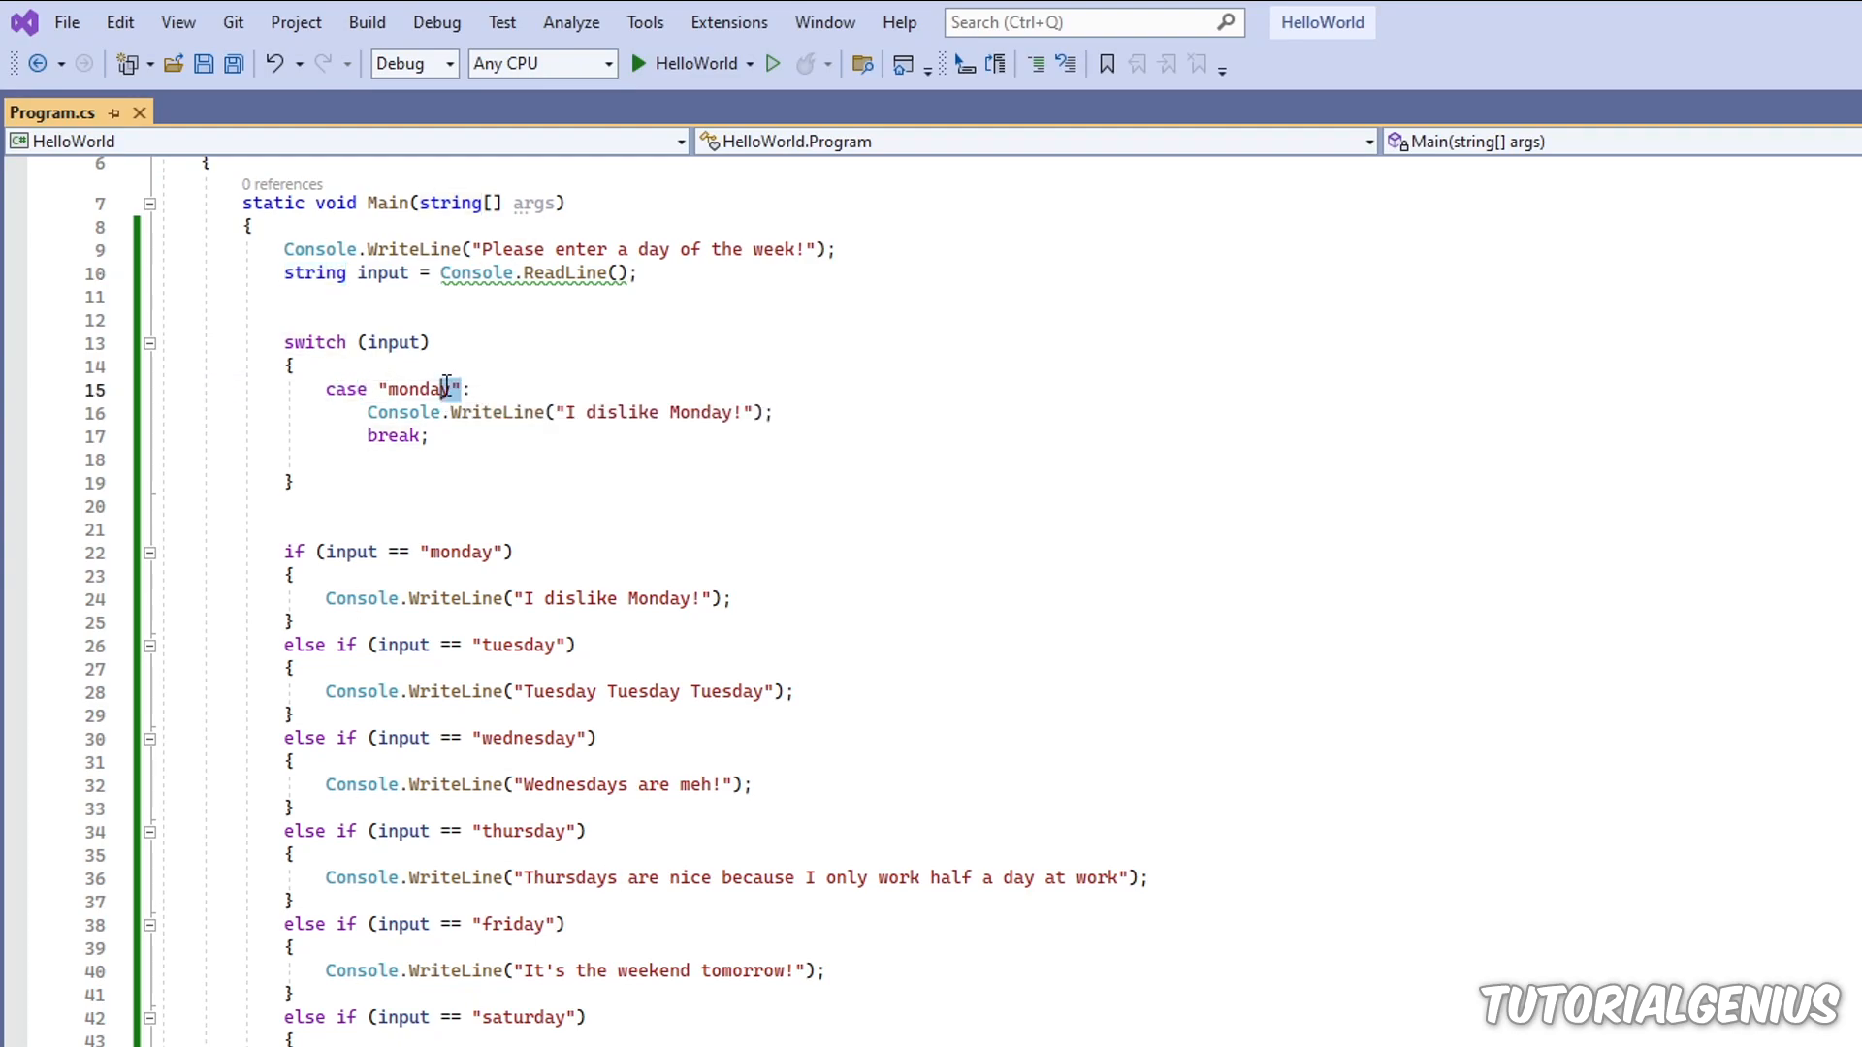
mouse_move(390, 342)
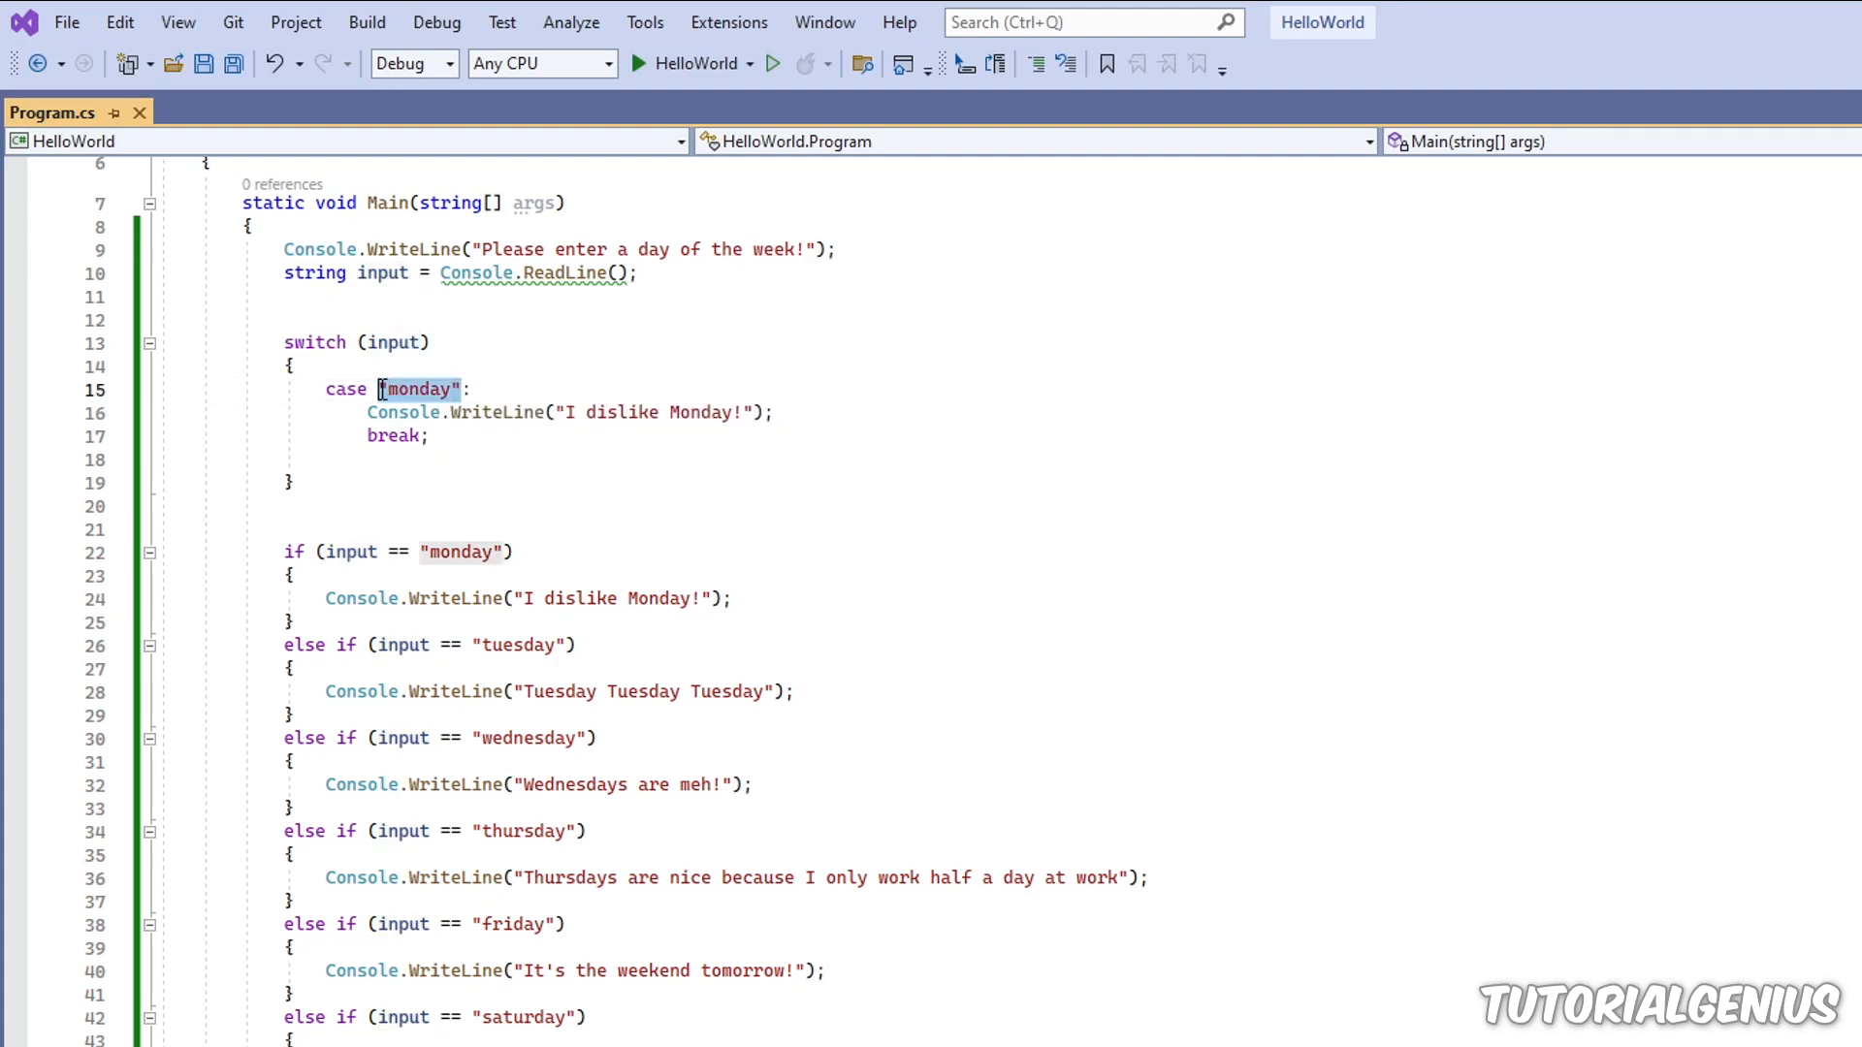
text(345)
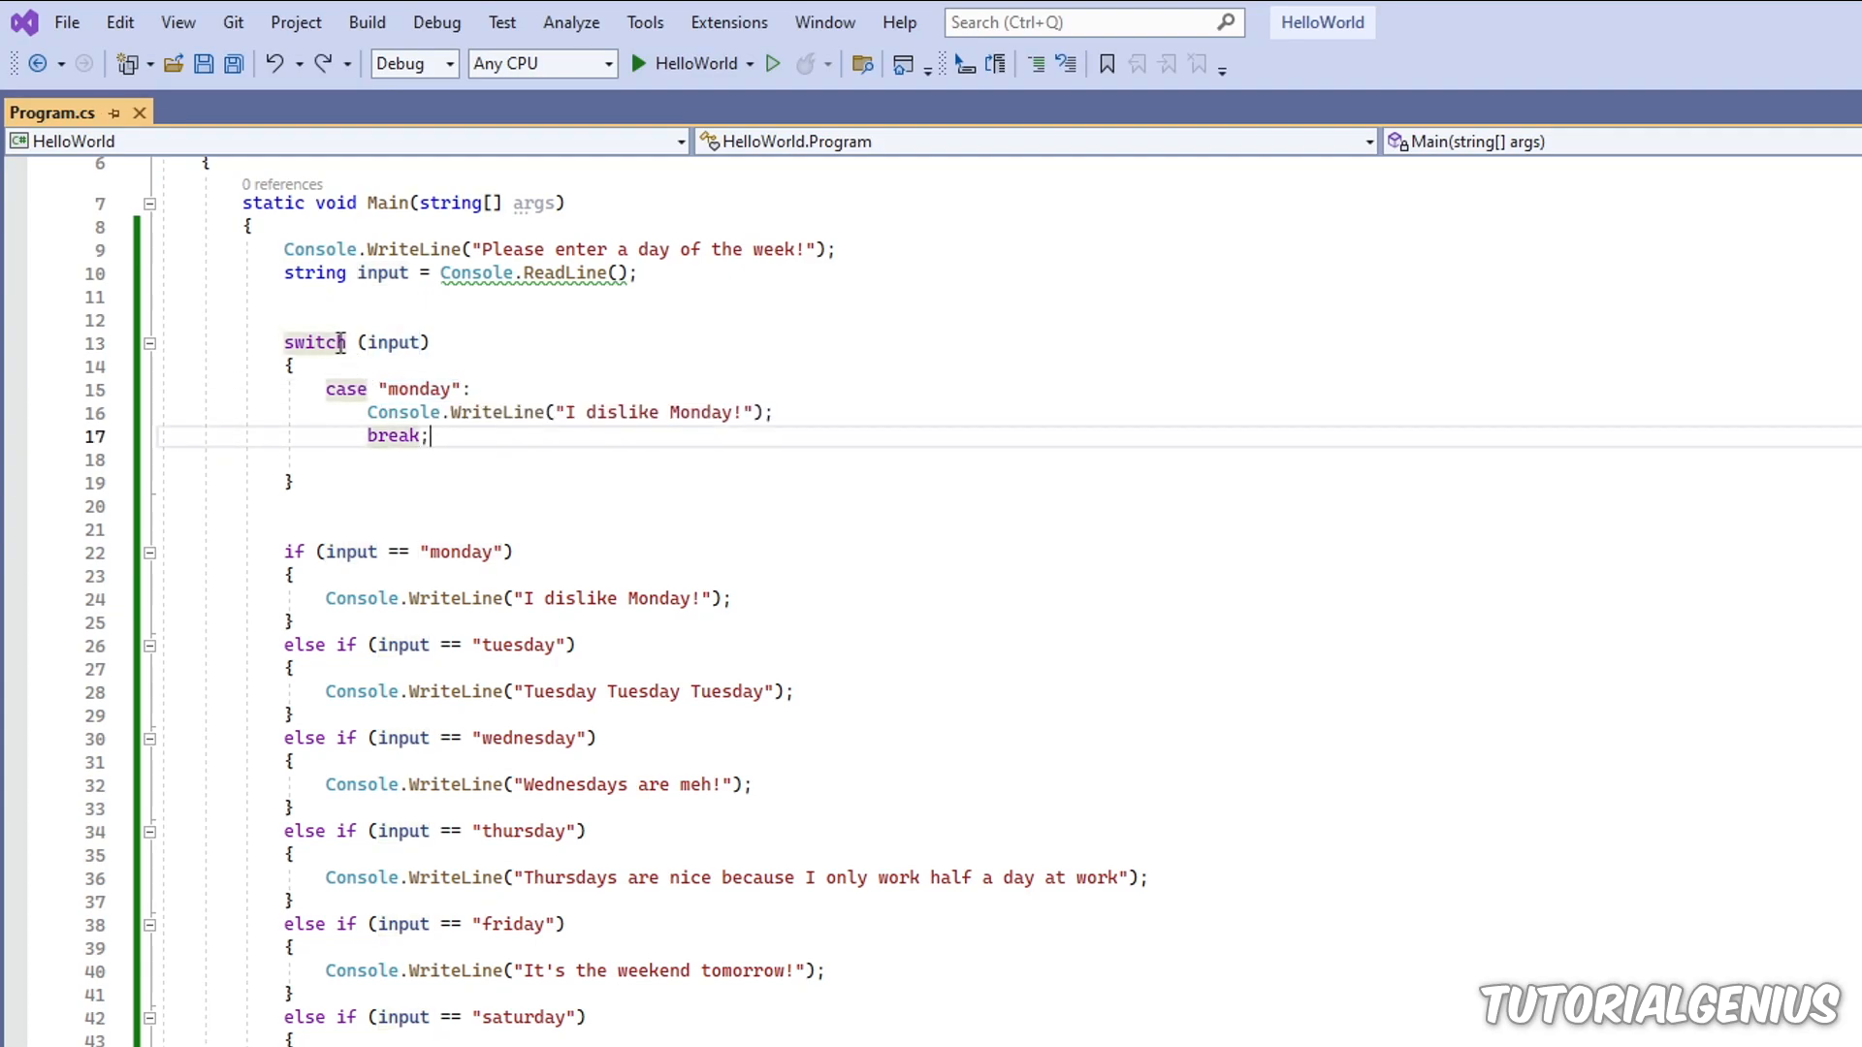
double_click(345, 388)
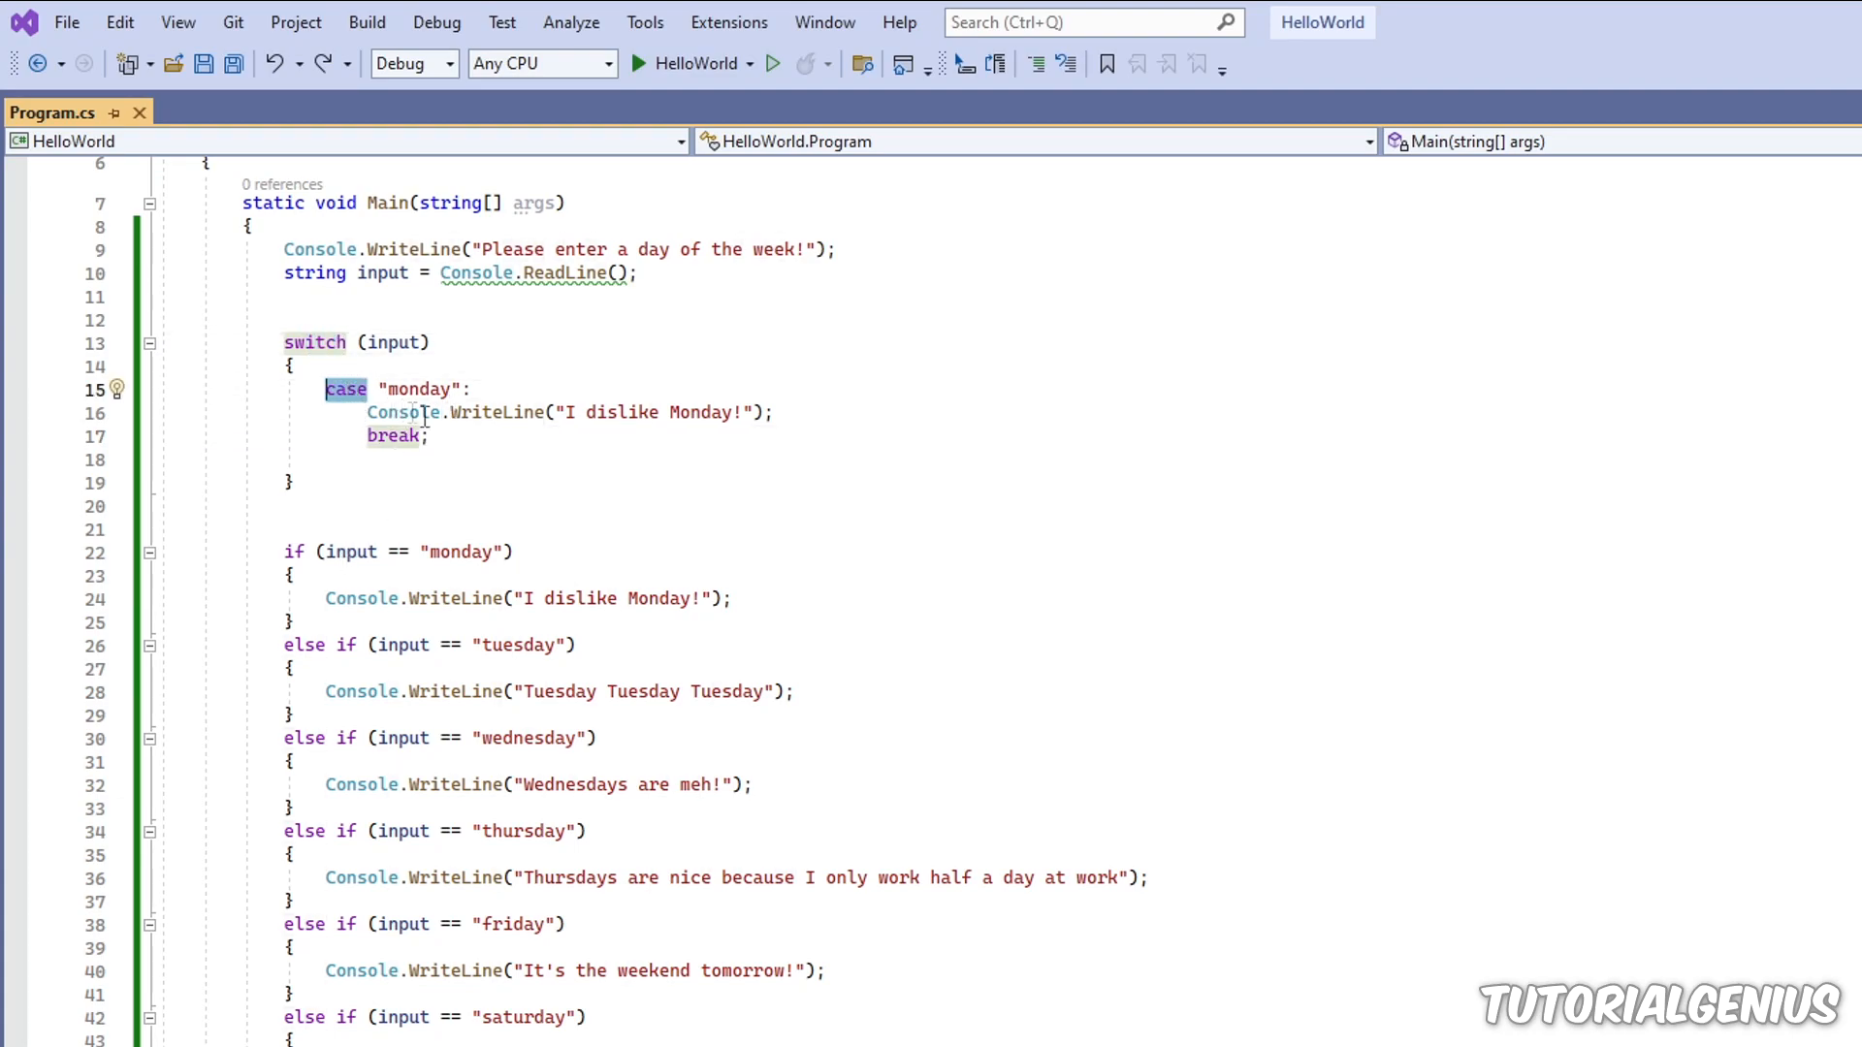
mouse_move(505, 386)
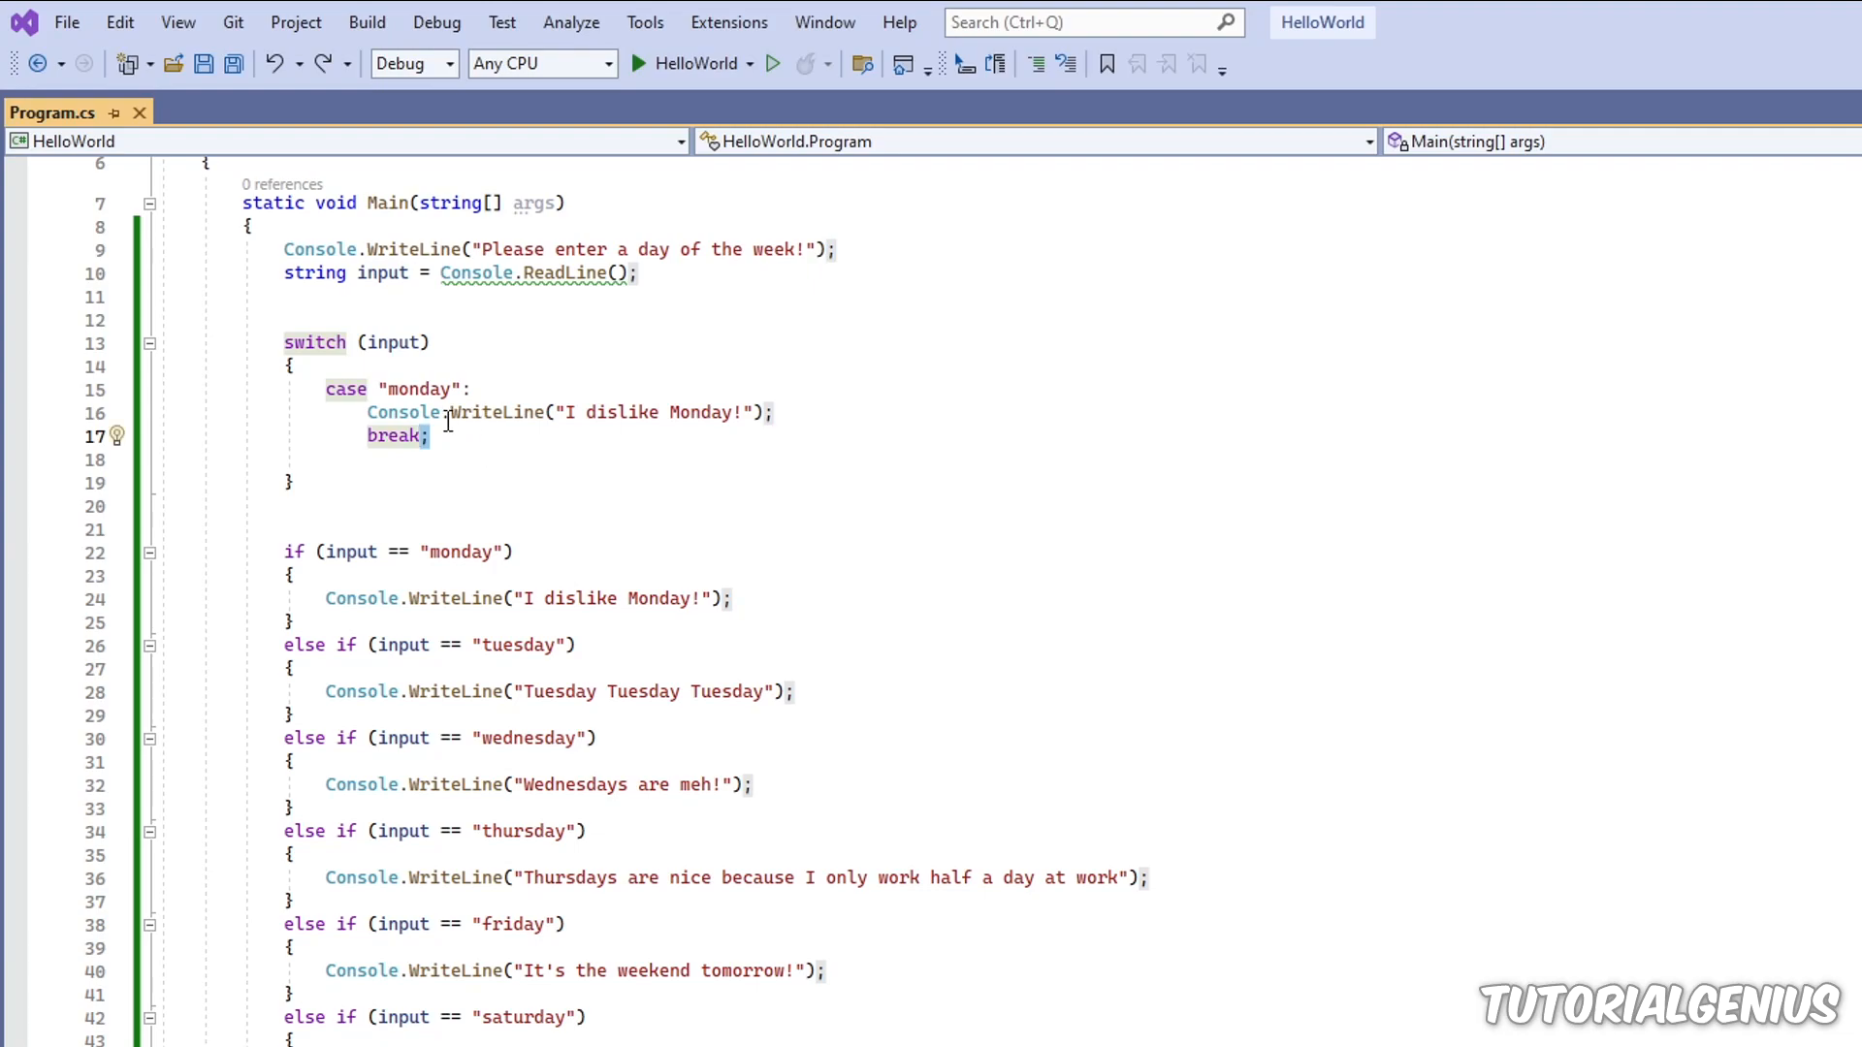
click(475, 388)
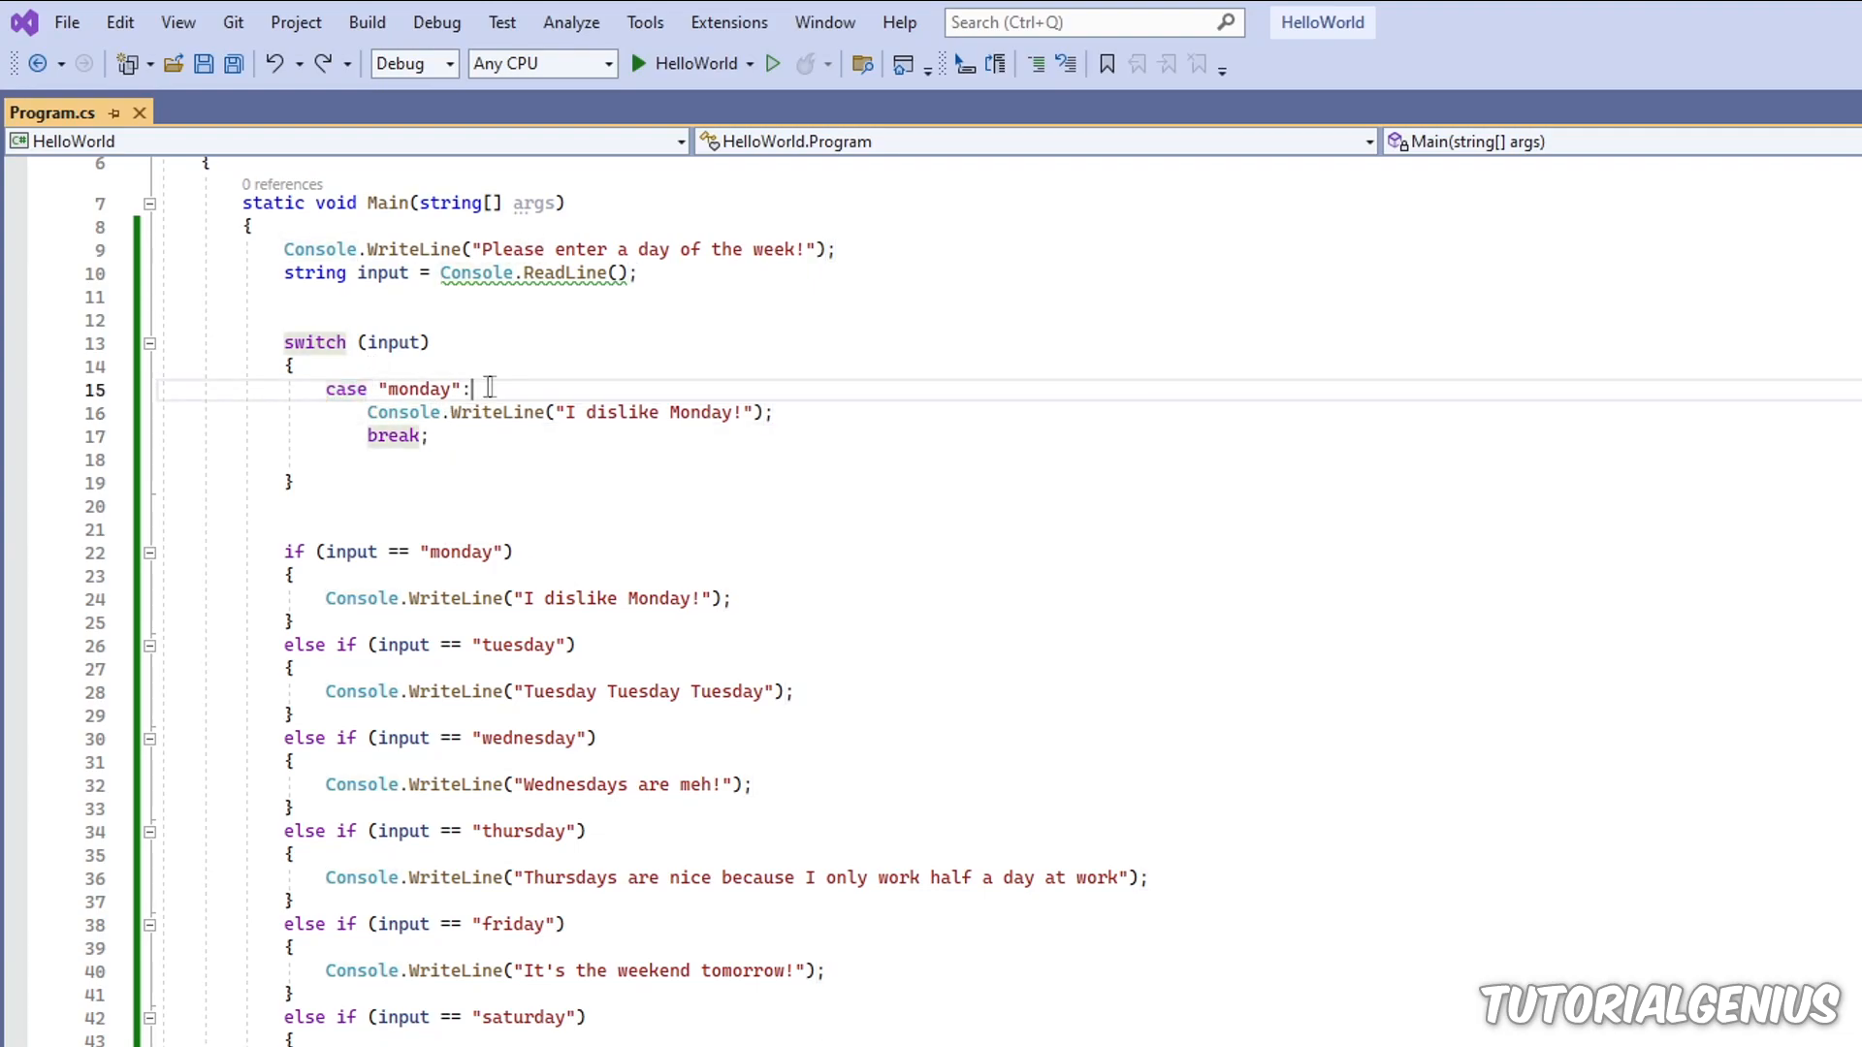
Step: Drop the extra braces around the monday case body and end it with break;, then save
double_click(396, 436)
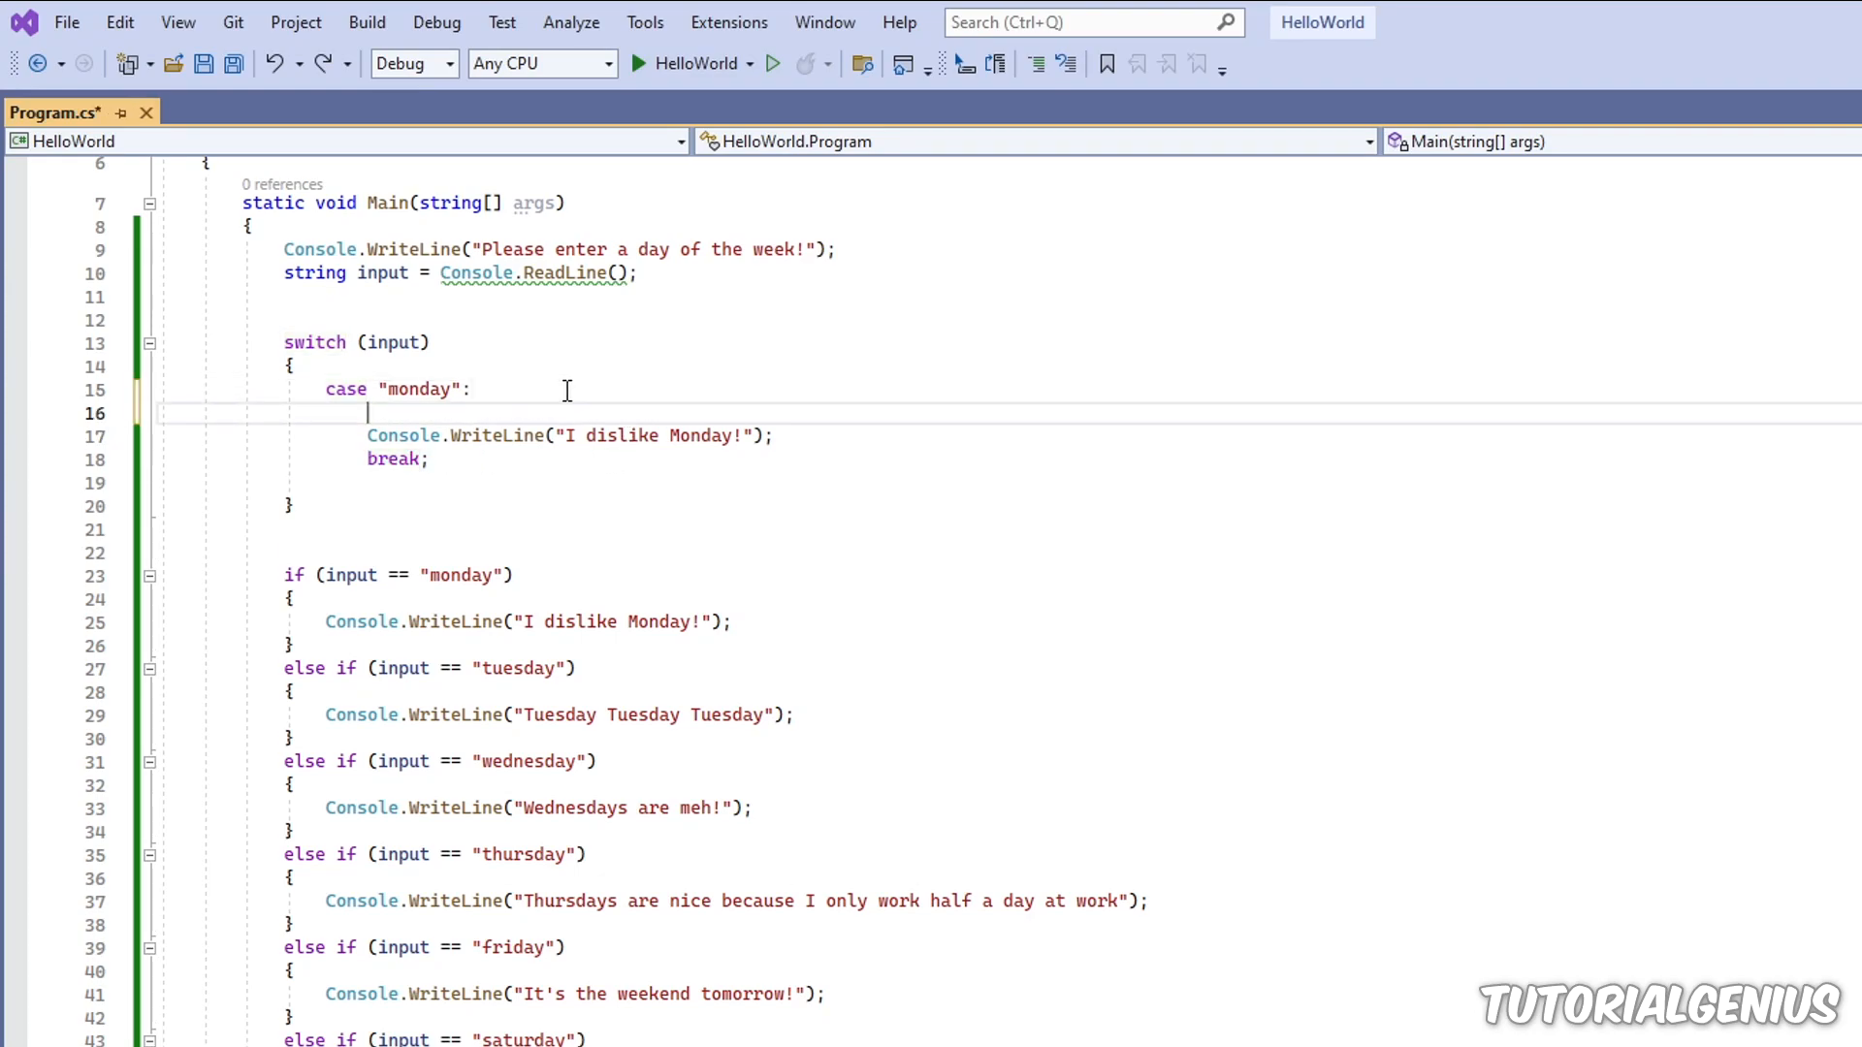
text({)
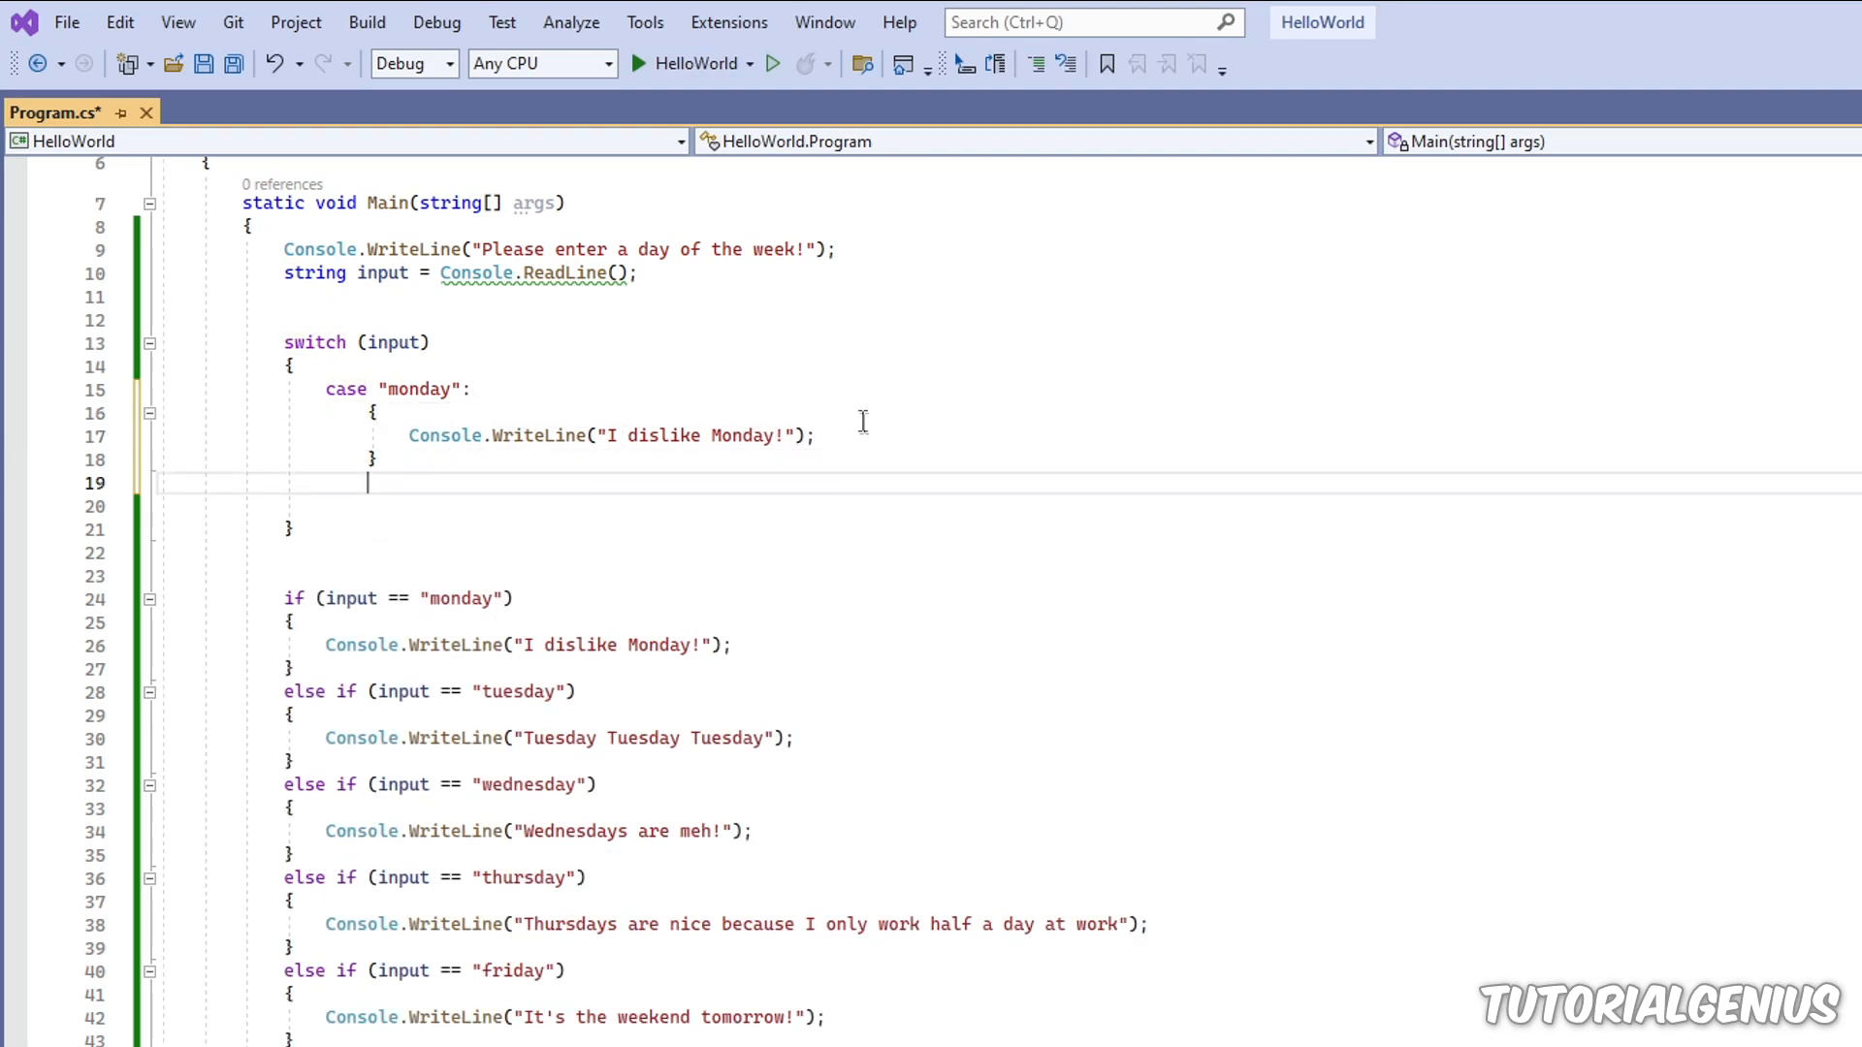
text(break;)
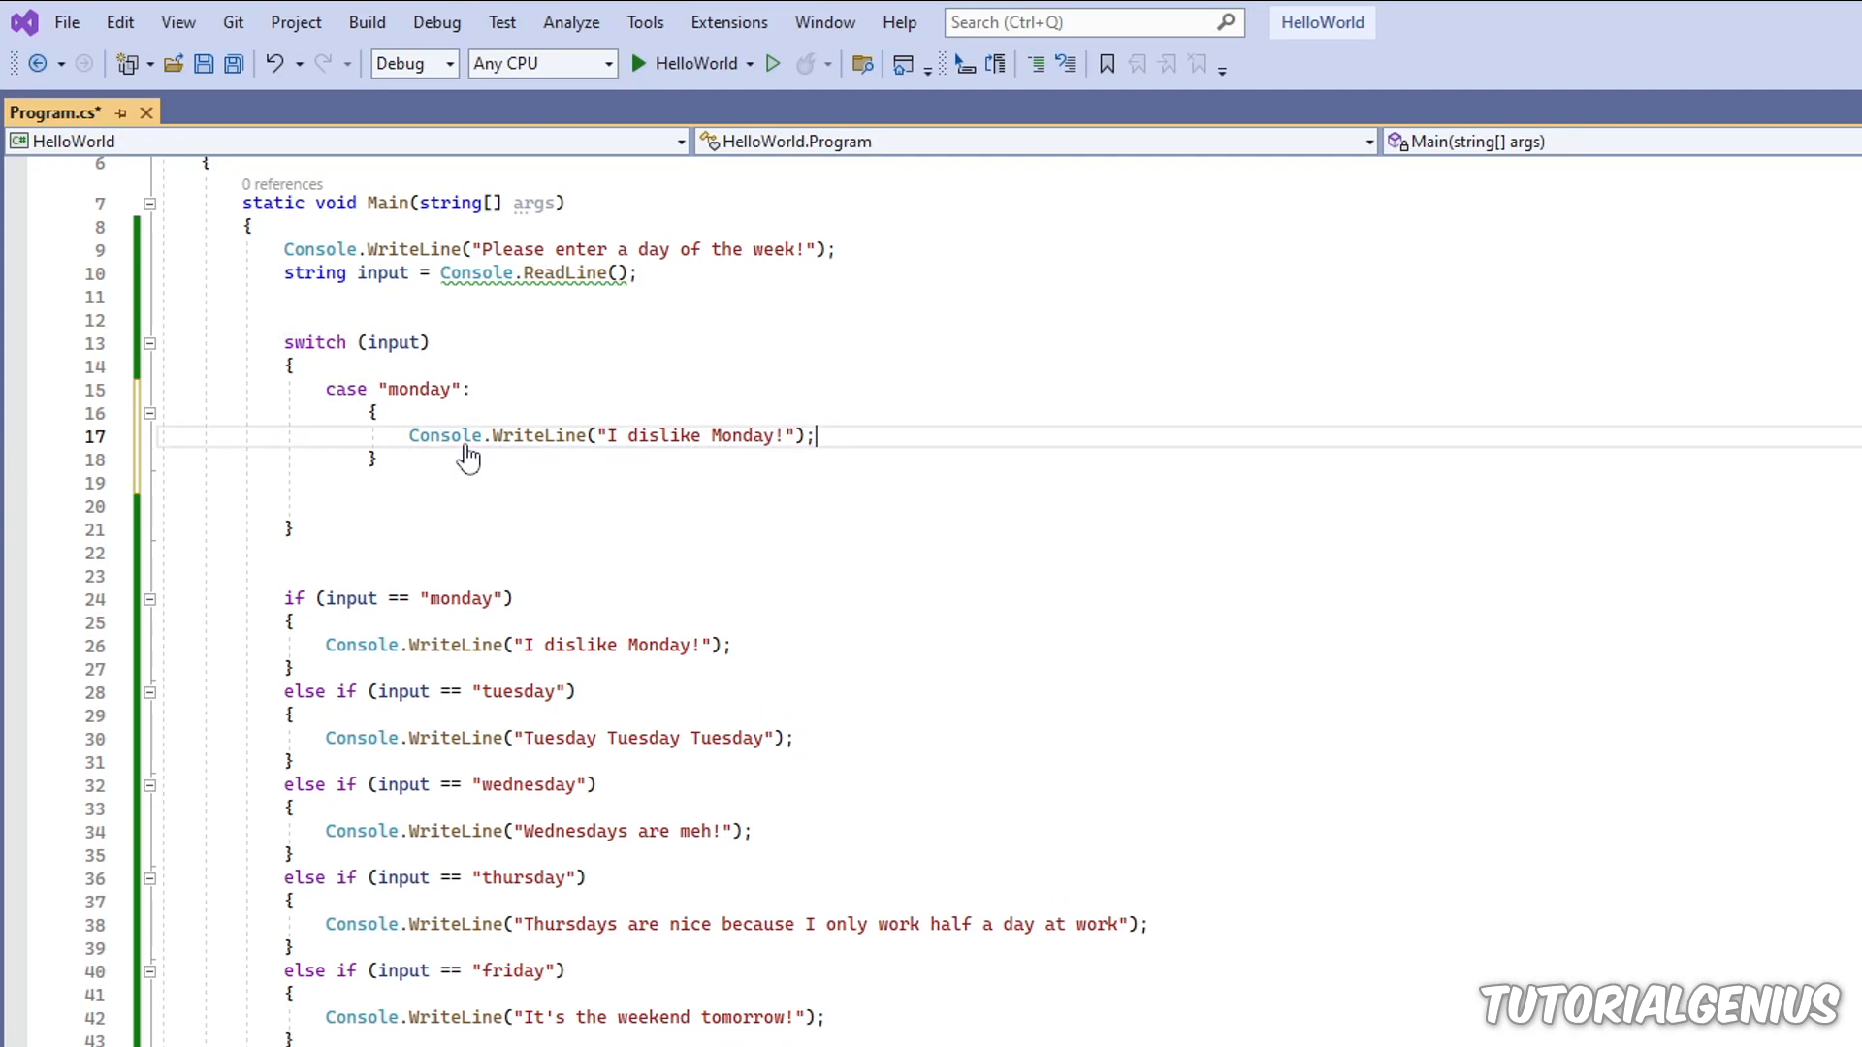
text(break;)
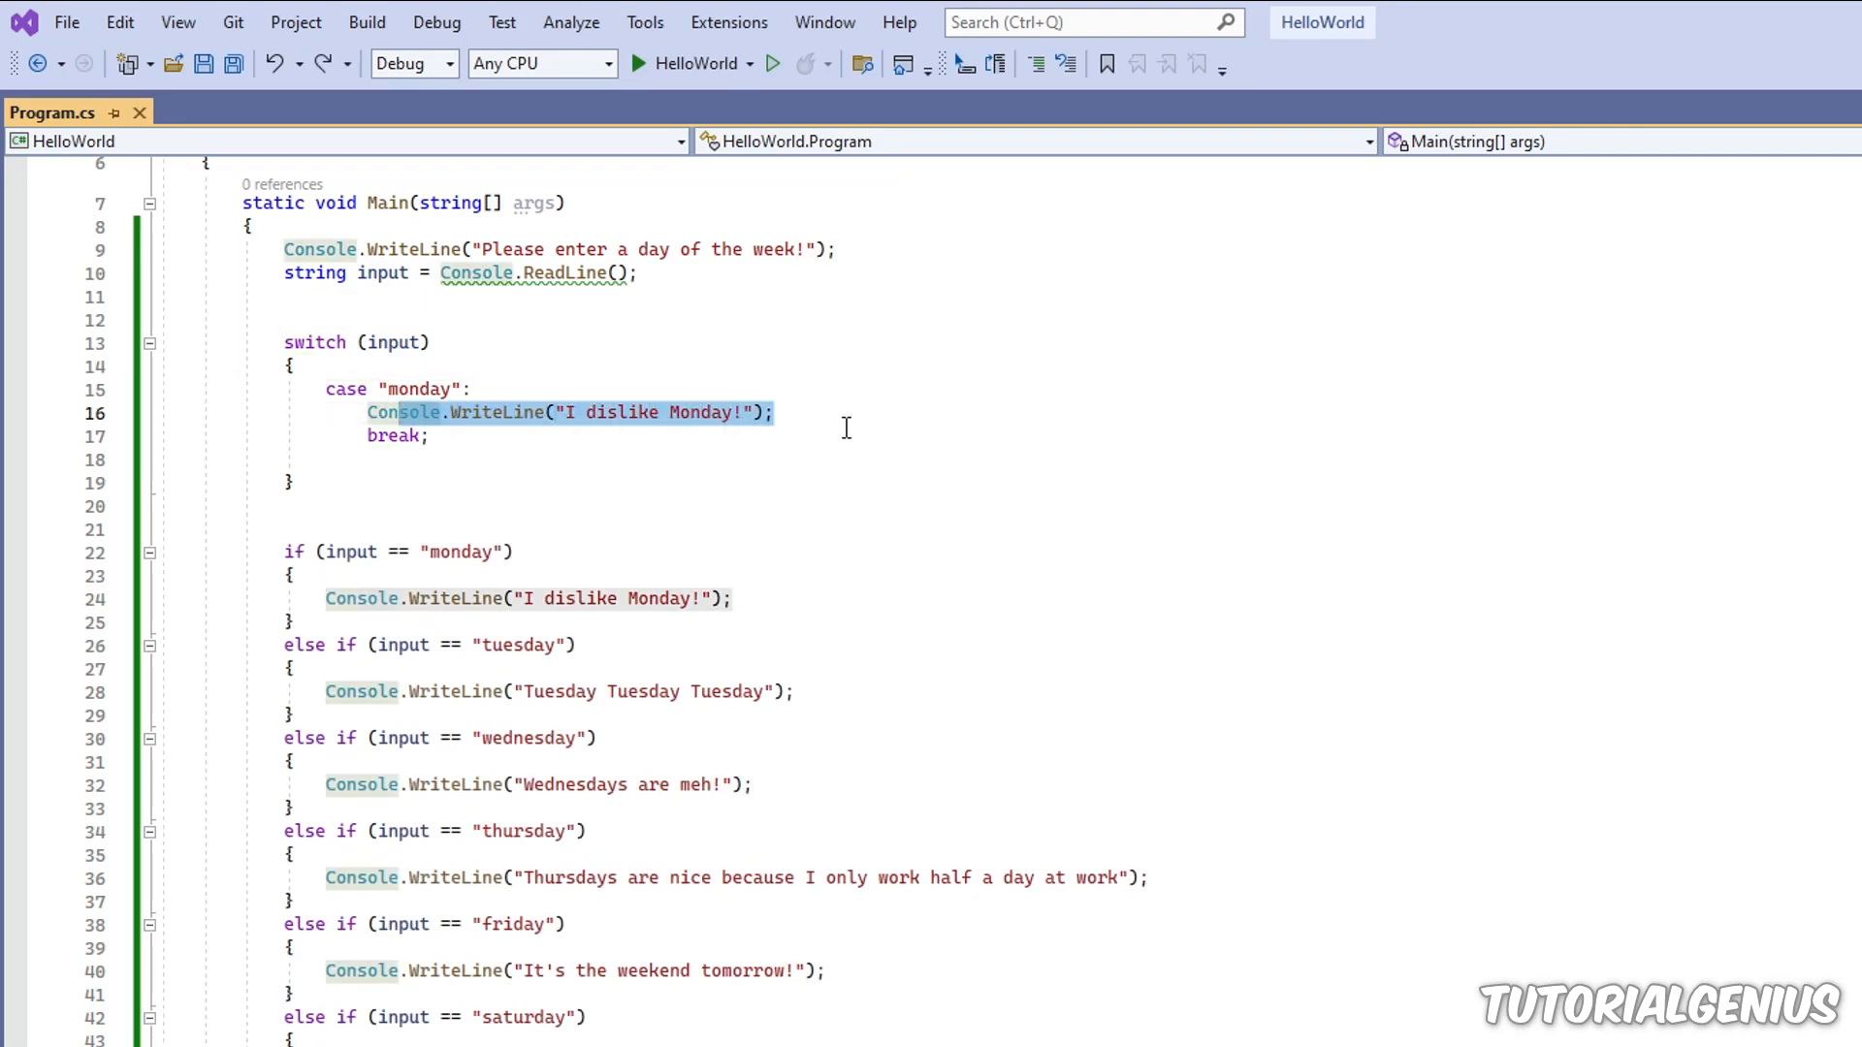
Step: Duplicate the case as "tuesday" printing "Tuesday Tuesday Tuesday" with break, and save
key(Enter)
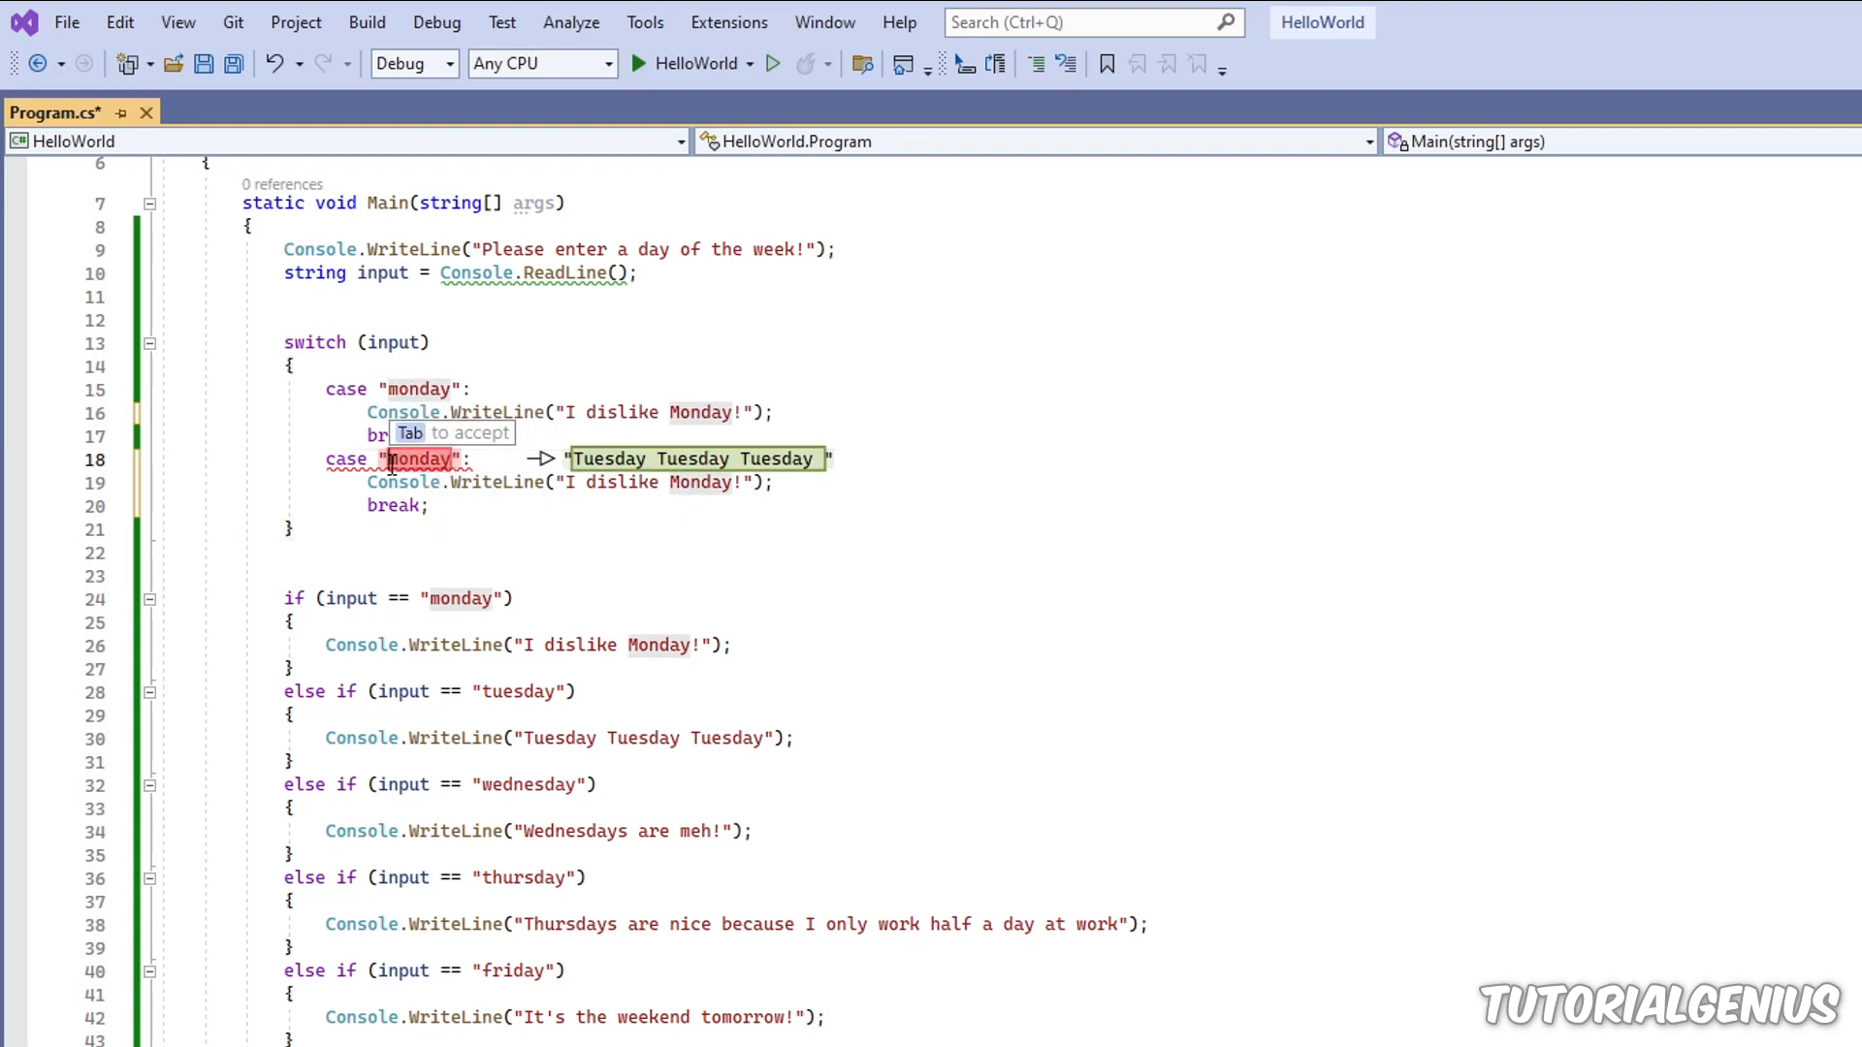
key(Tab)
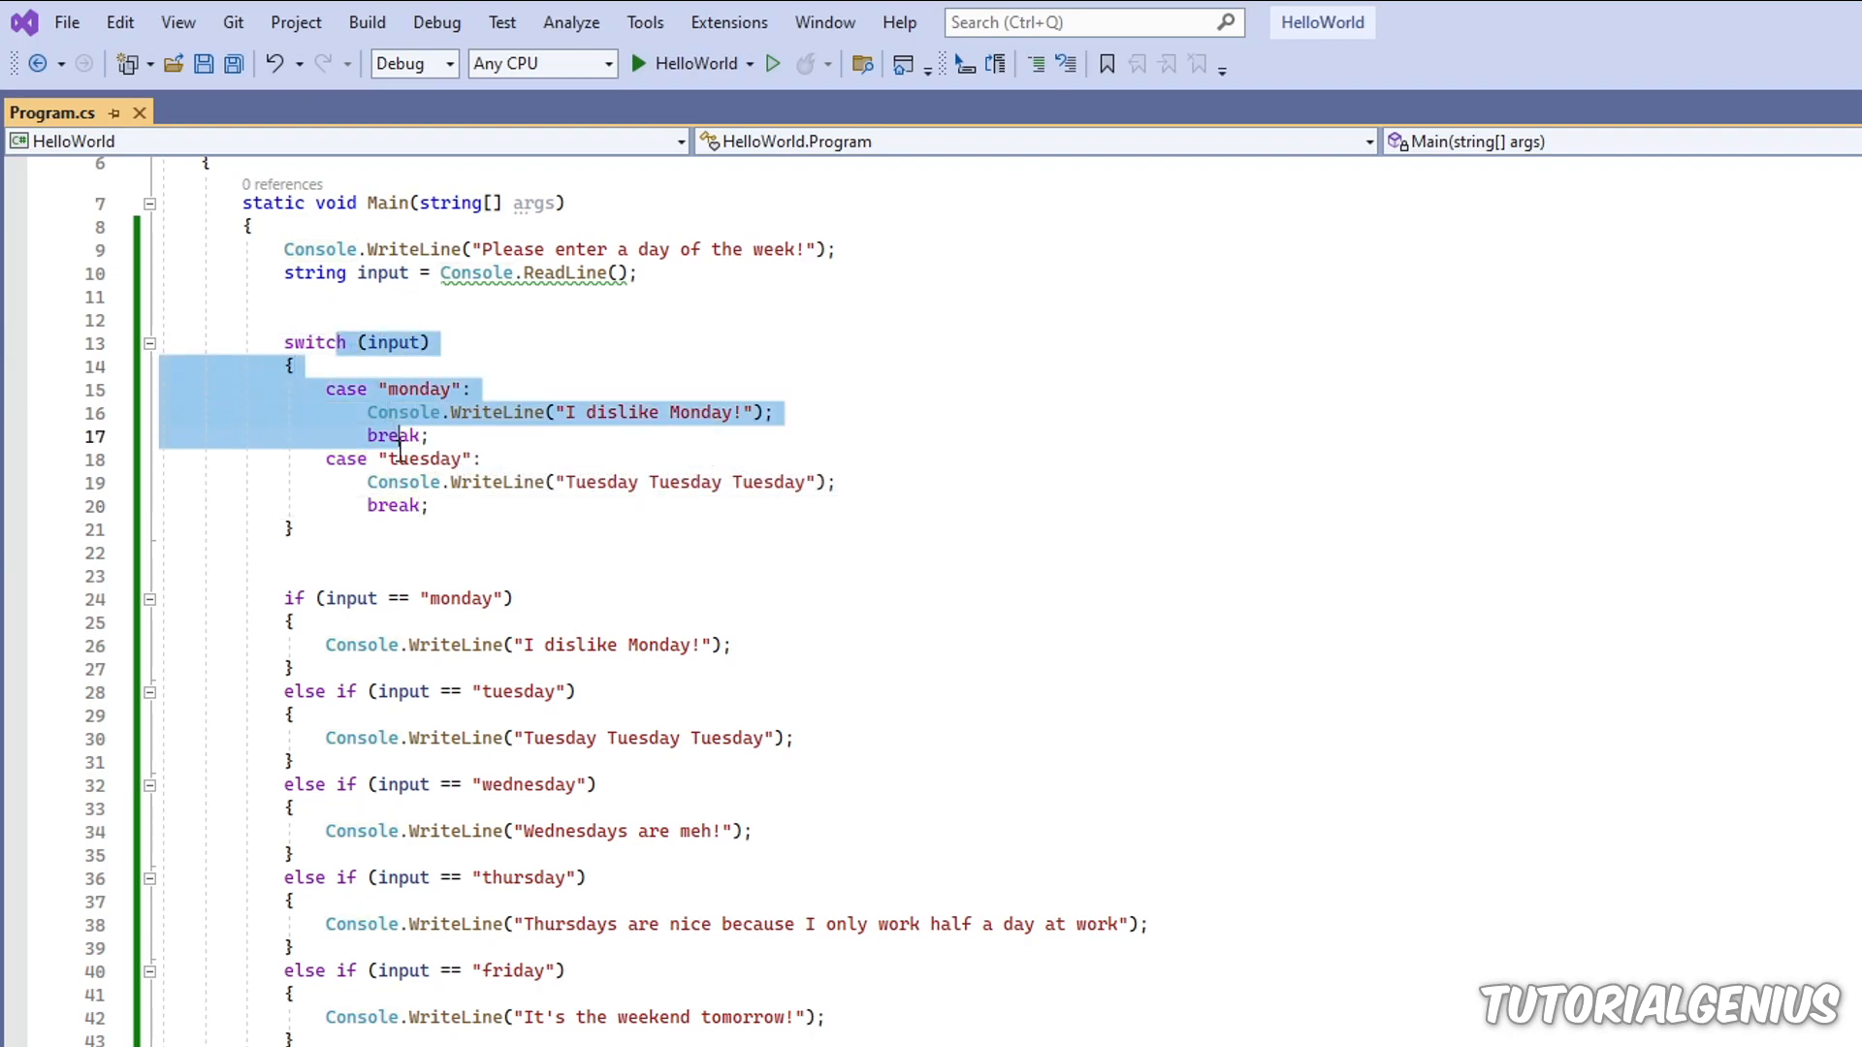
Step: Delete the old if/else day chain below the seven-case switch and start HelloWorld
click(547, 507)
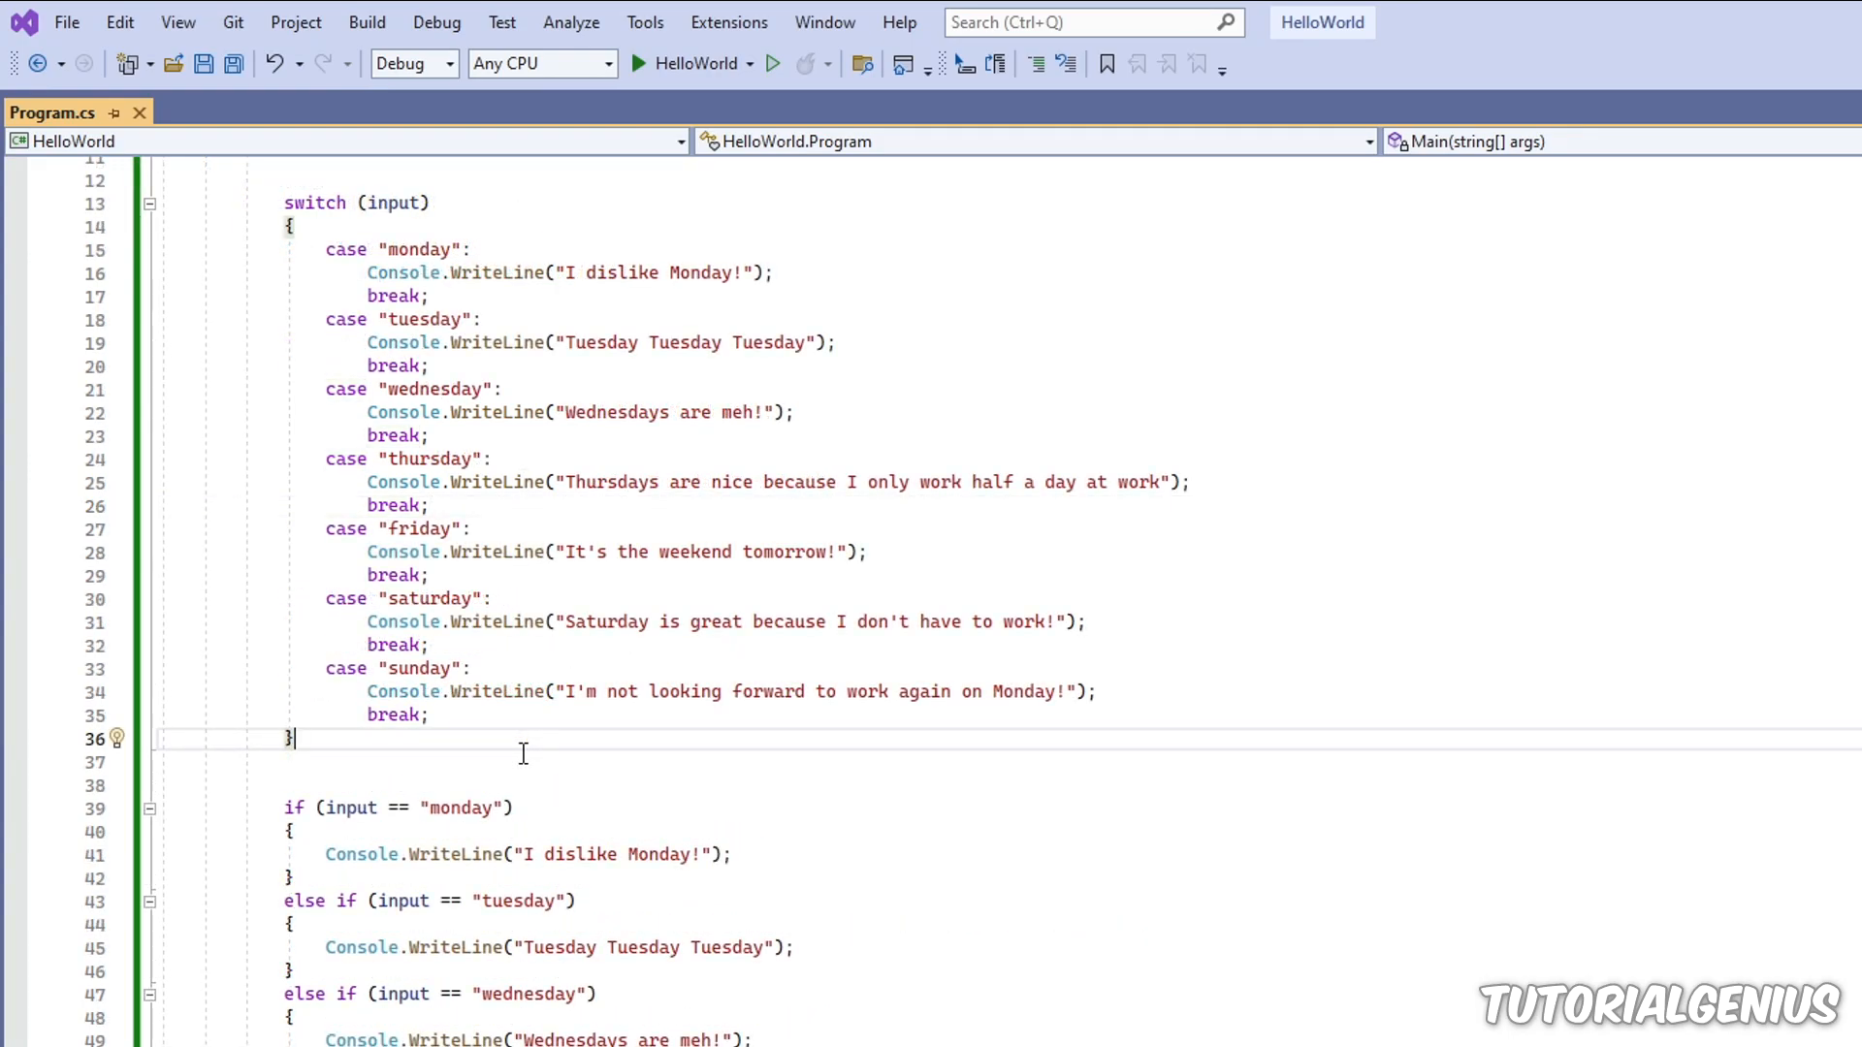
drag(330, 250, 295, 739)
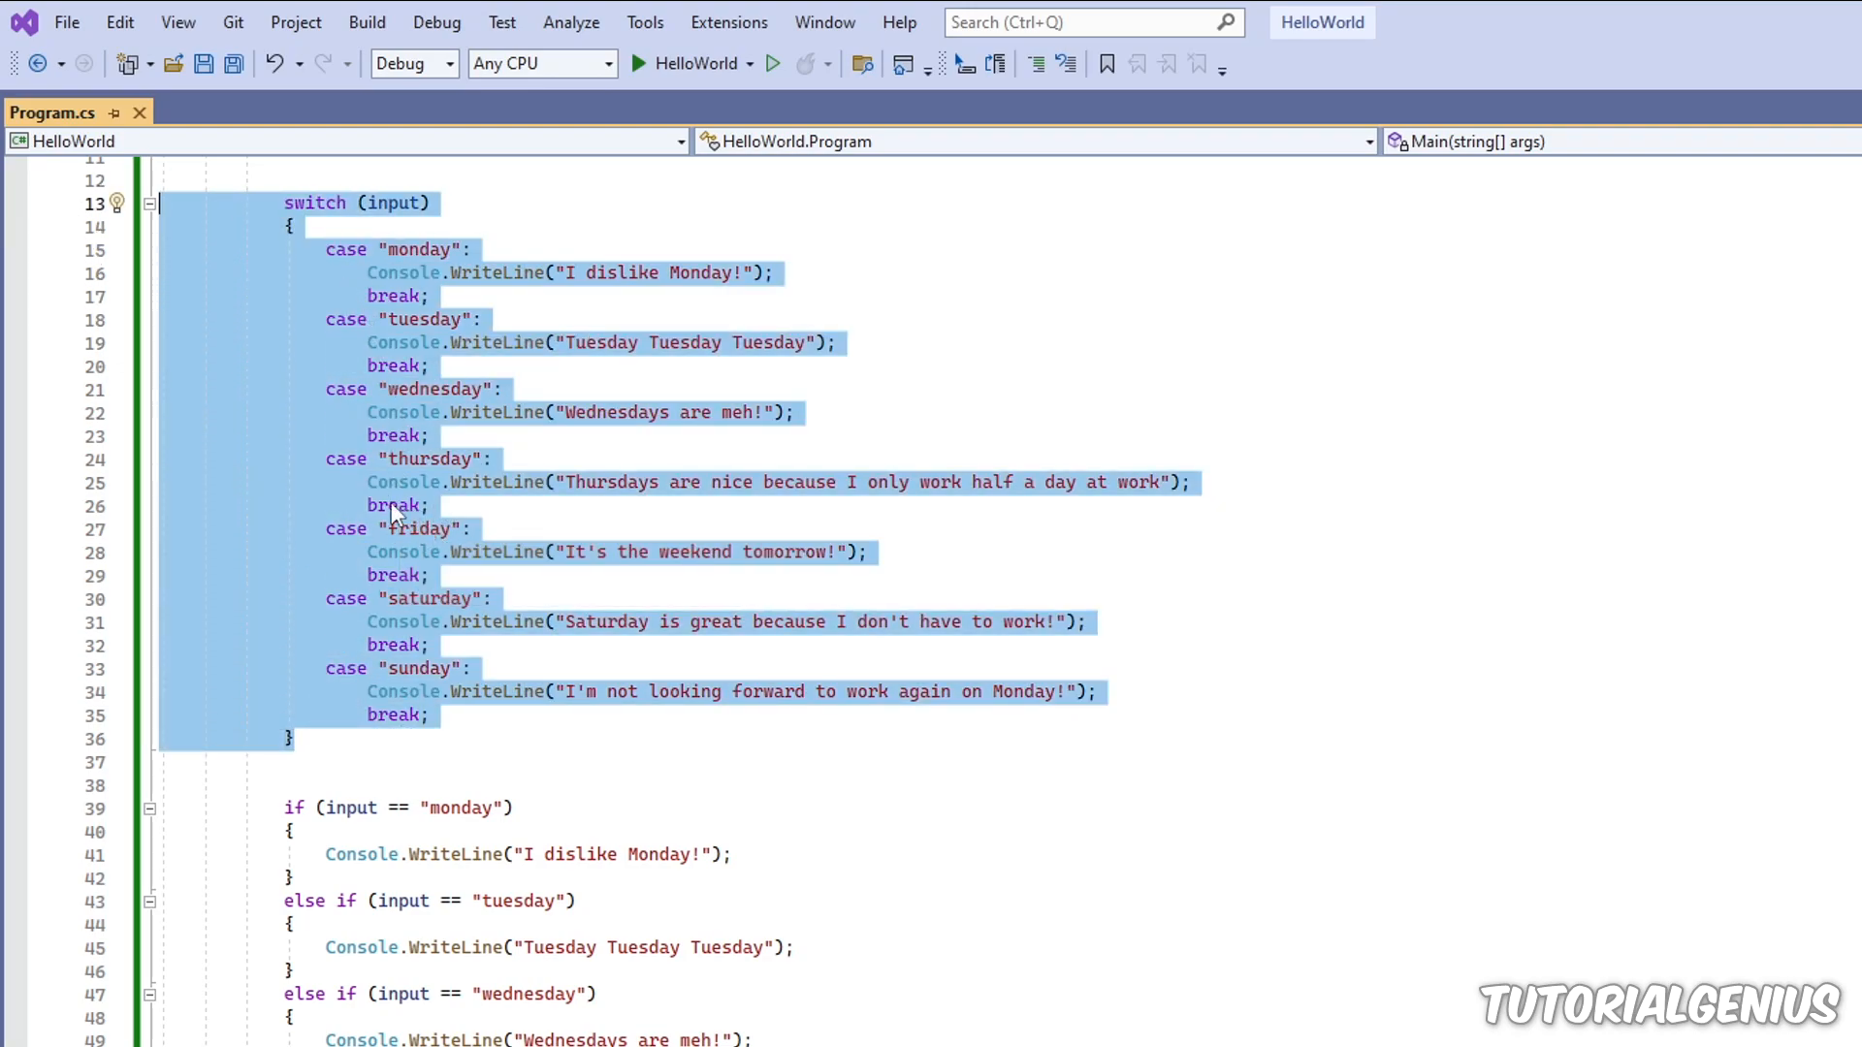
scroll(down, 3)
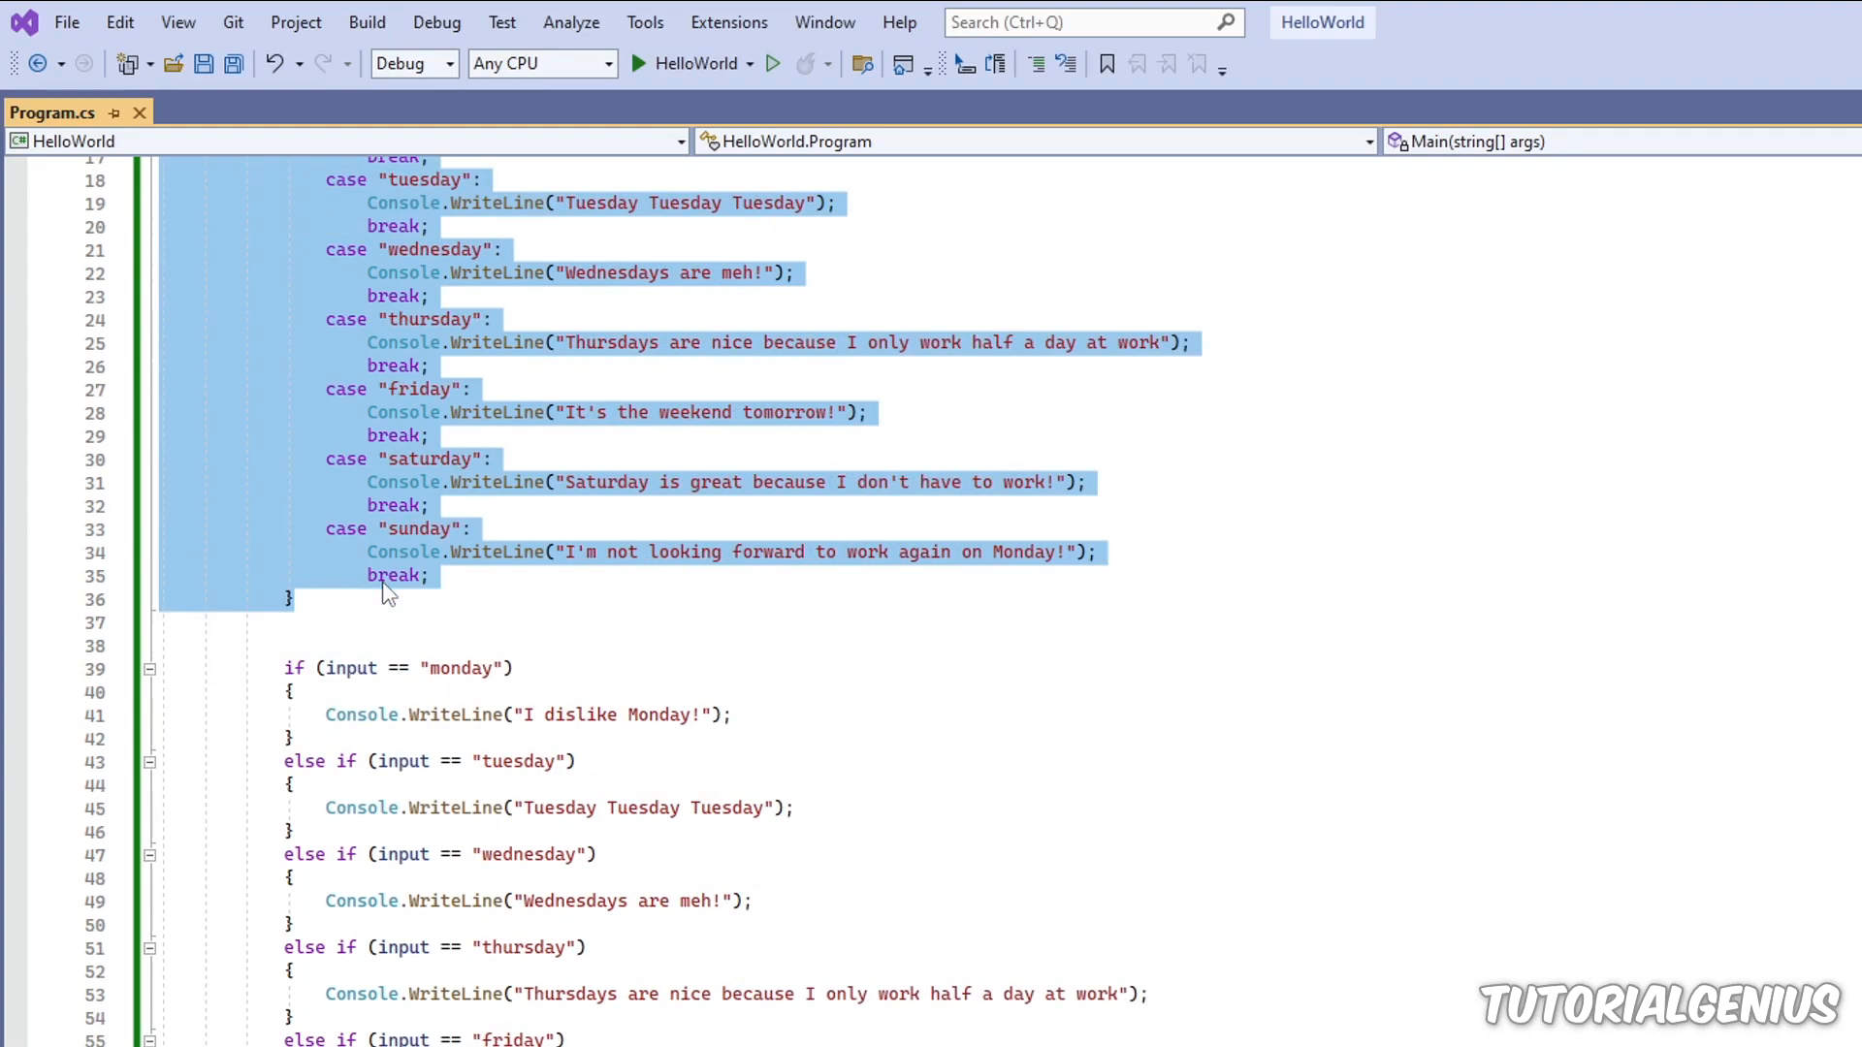
scroll(down, 3)
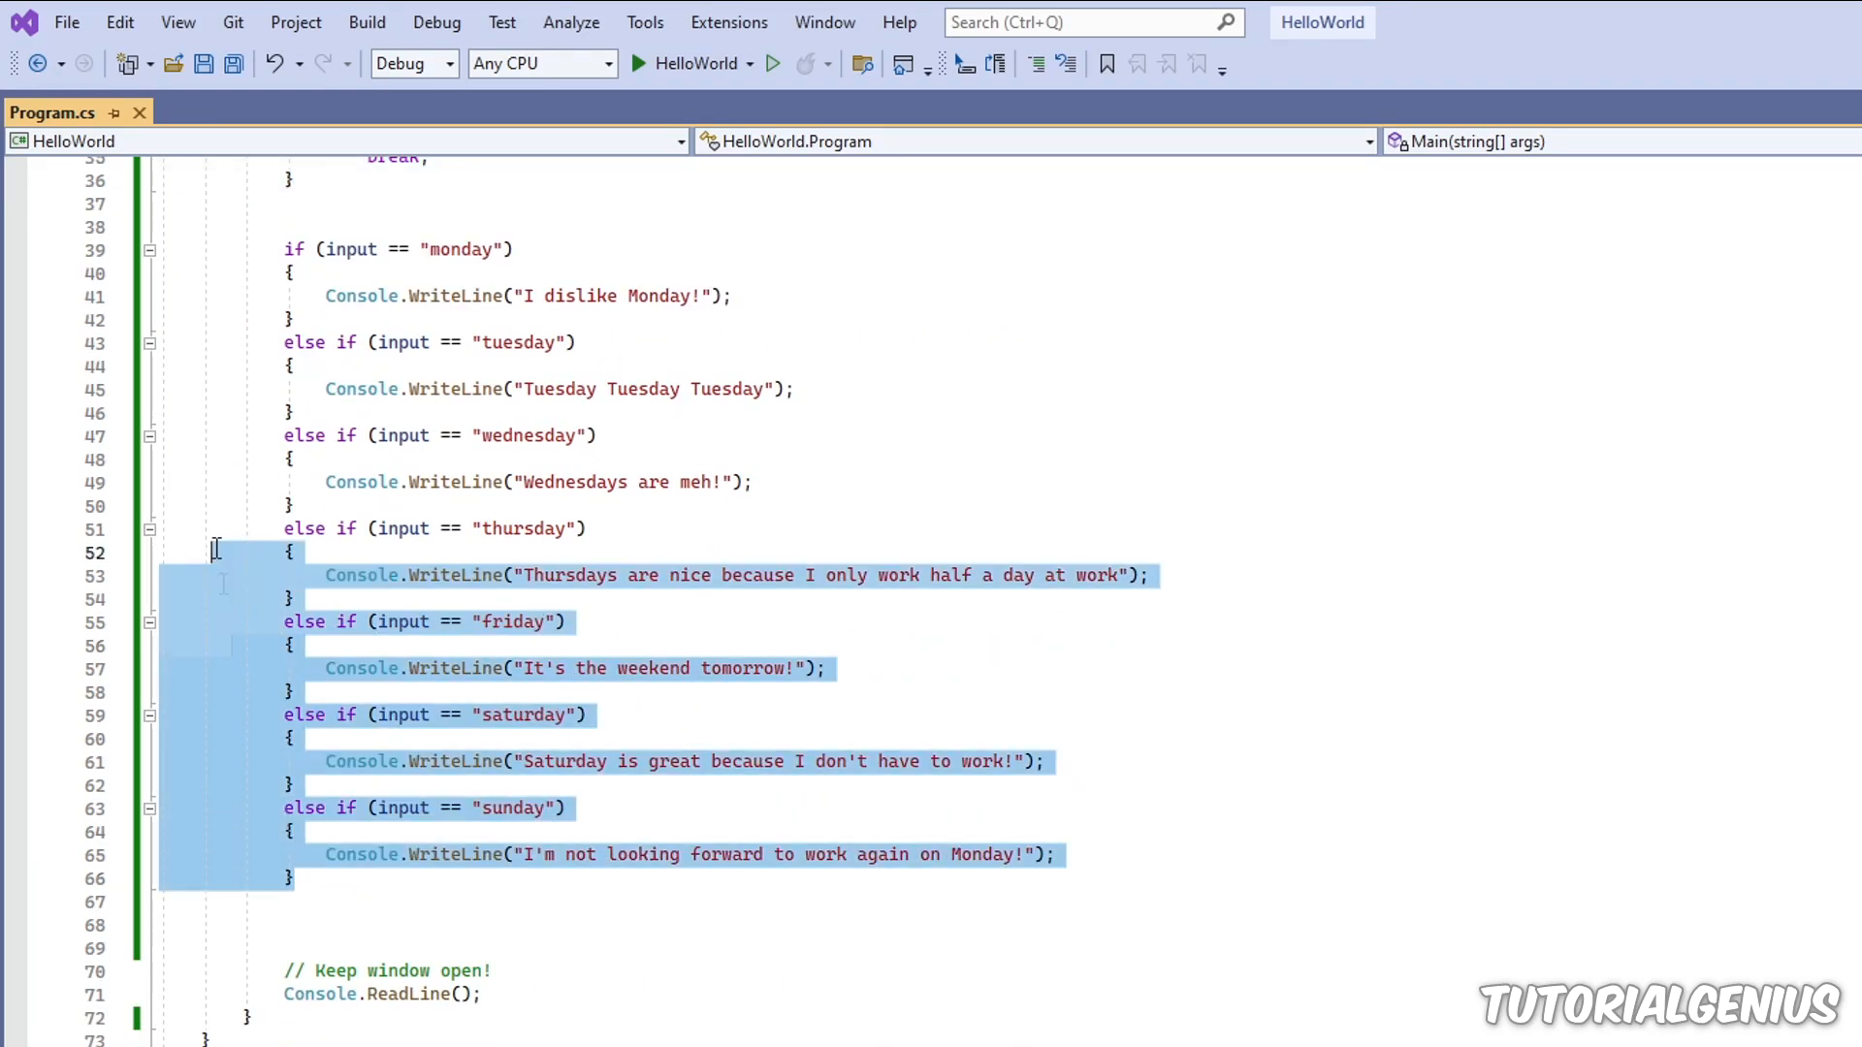
key(Delete)
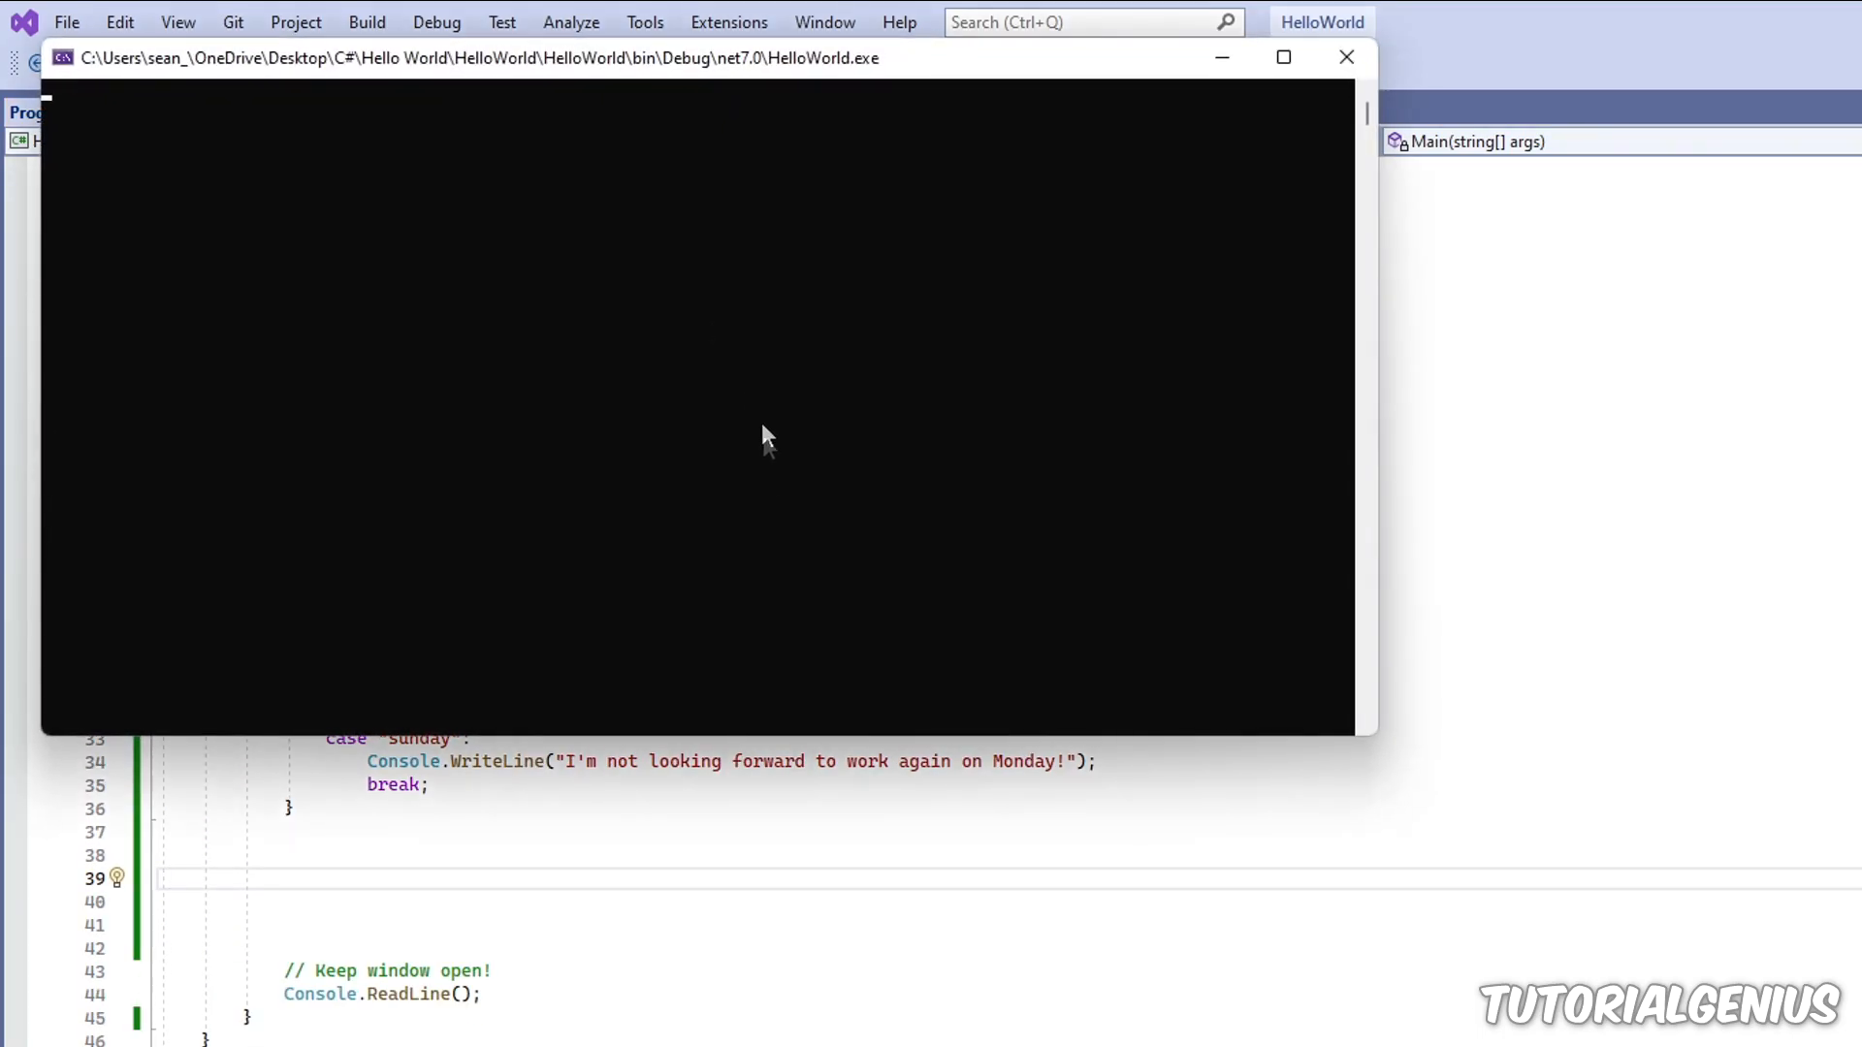
Step: Enter monday, confirm the output "I dislike Monday!", and close the console window
text(monday)
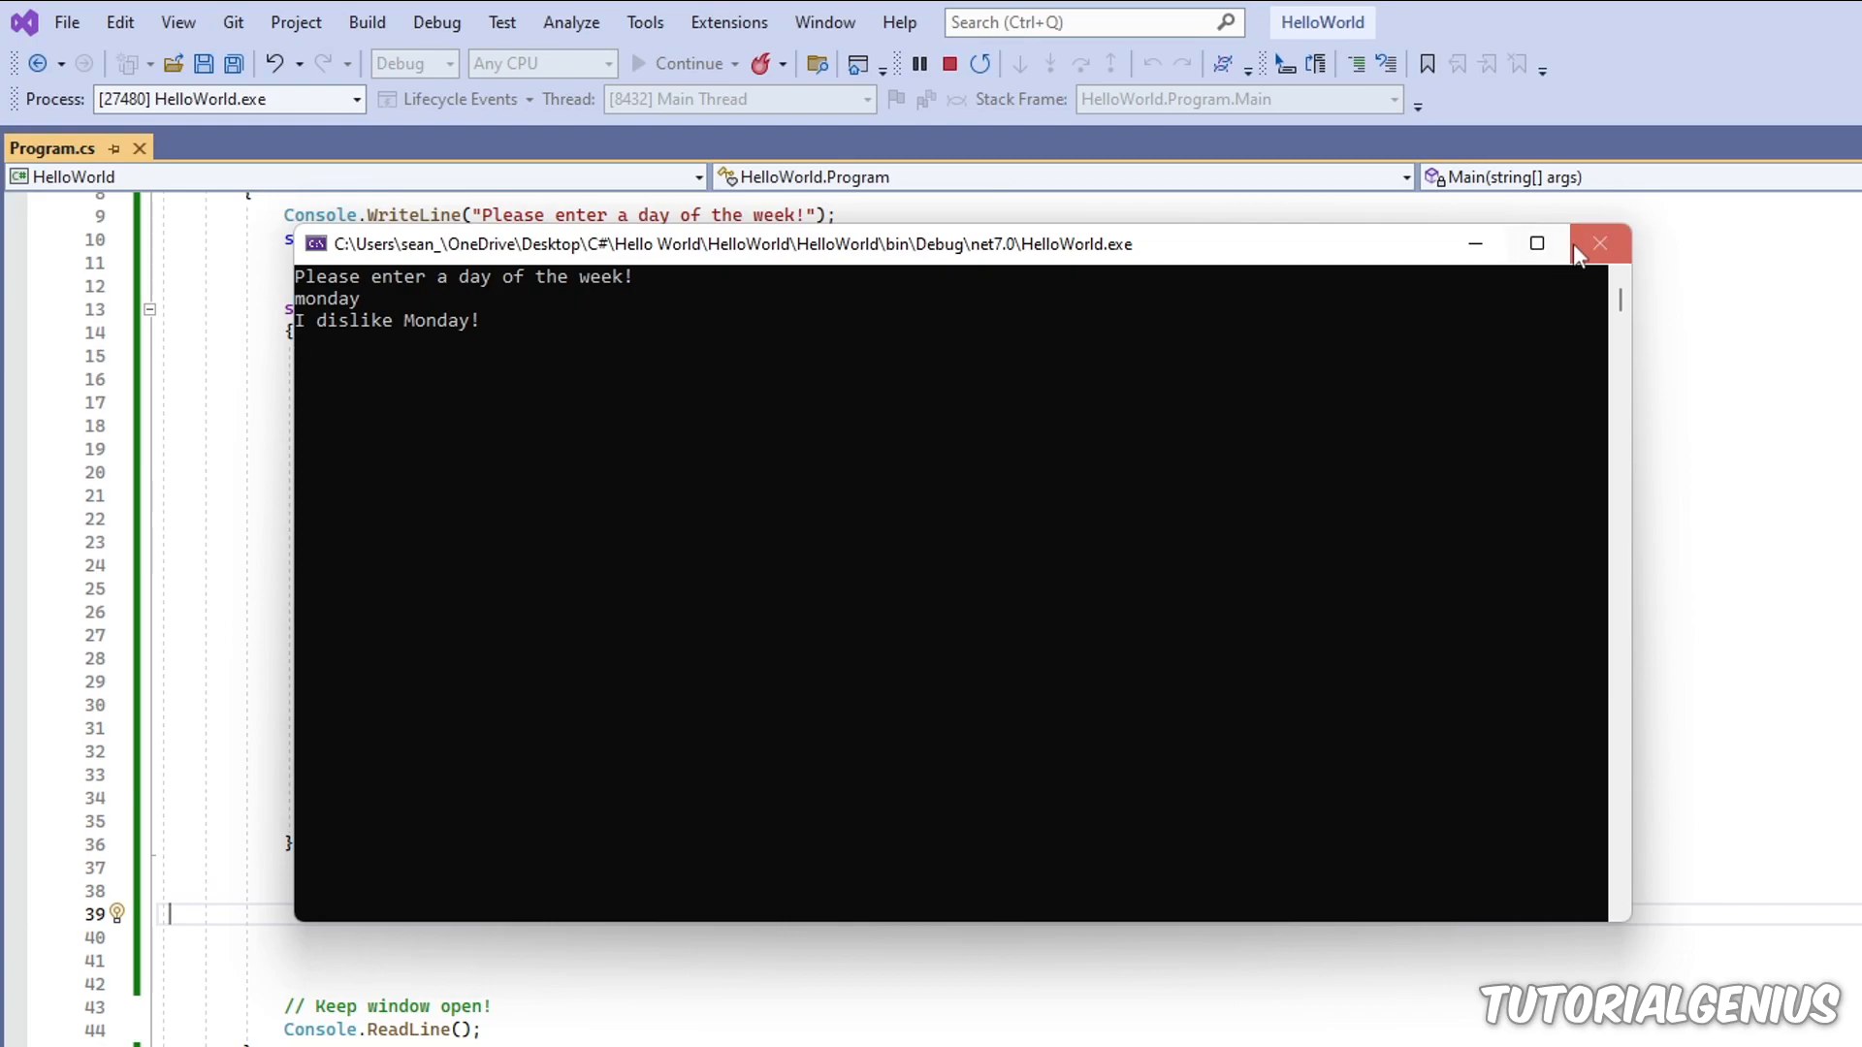
click(1600, 244)
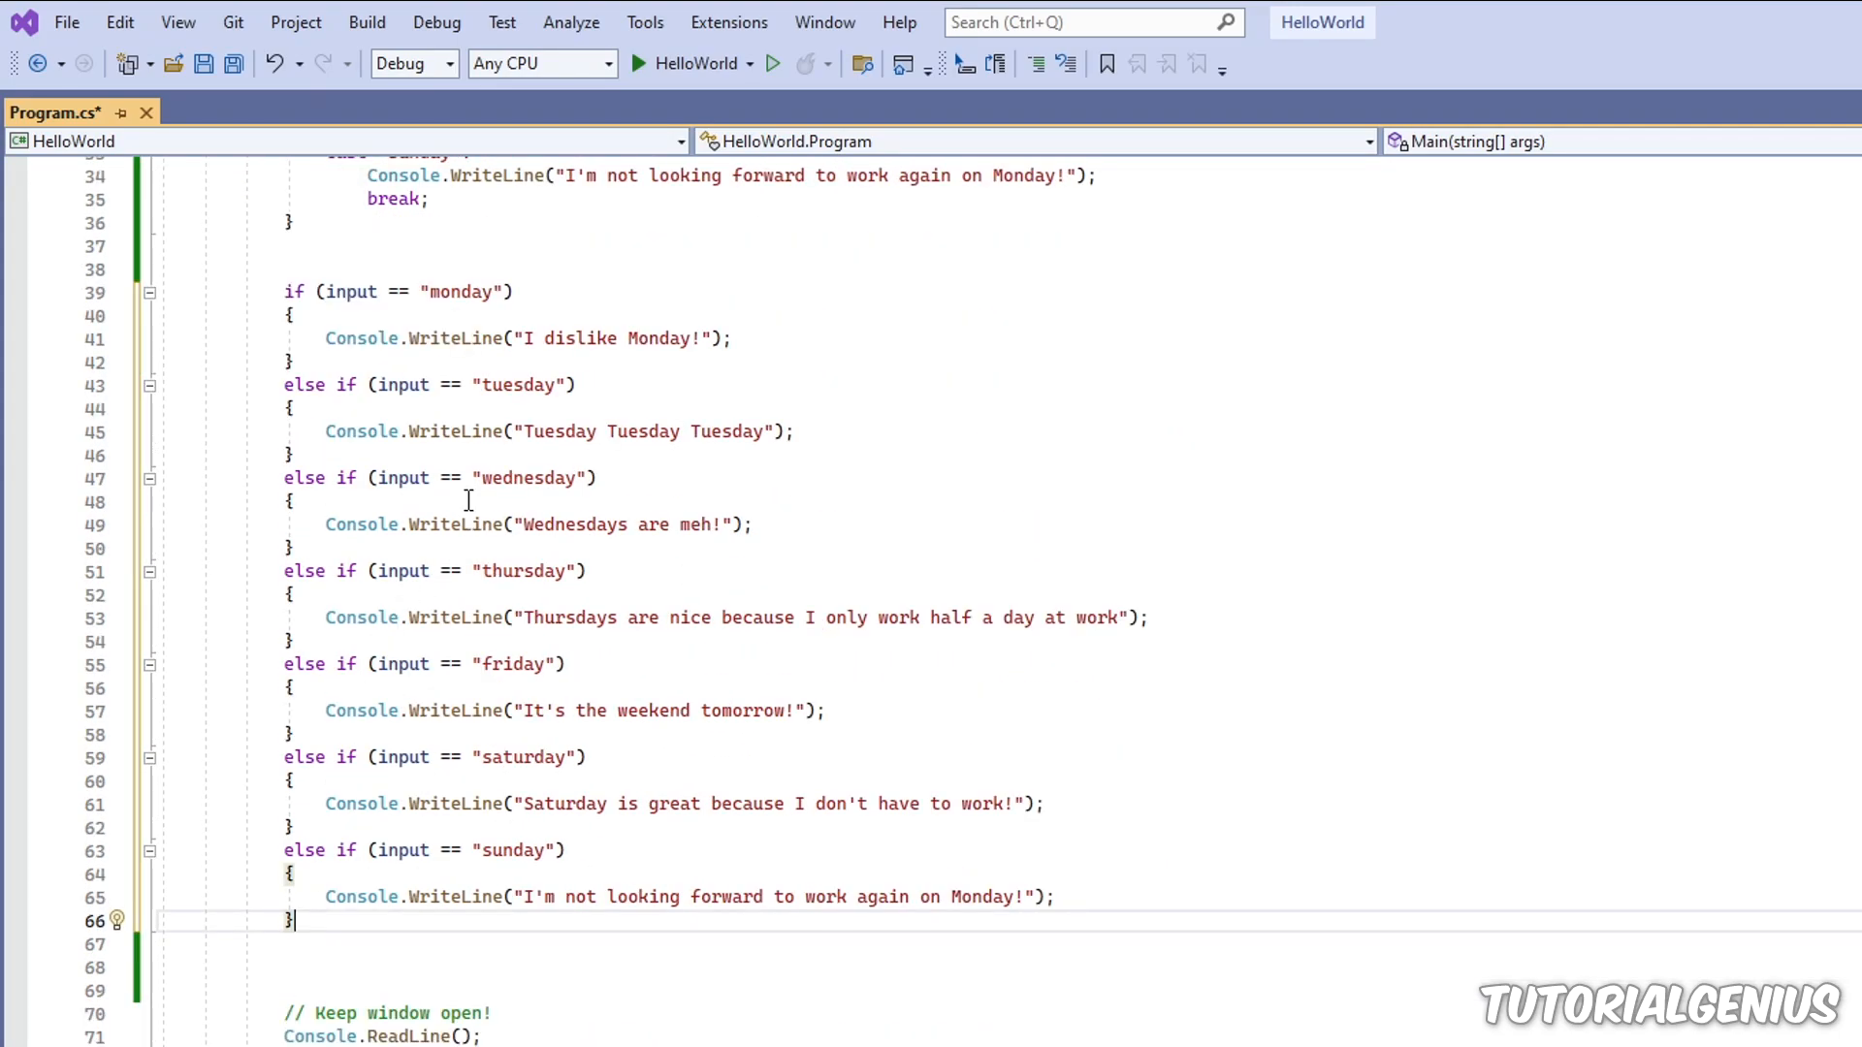
mouse_move(372, 681)
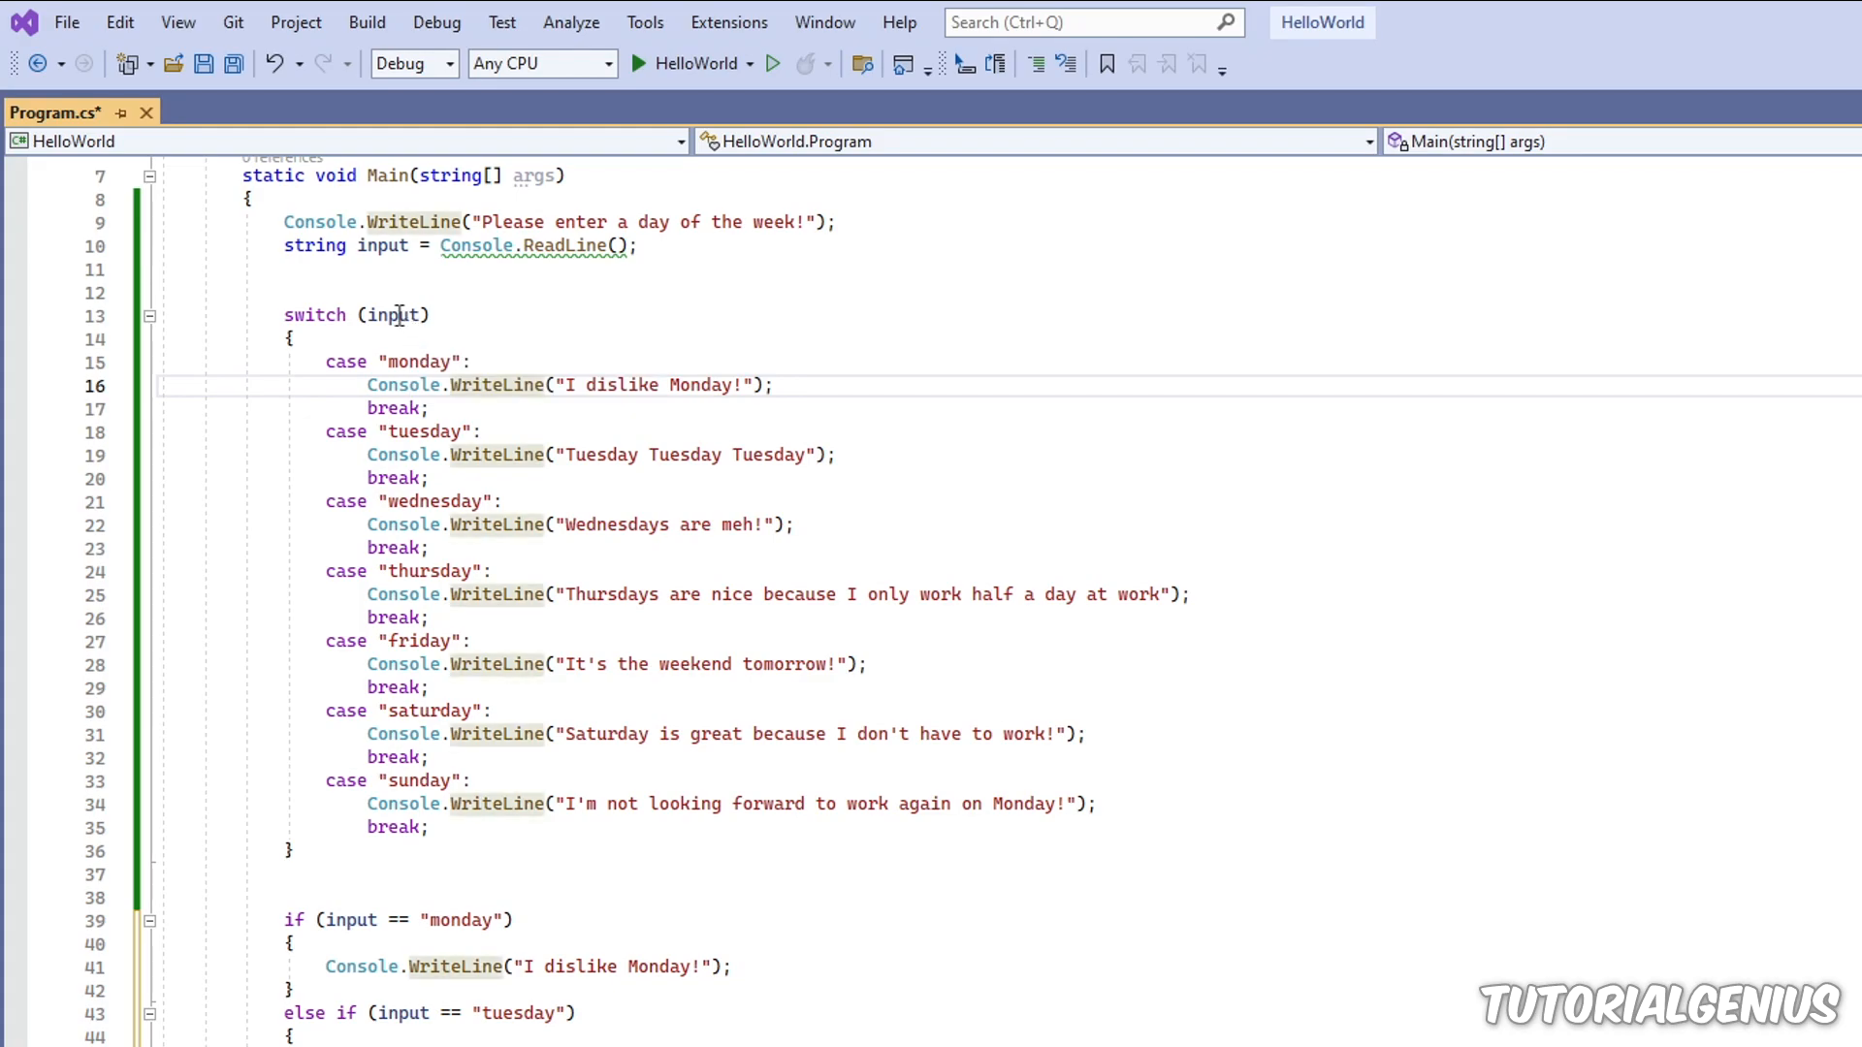
Step: Undo to restore the if/else chain beneath the switch and highlight its monday condition
drag(289, 338, 427, 828)
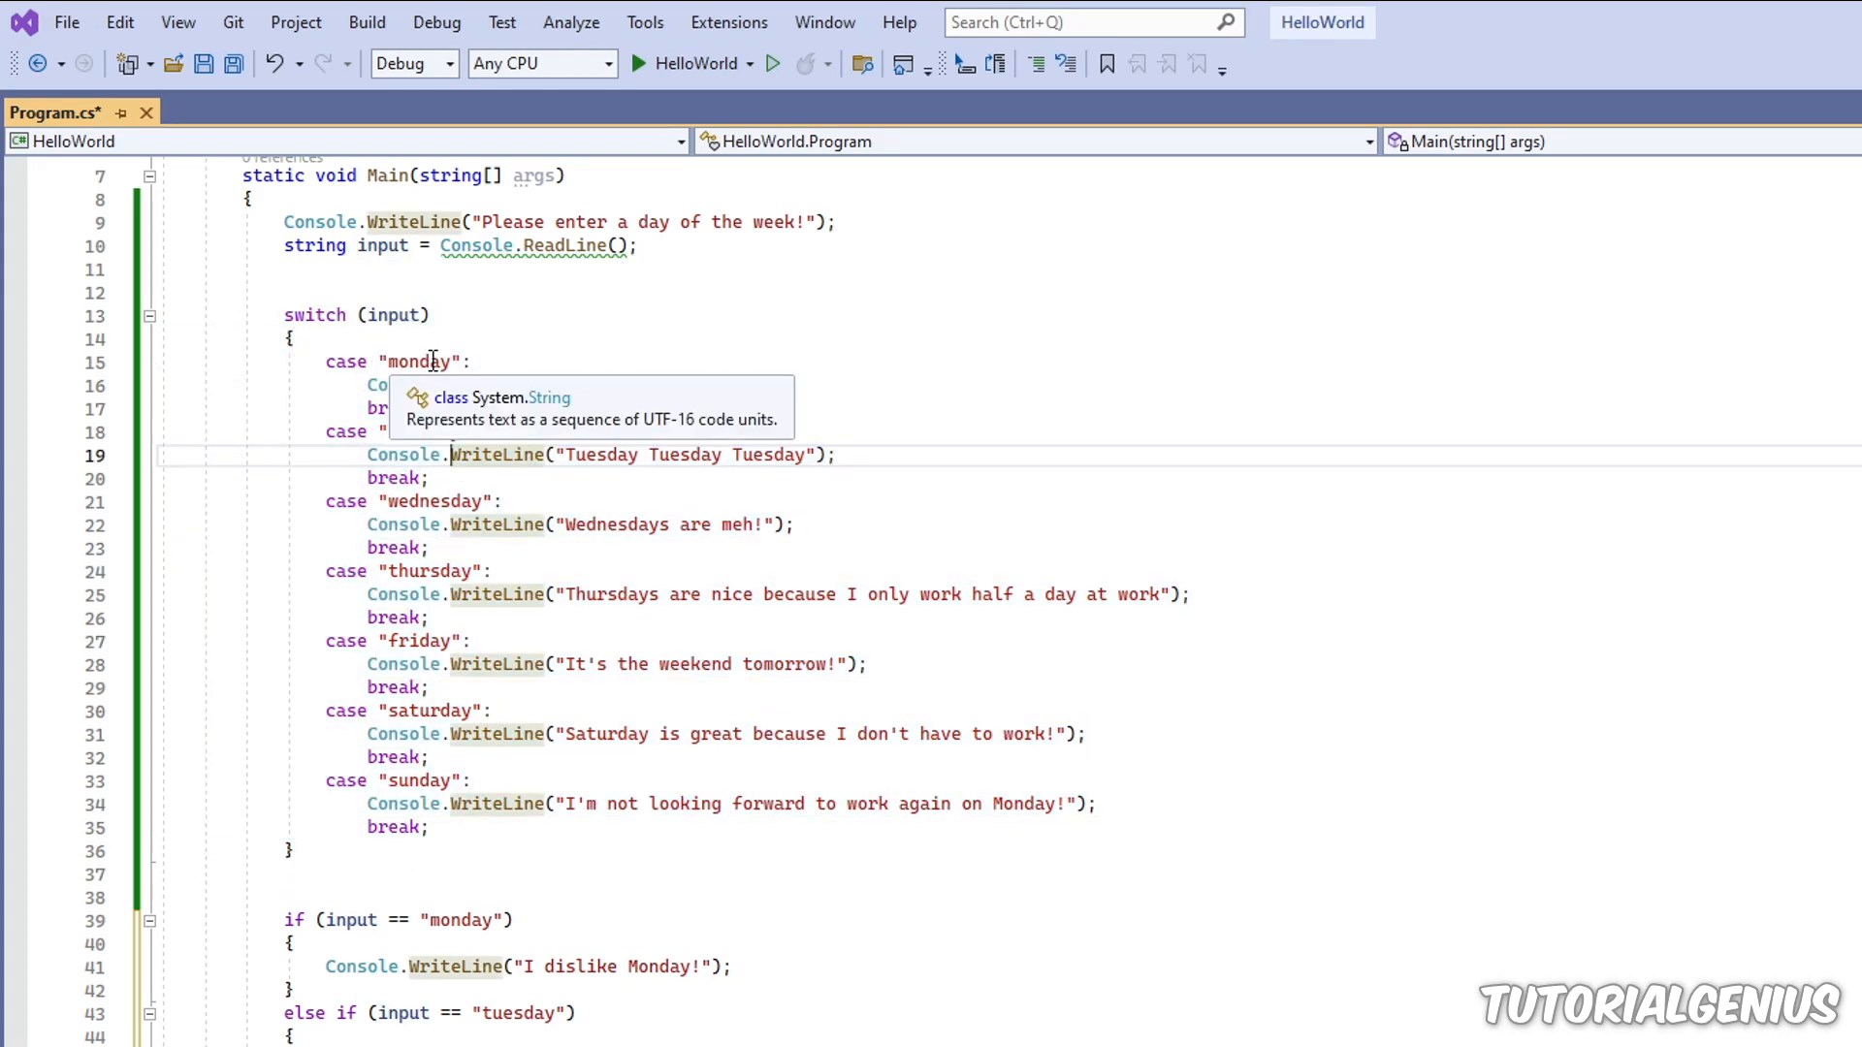
scroll(down, 3)
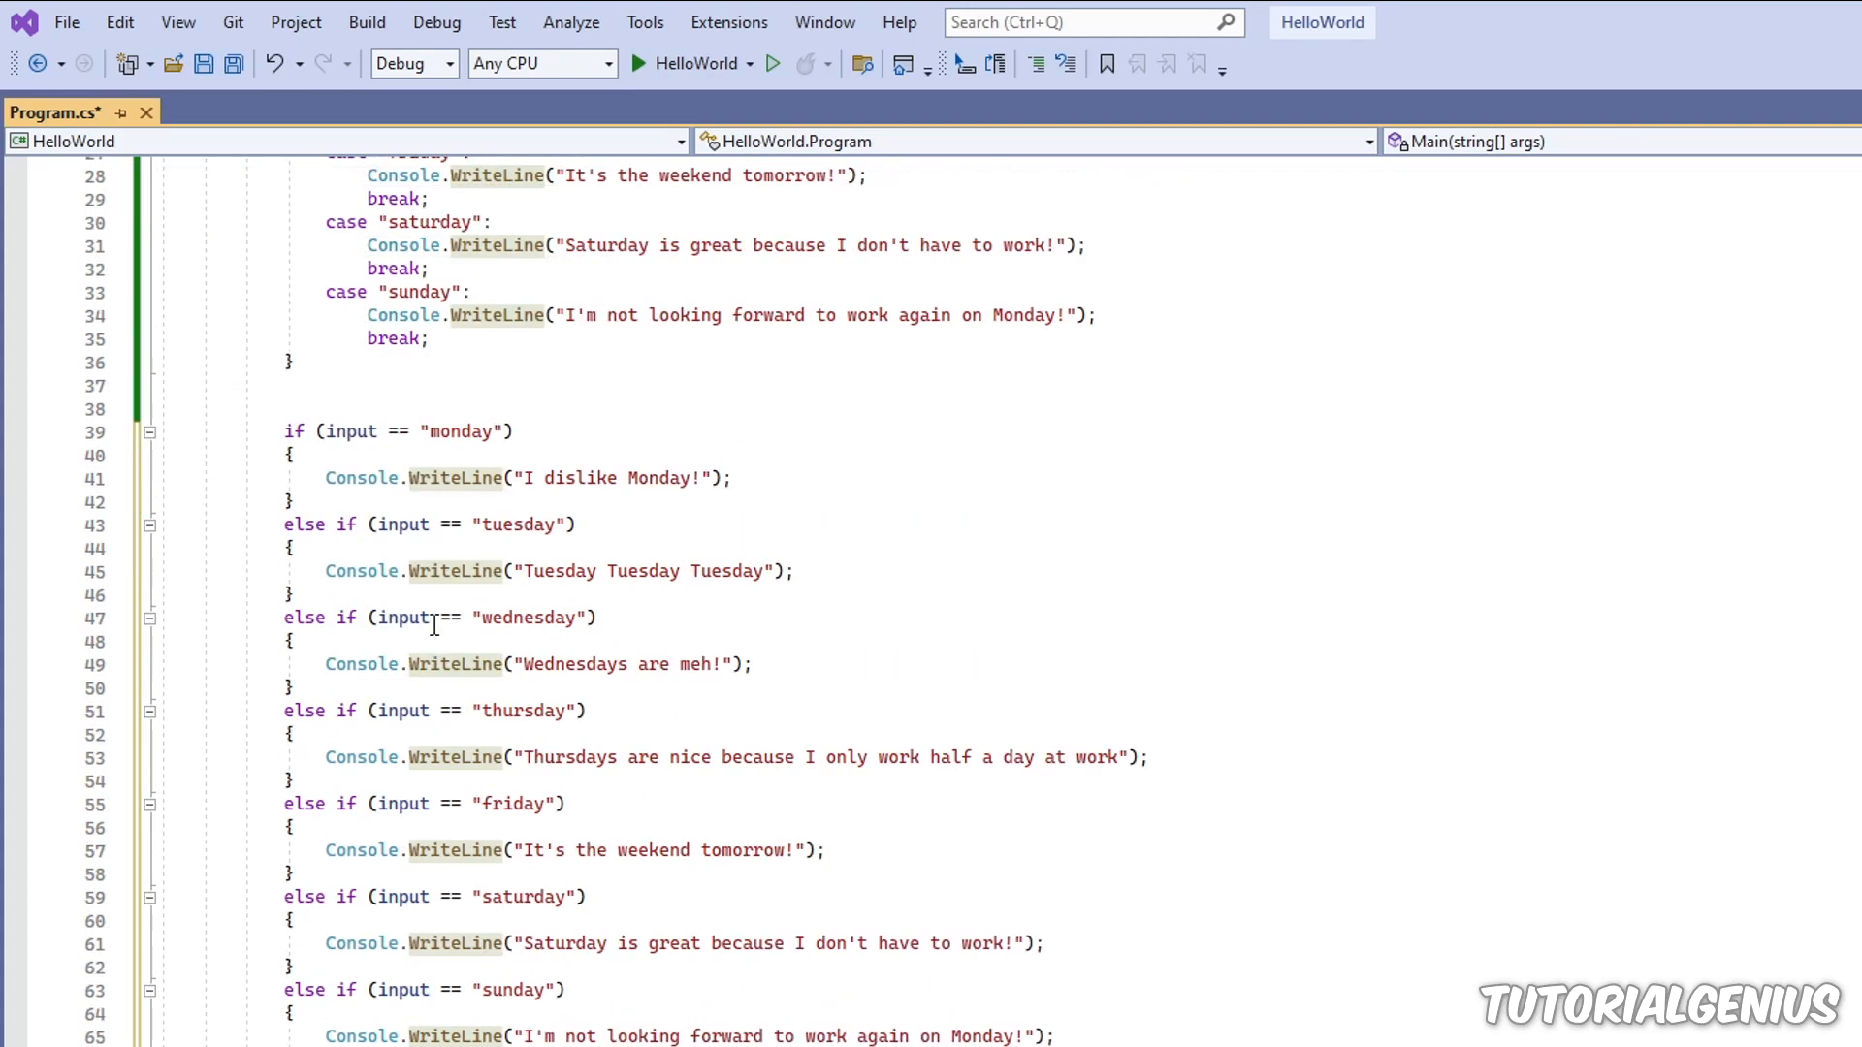
scroll(down, 3)
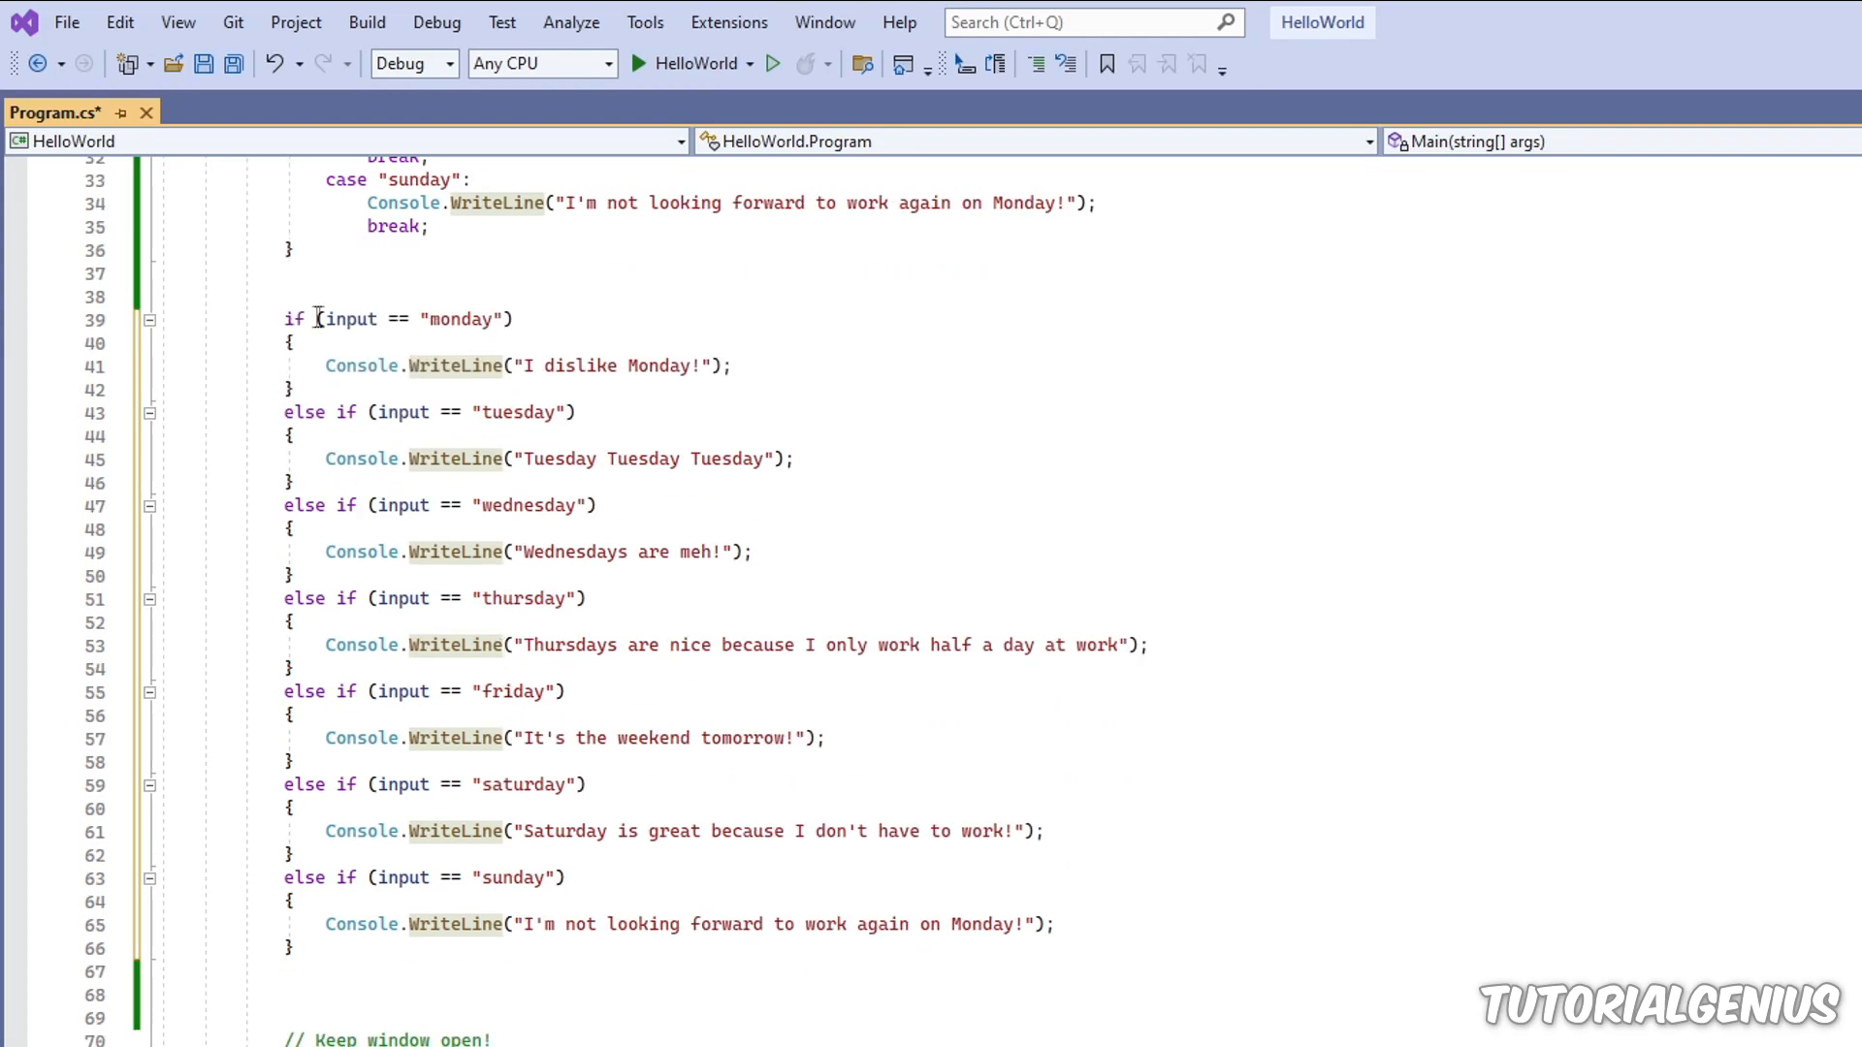
mouse_move(461, 318)
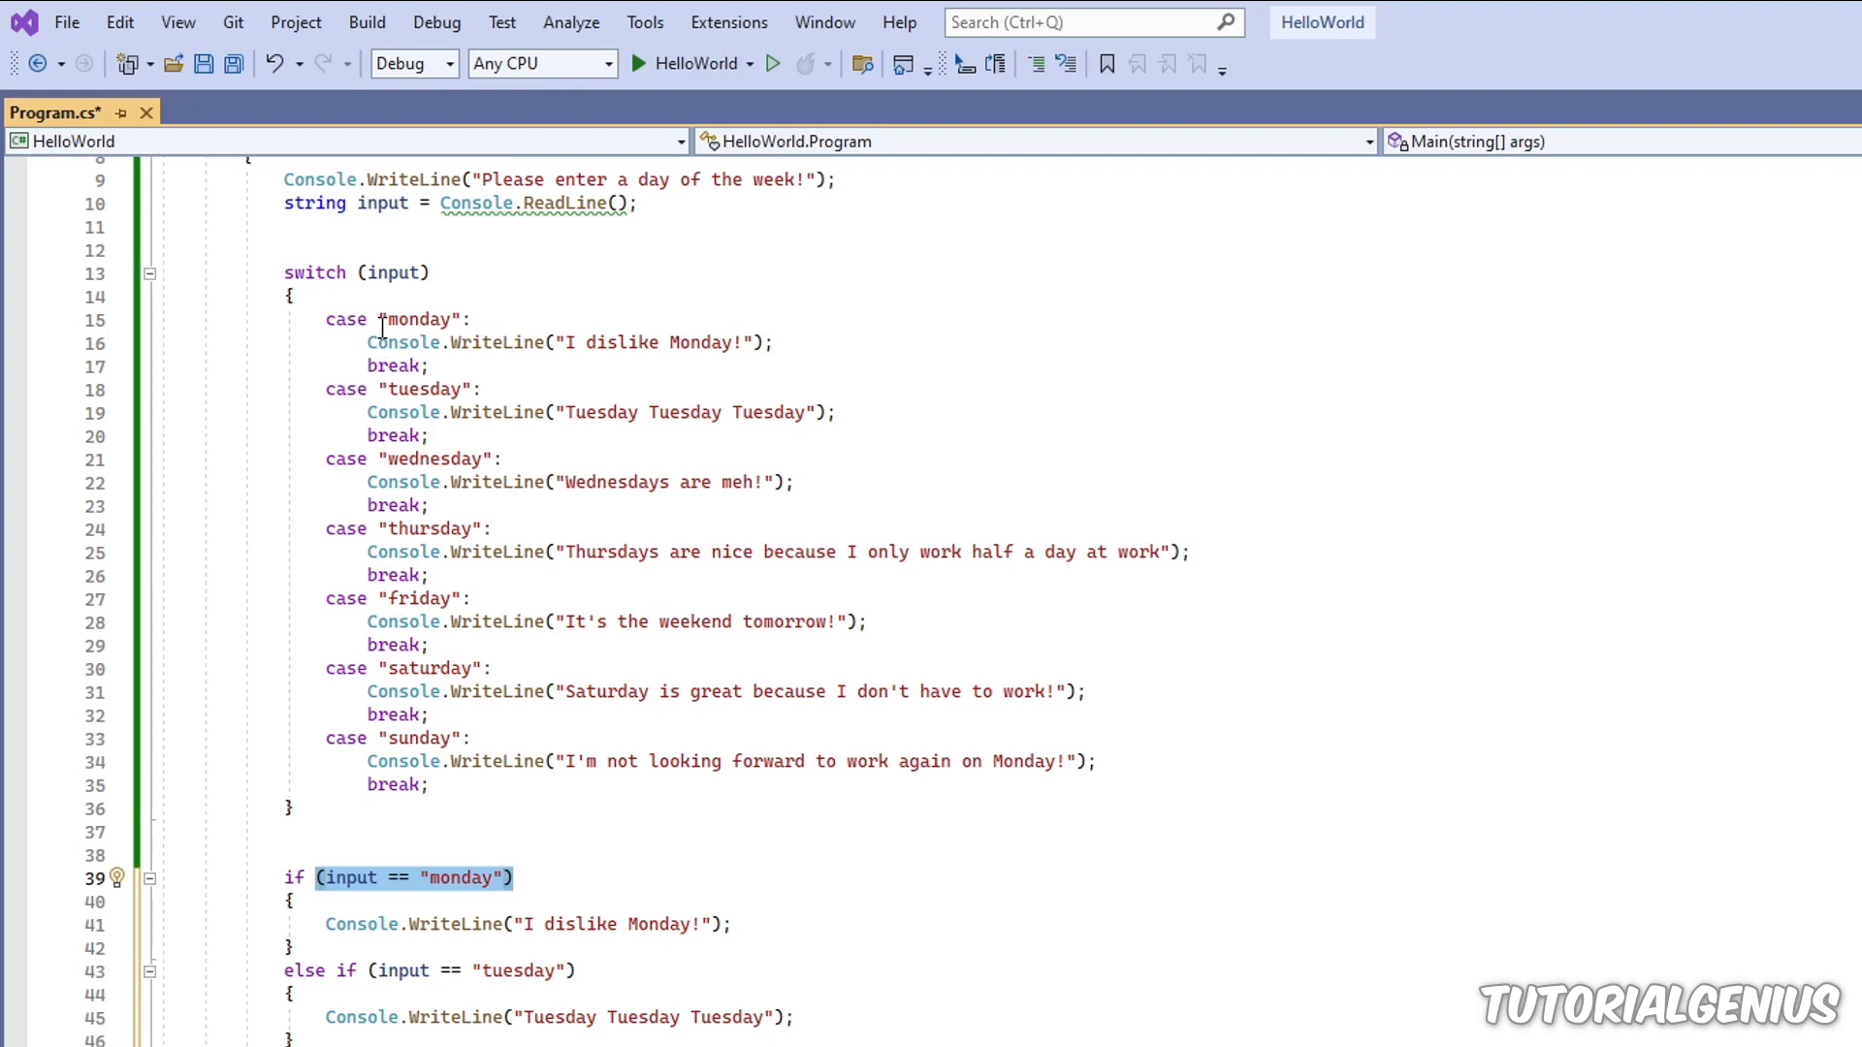
double_click(415, 390)
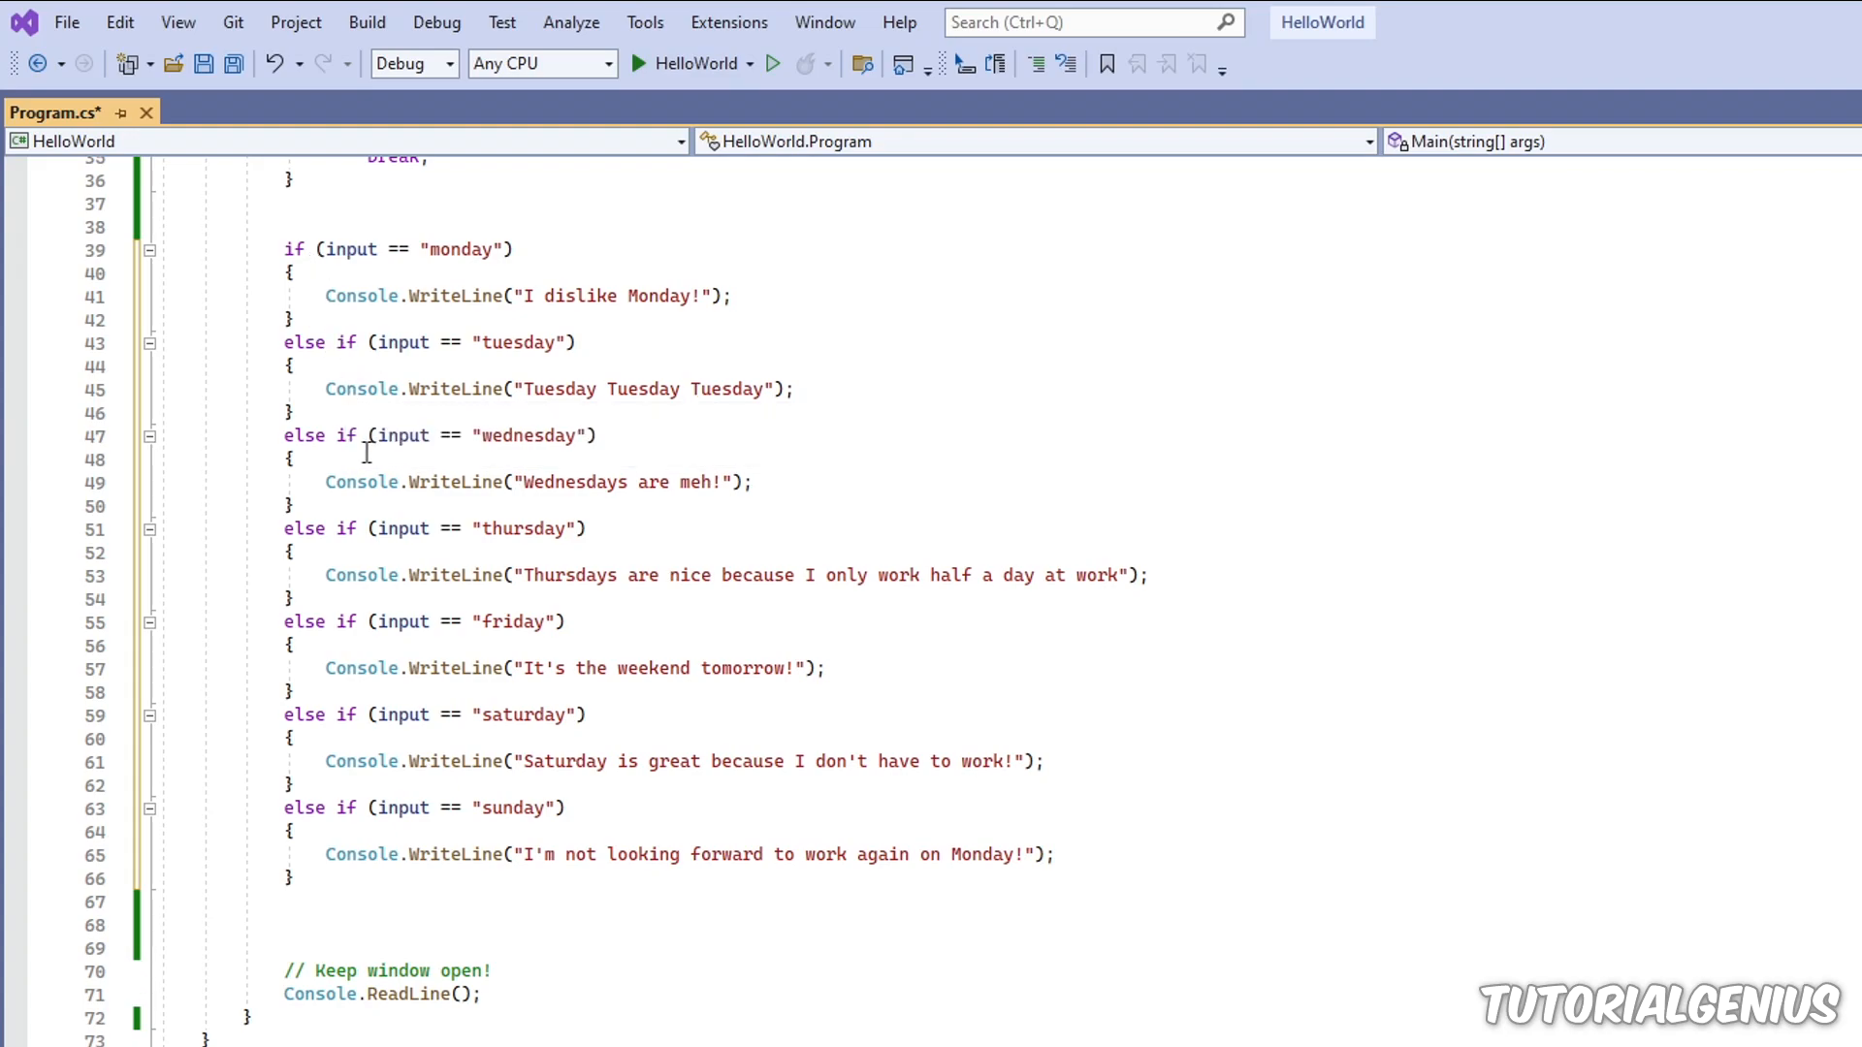
mouse_move(403, 528)
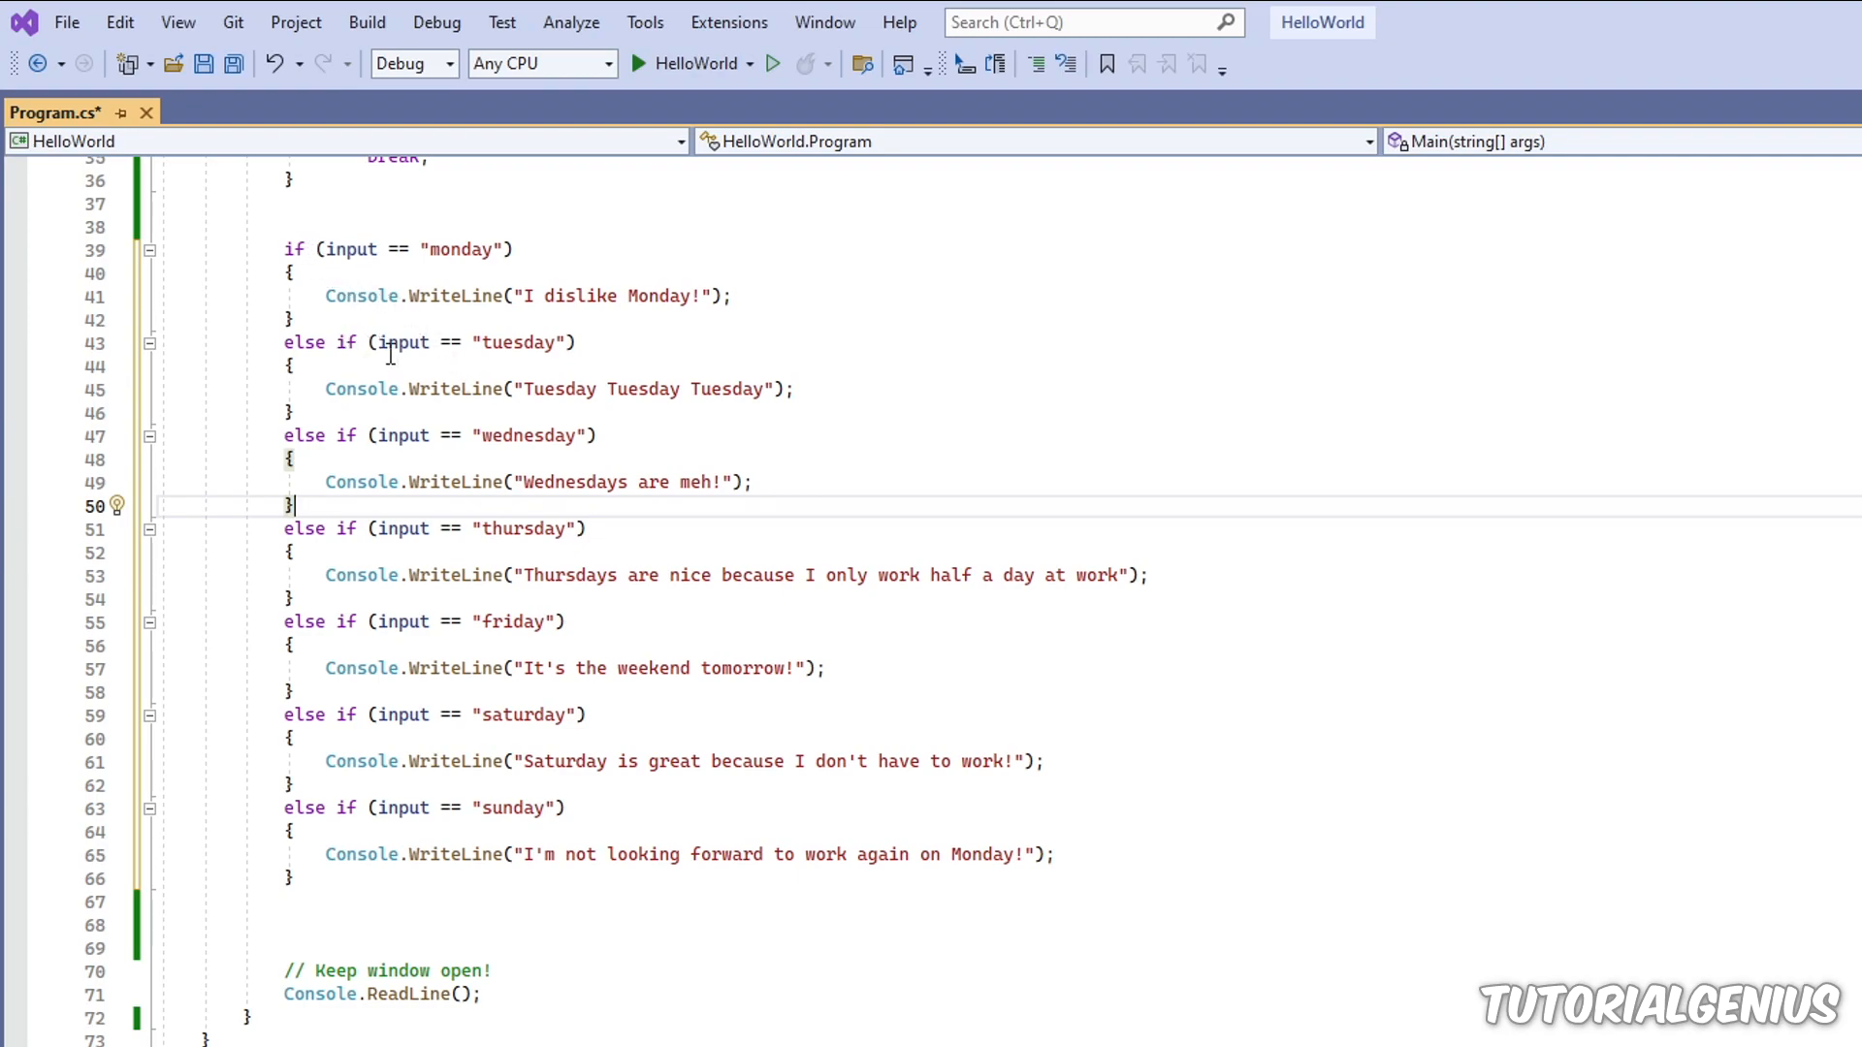
mouse_move(396, 854)
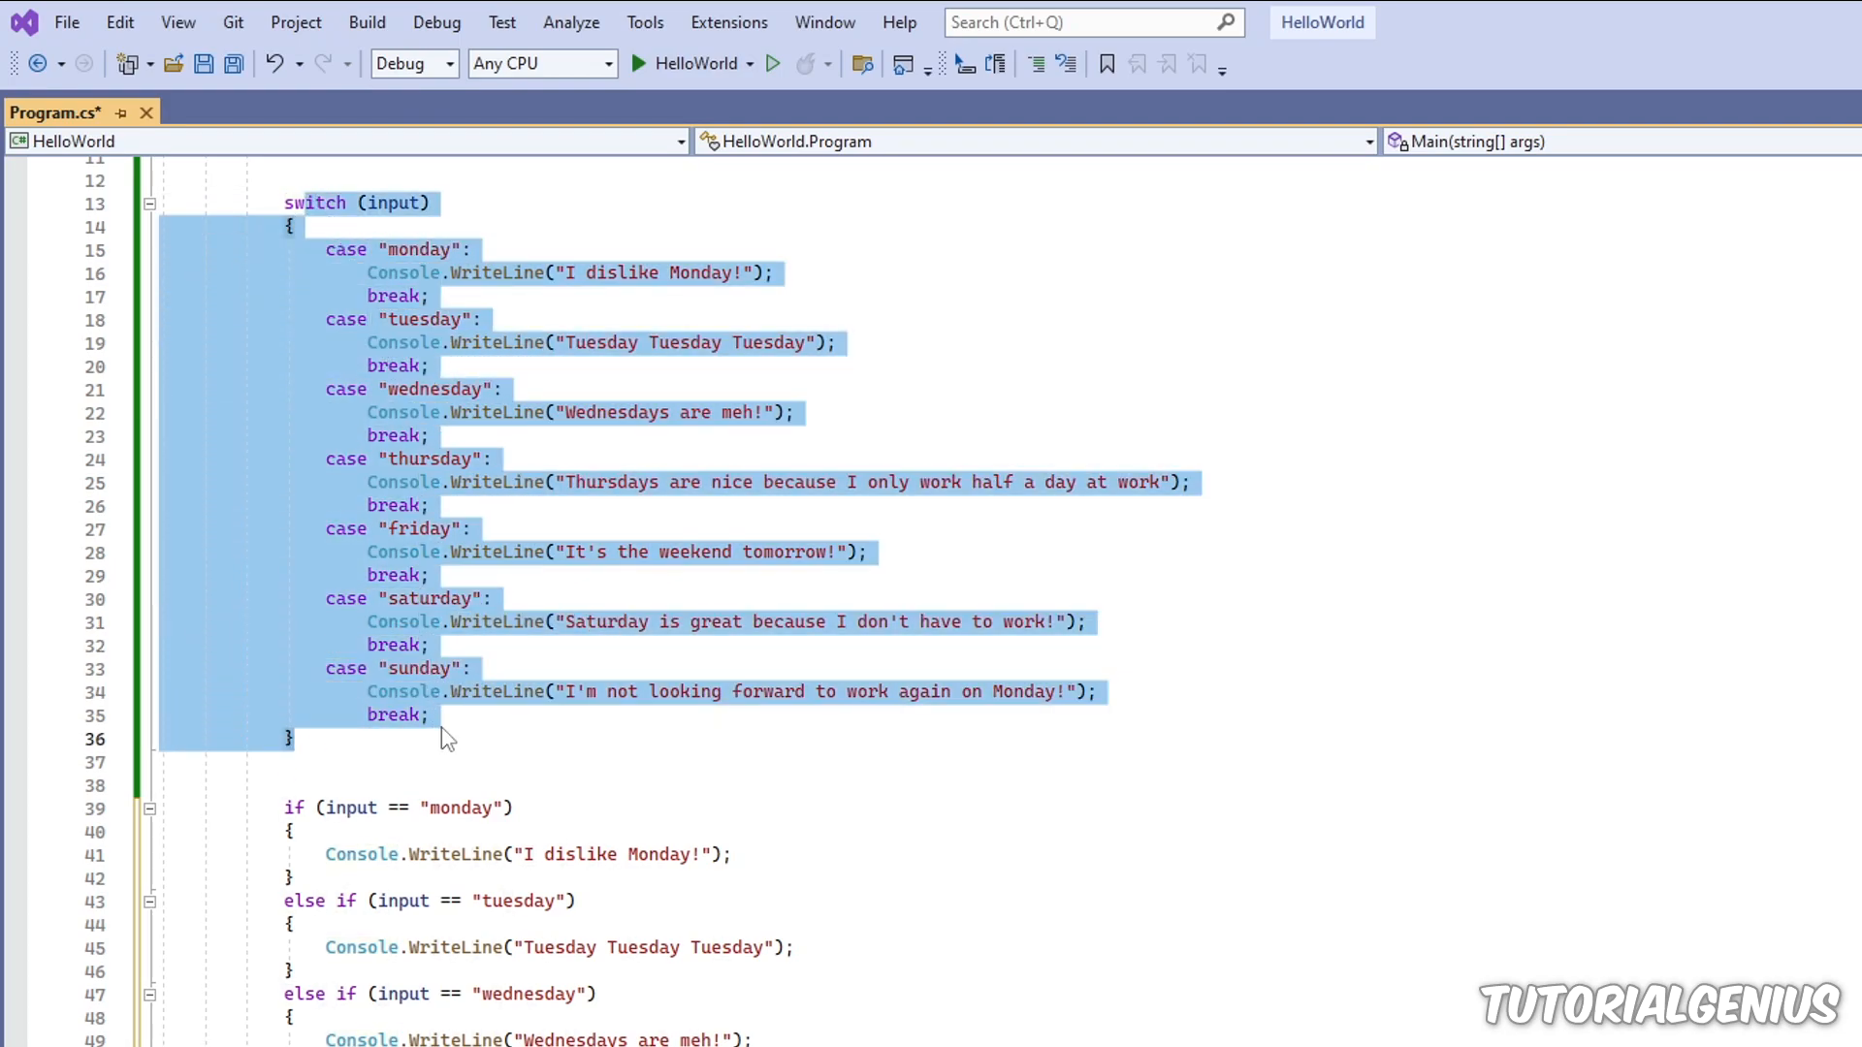
scroll(down, 3)
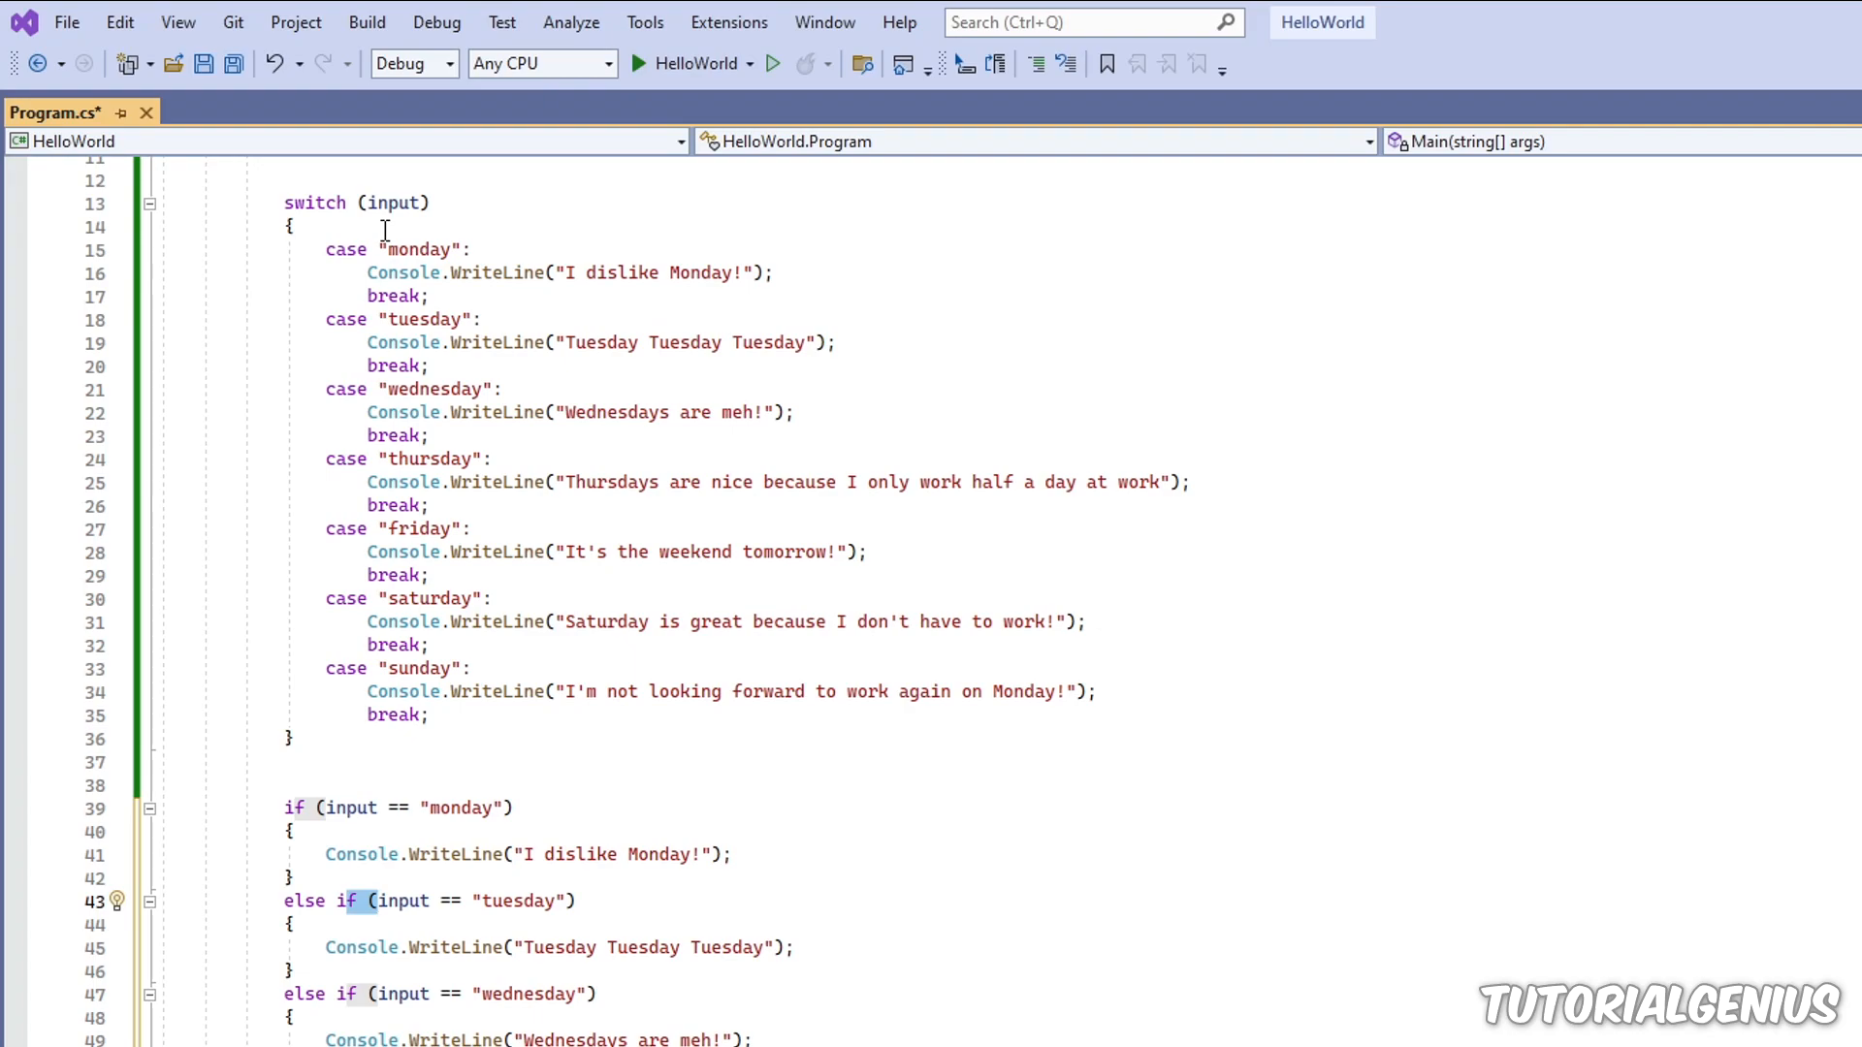
click(291, 739)
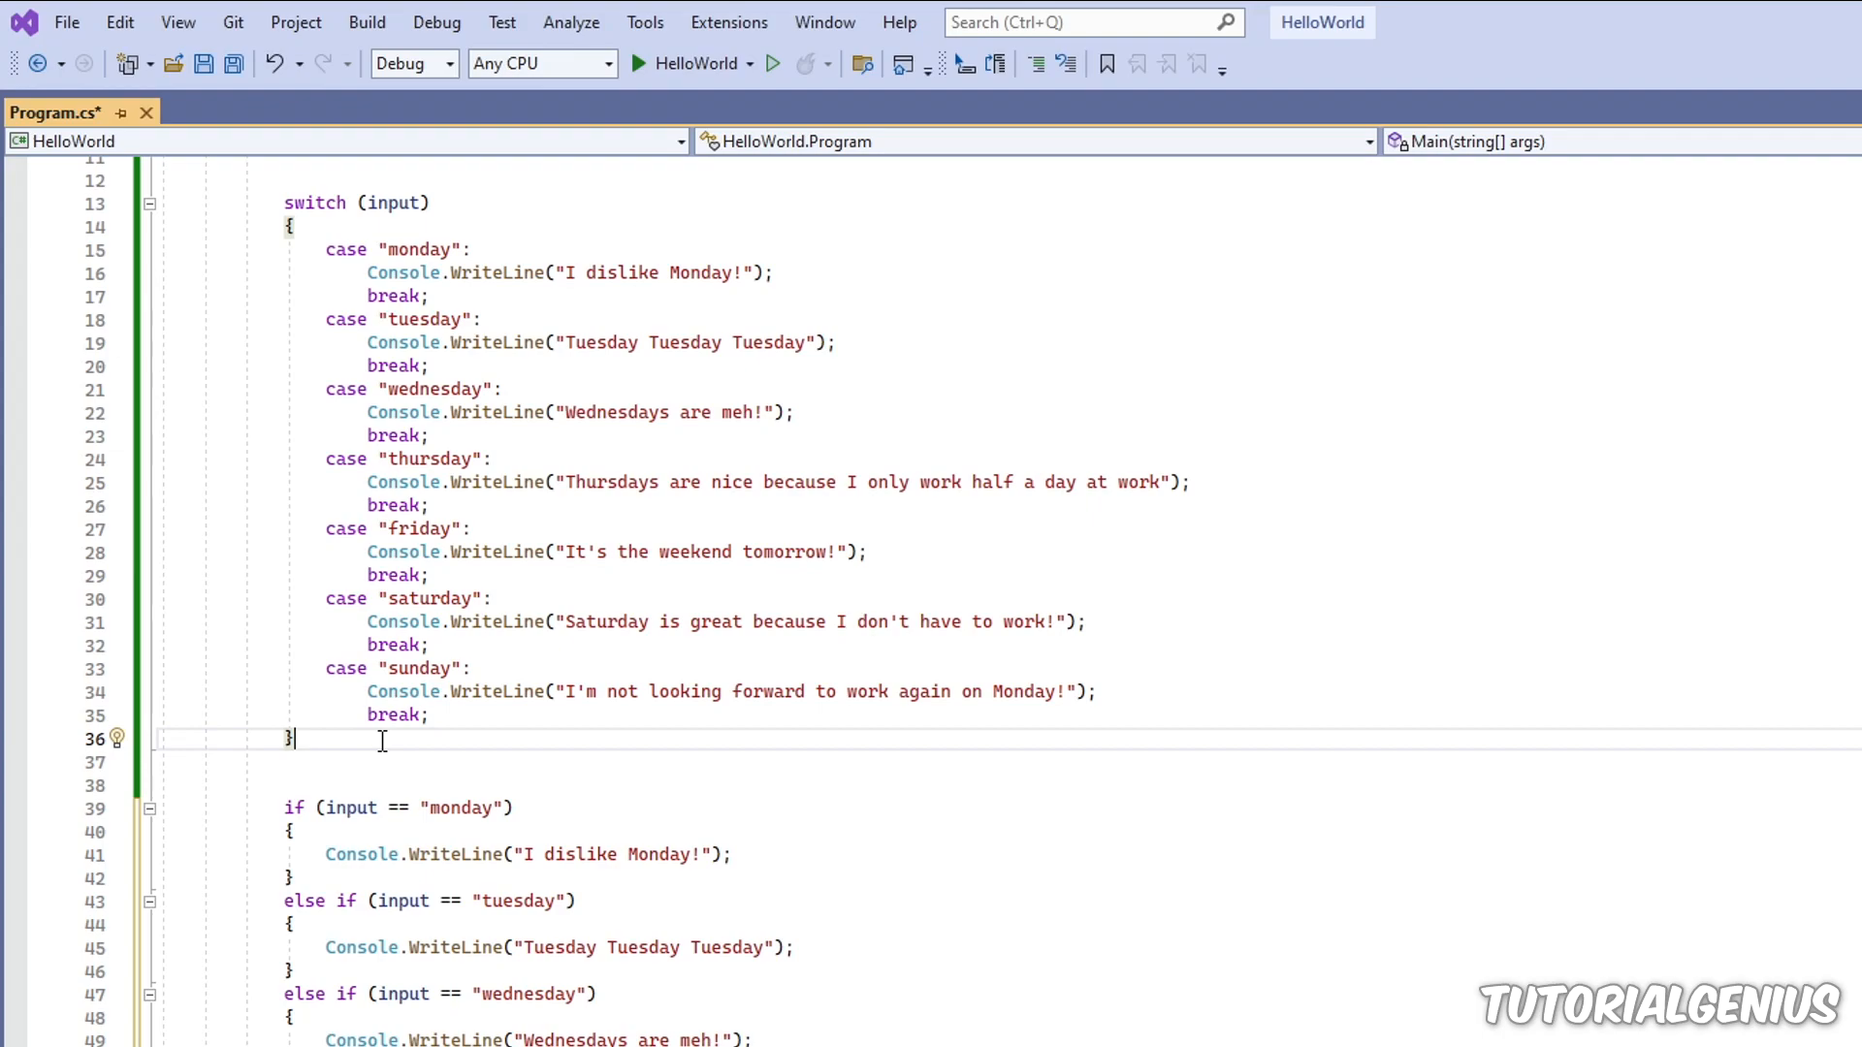
scroll(down, 3)
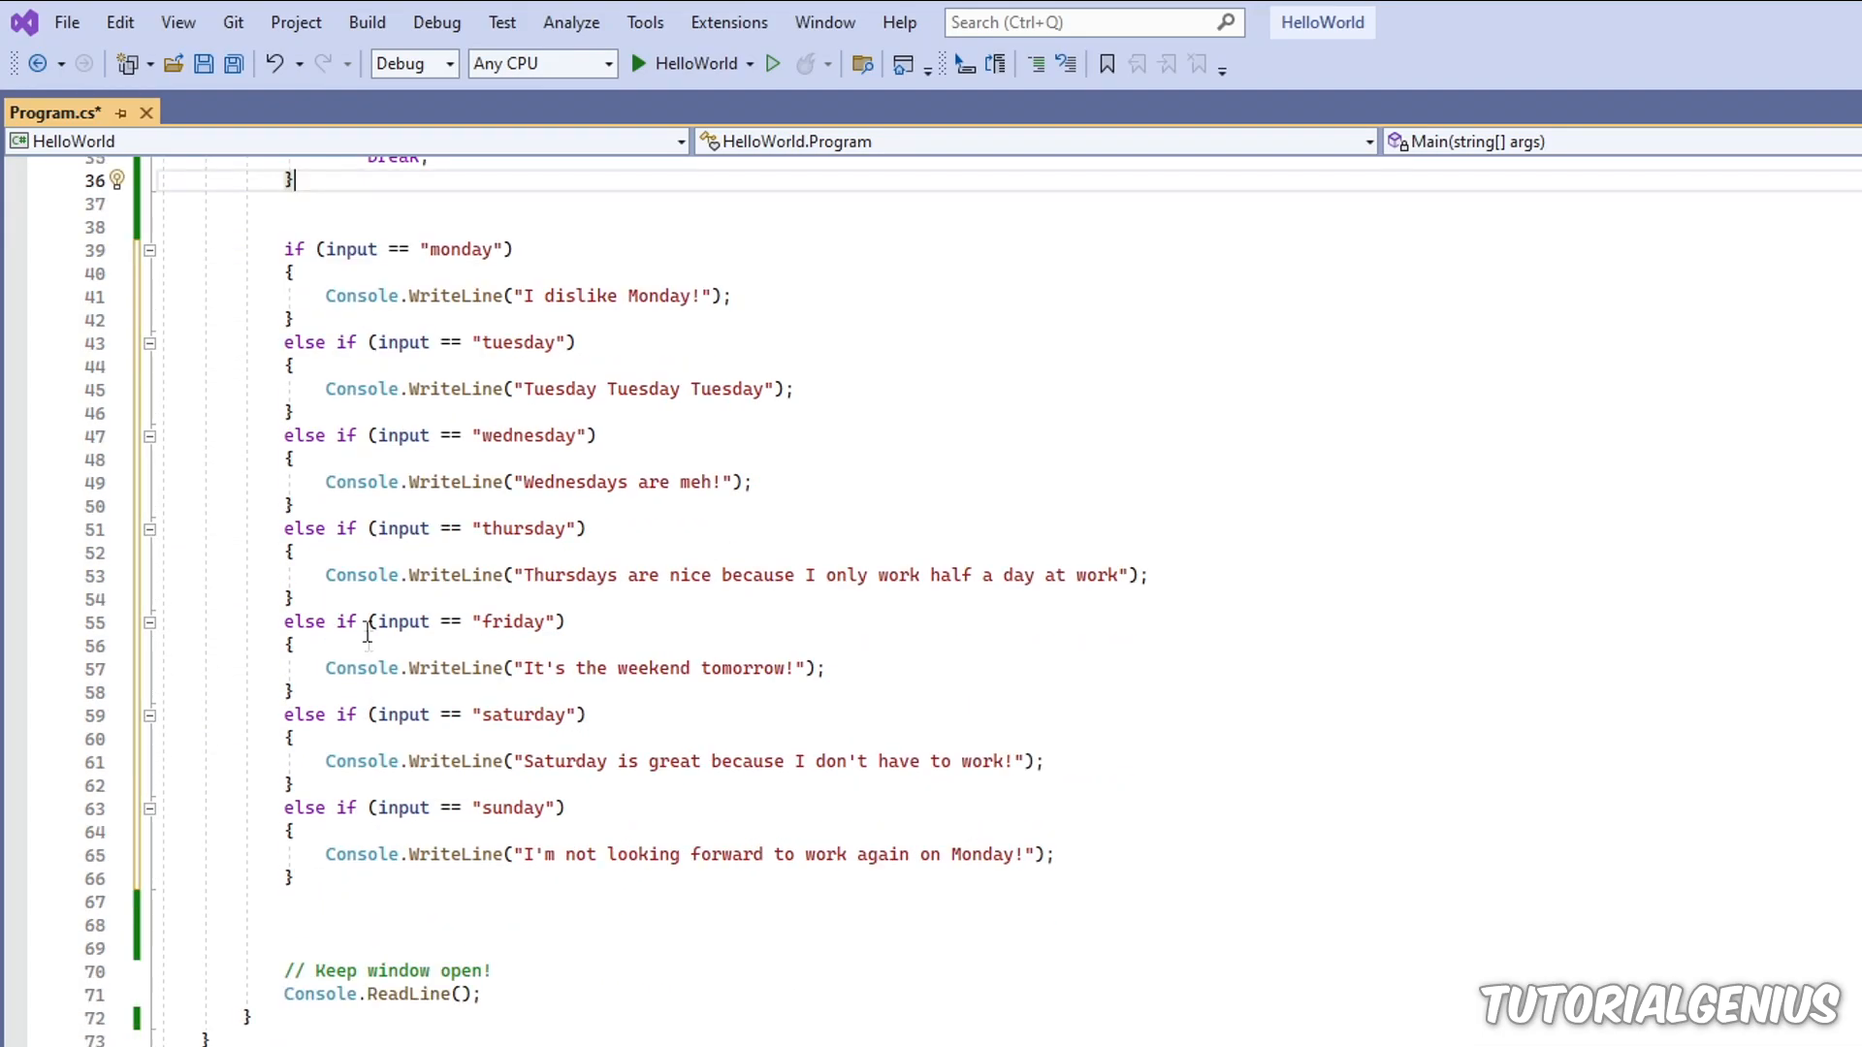
mouse_move(477, 419)
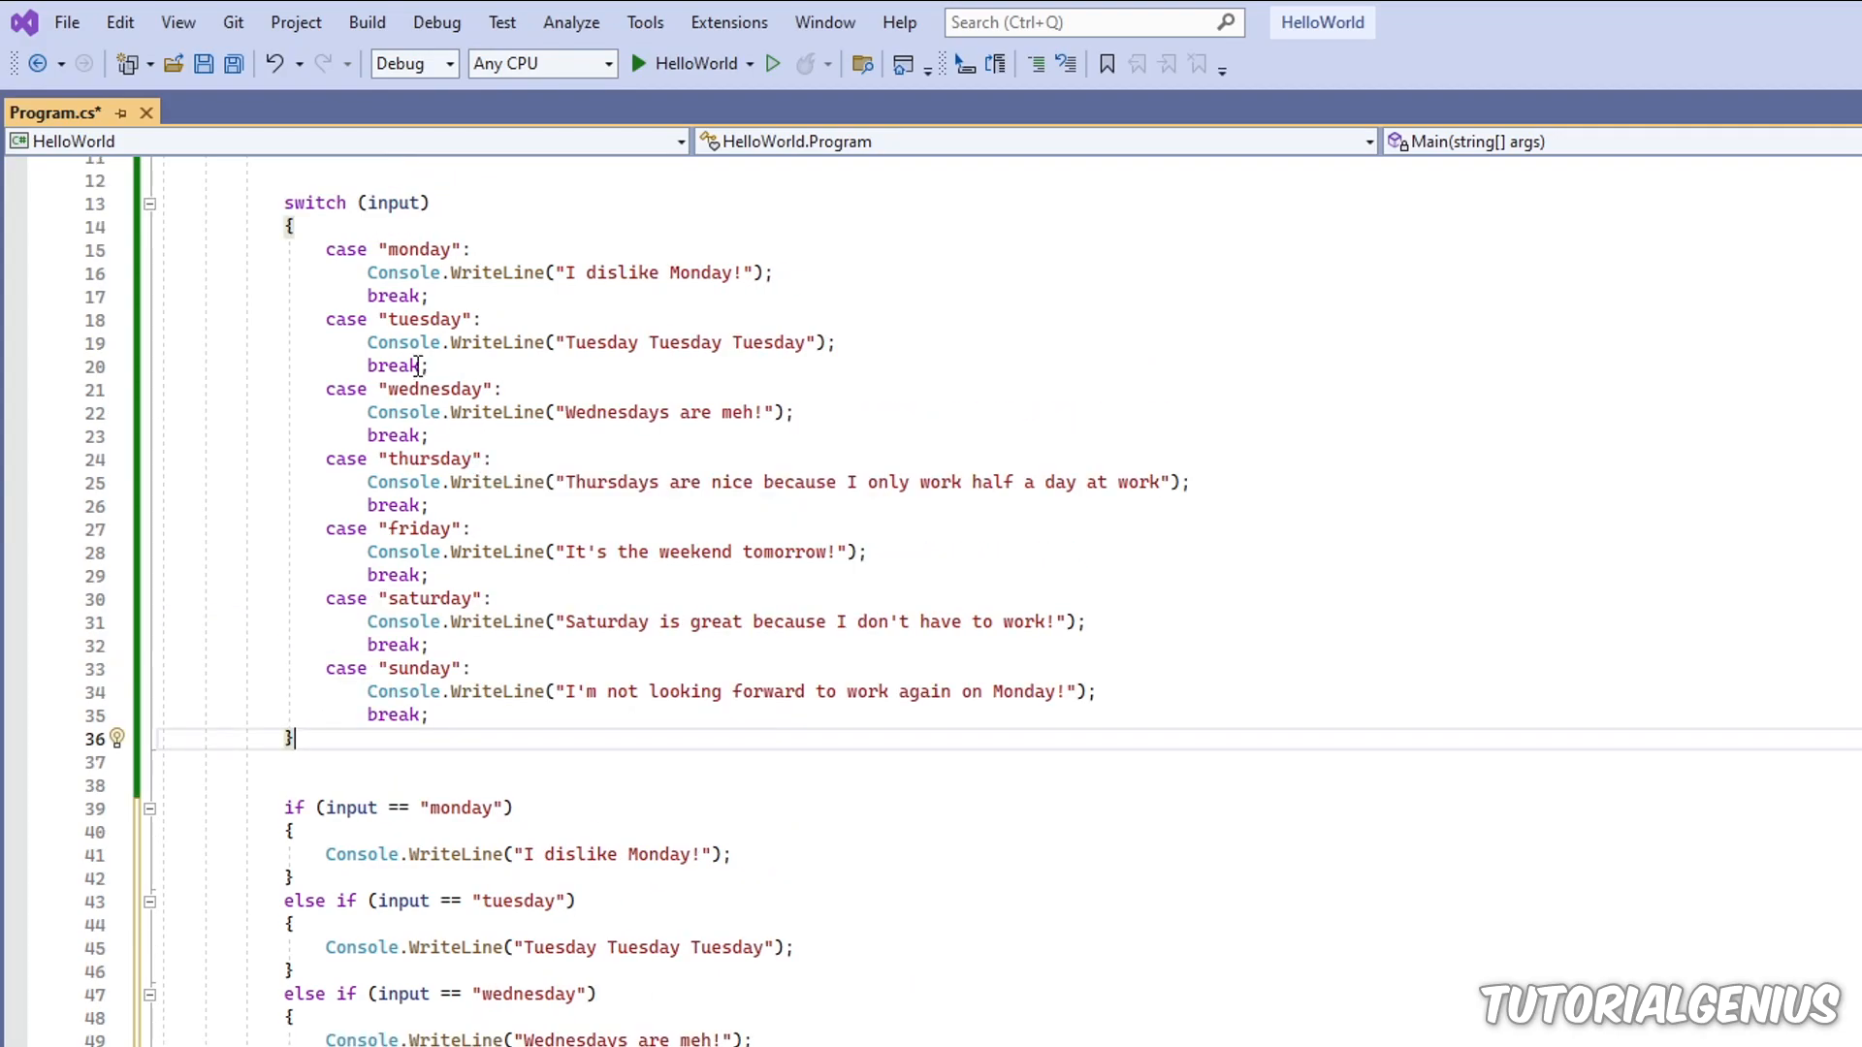
mouse_move(419, 741)
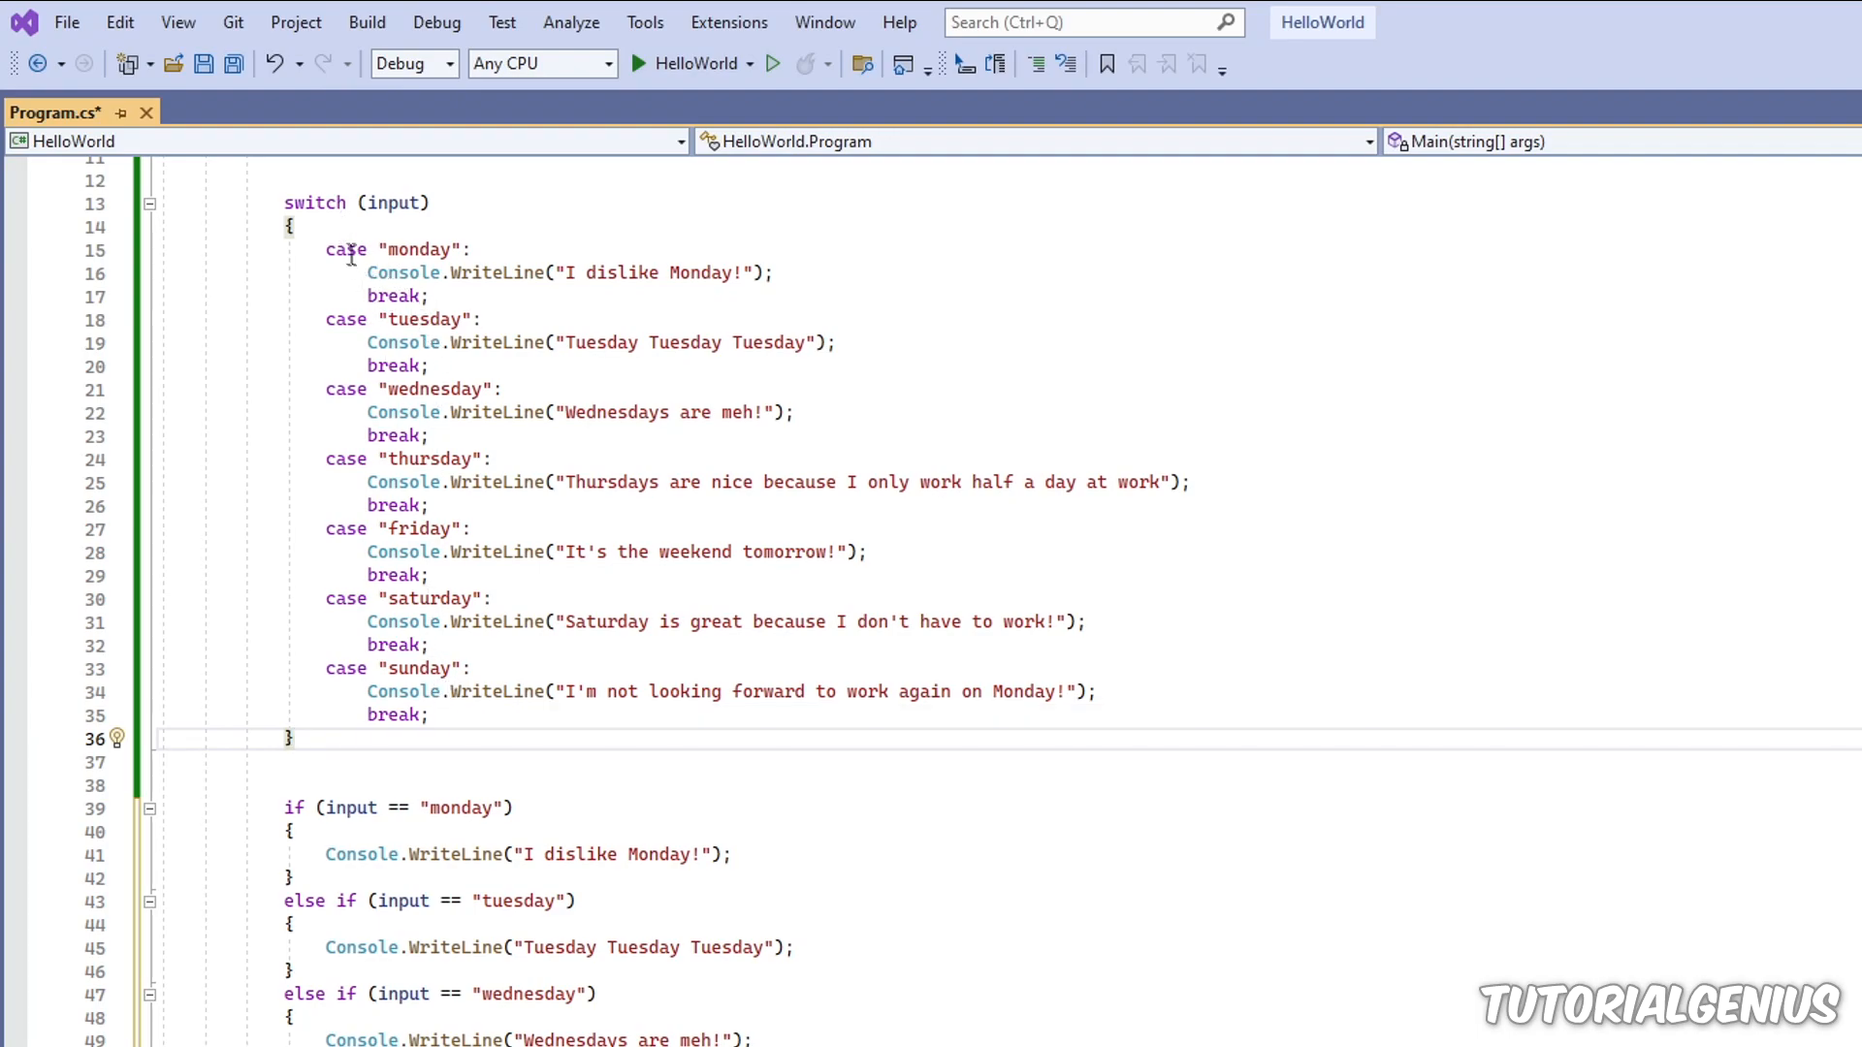
drag(345, 250, 499, 691)
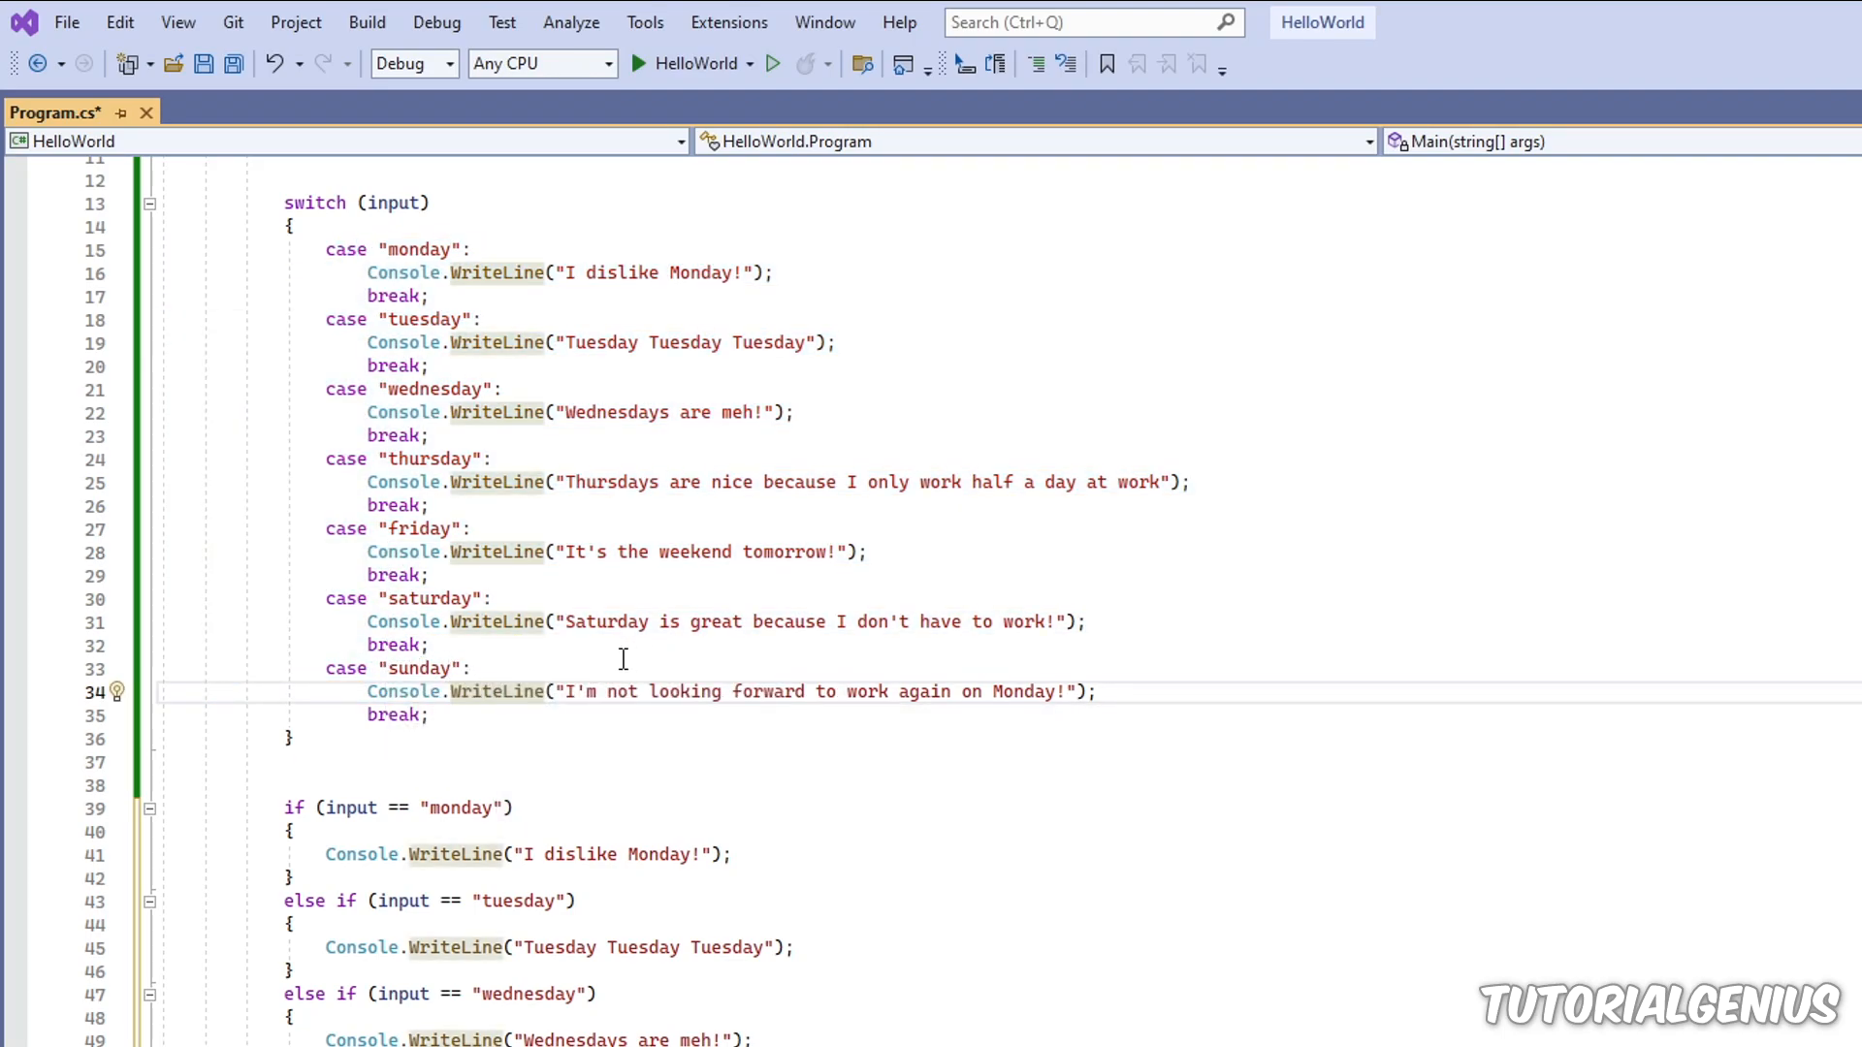
double_click(419, 668)
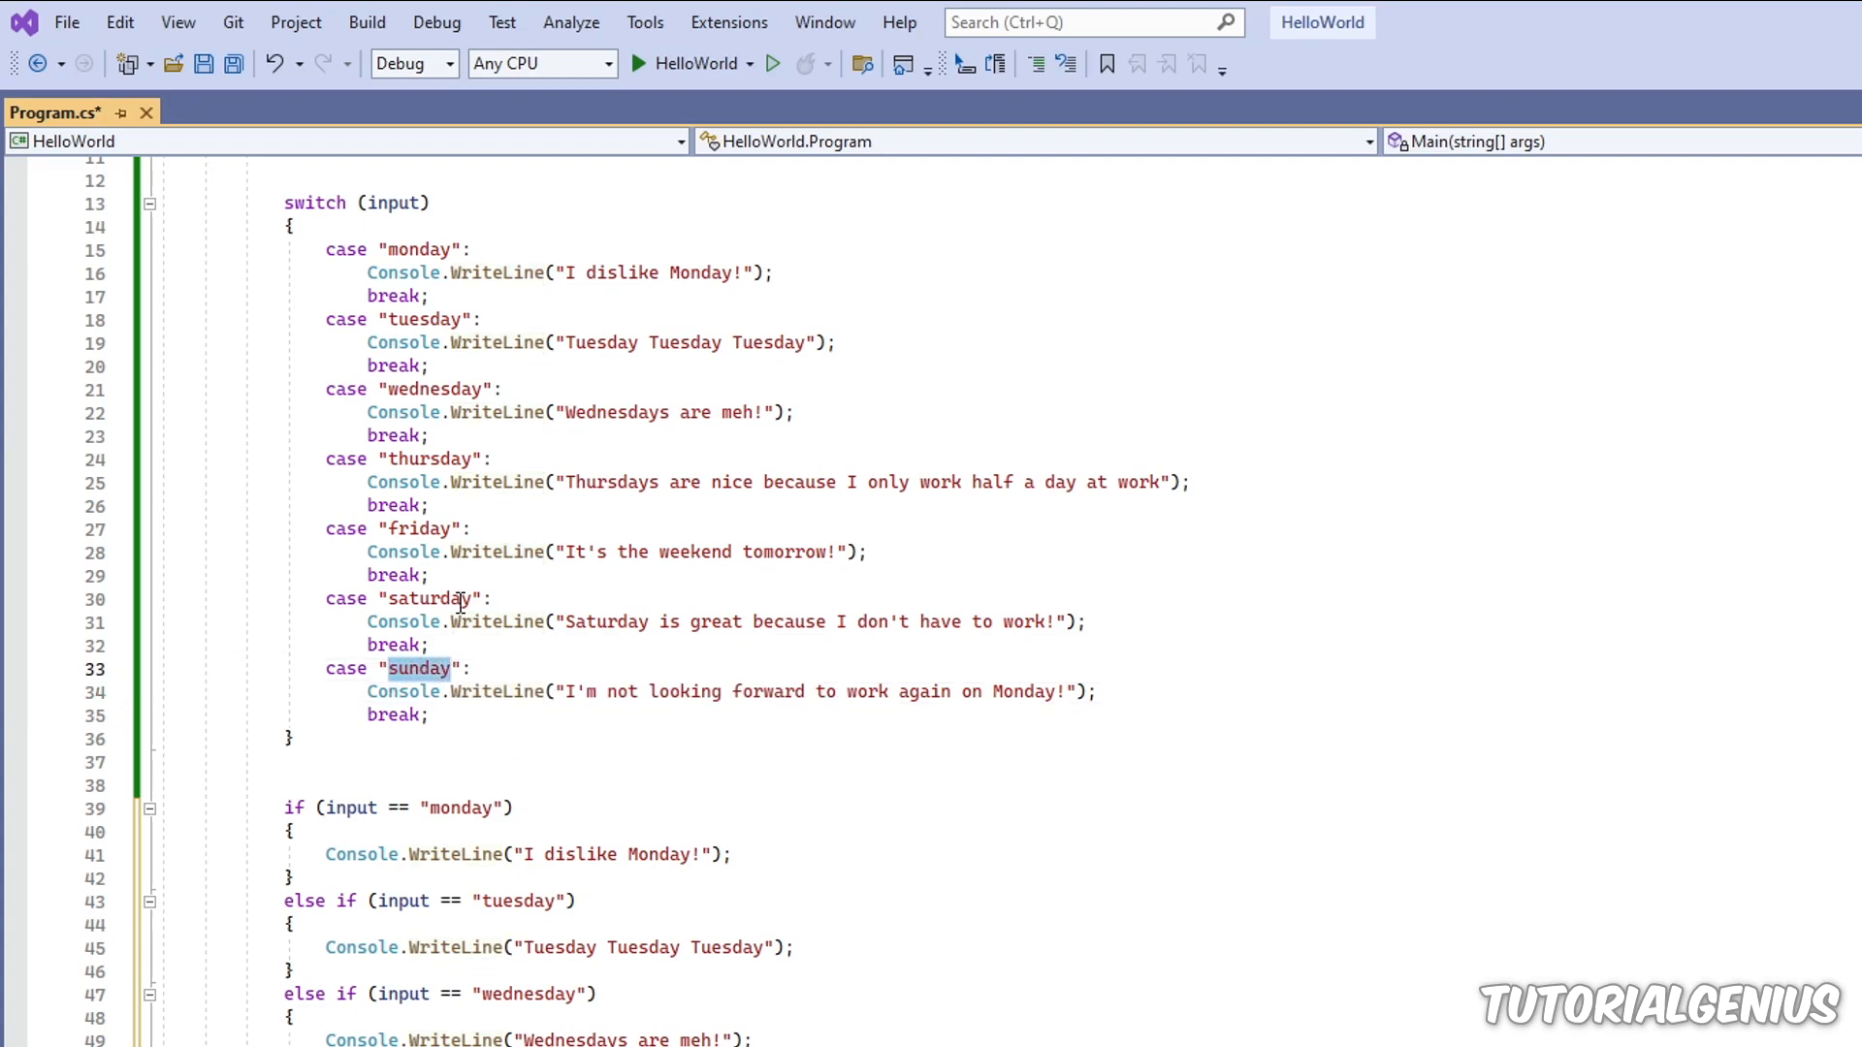
click(427, 599)
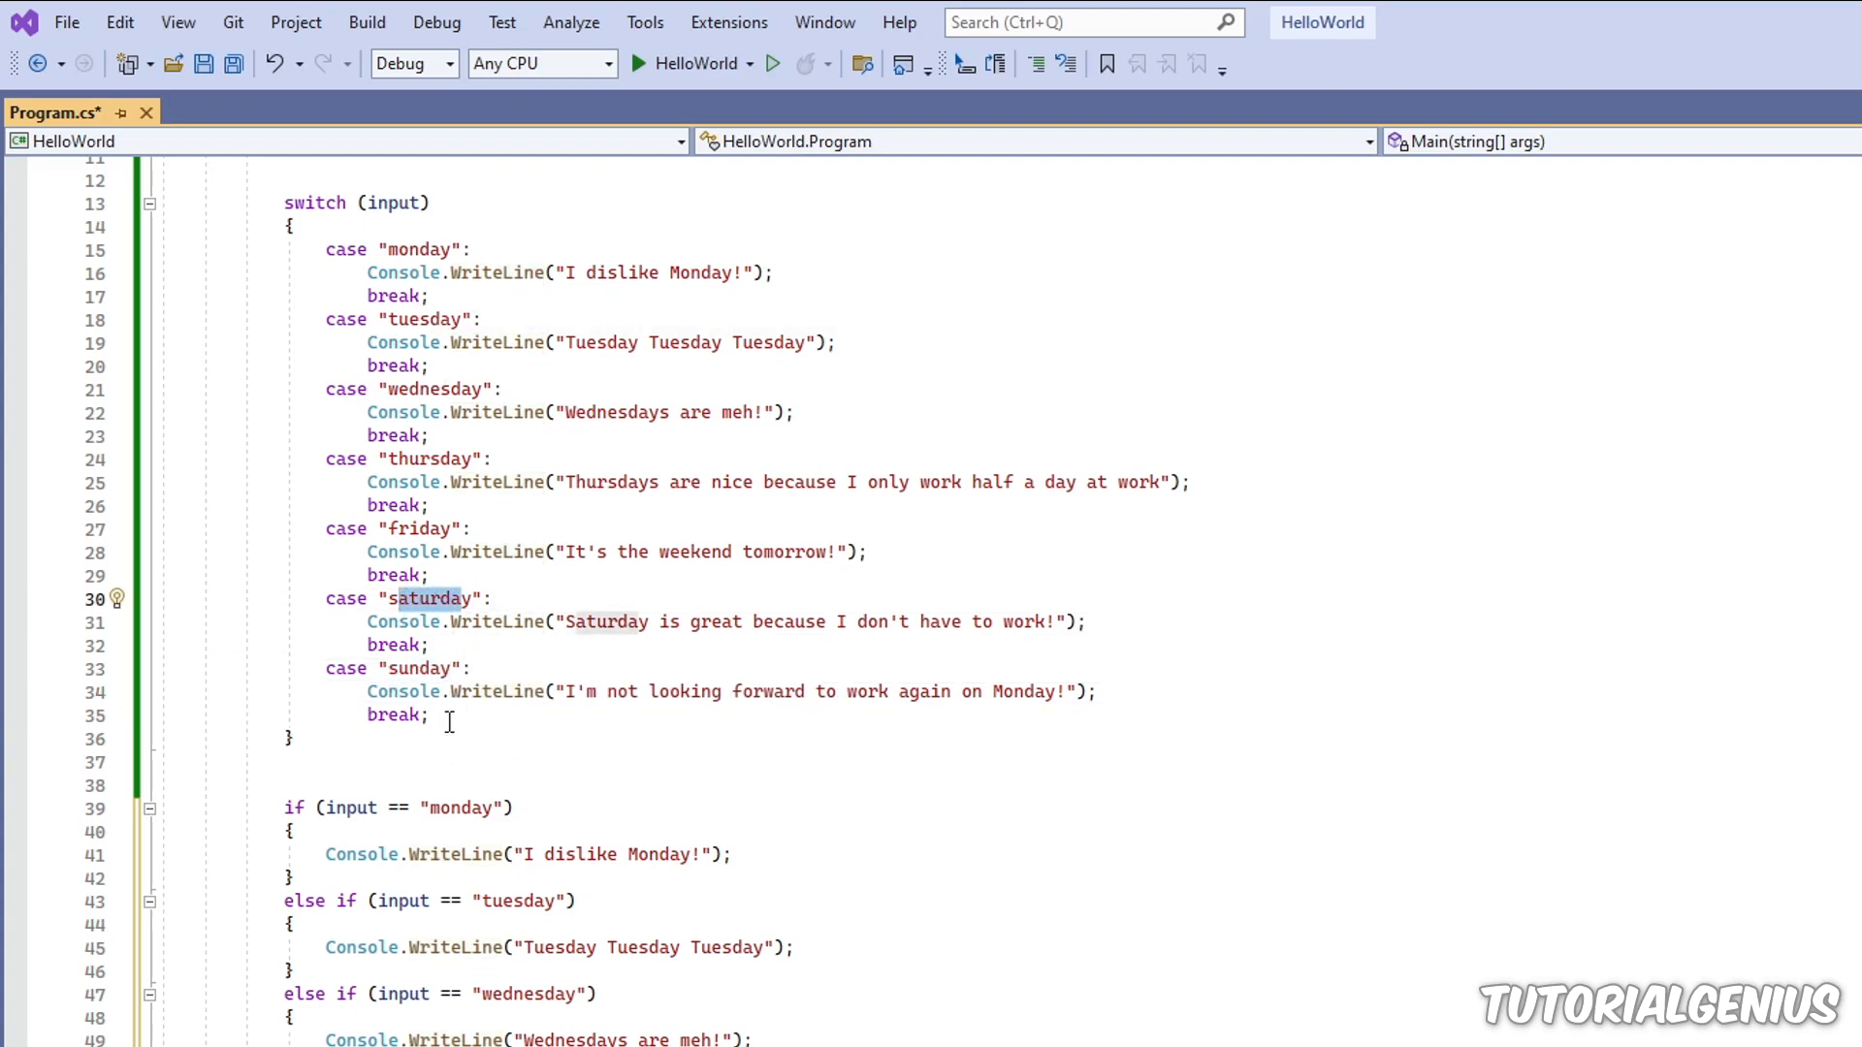
scroll(down, 3)
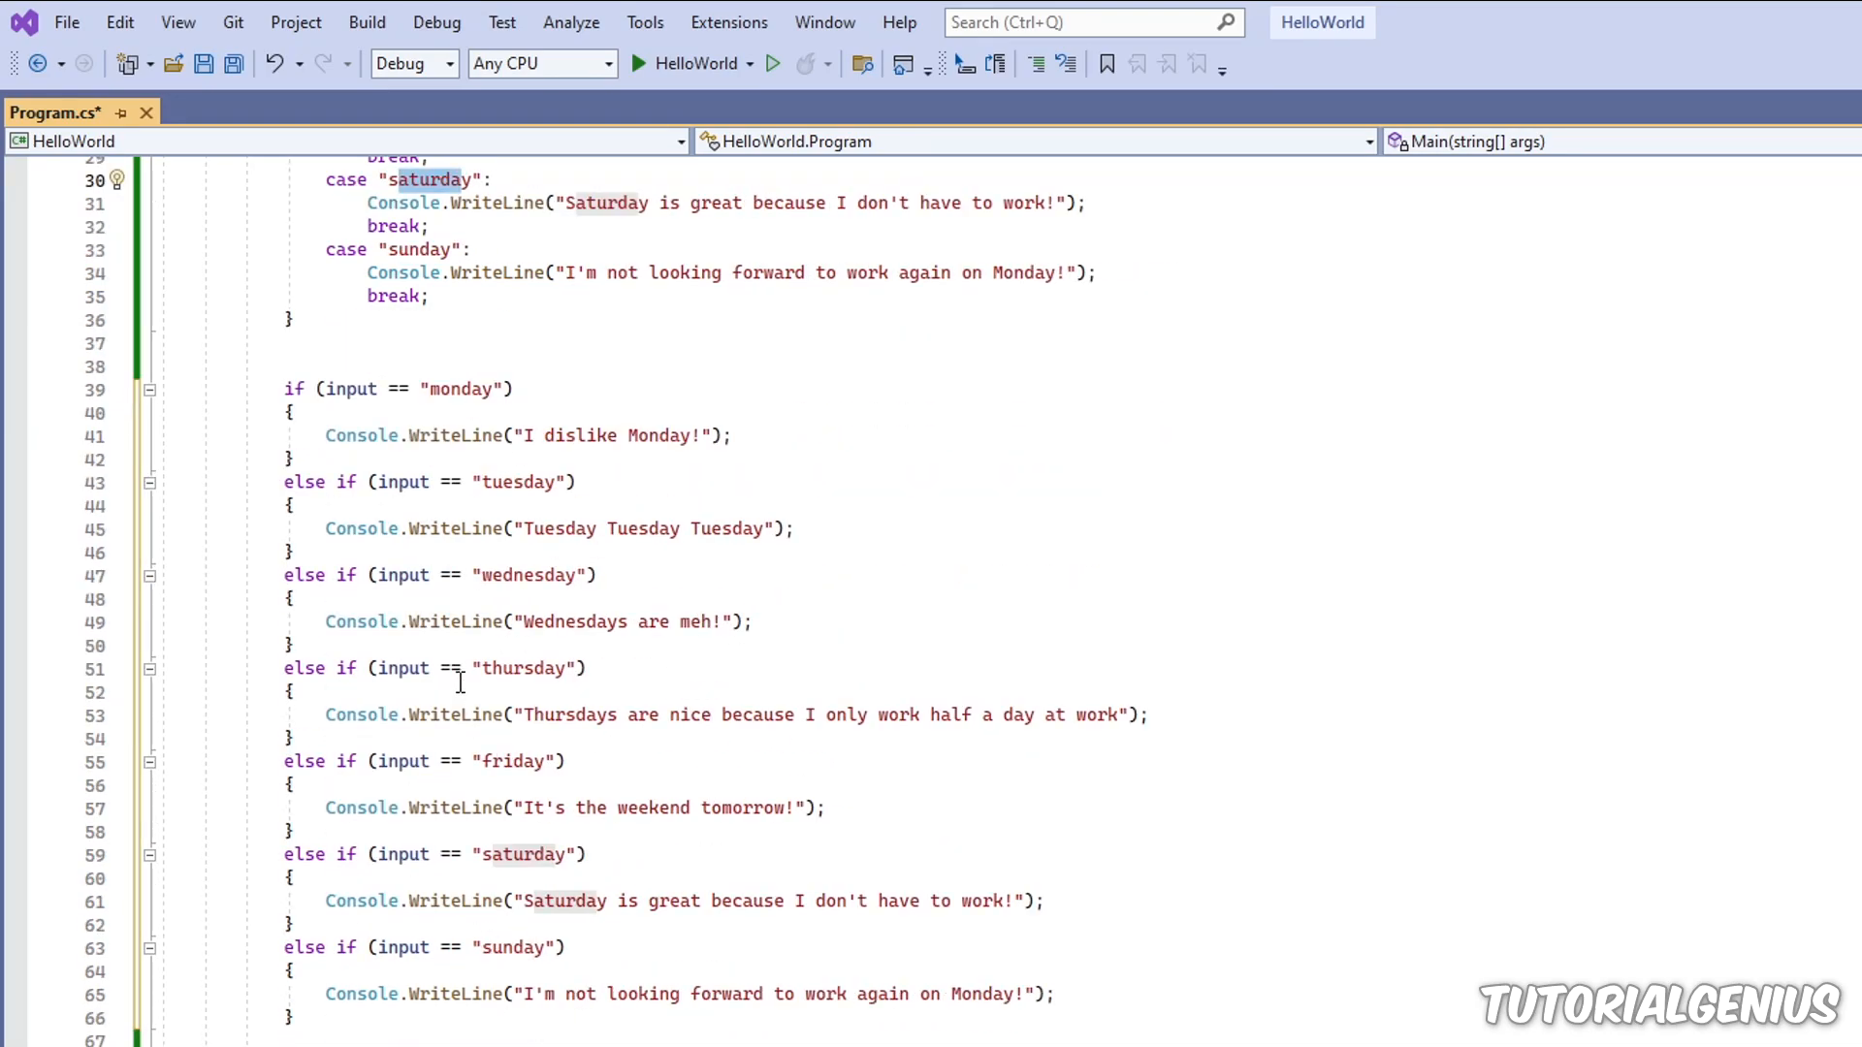
scroll(down, 3)
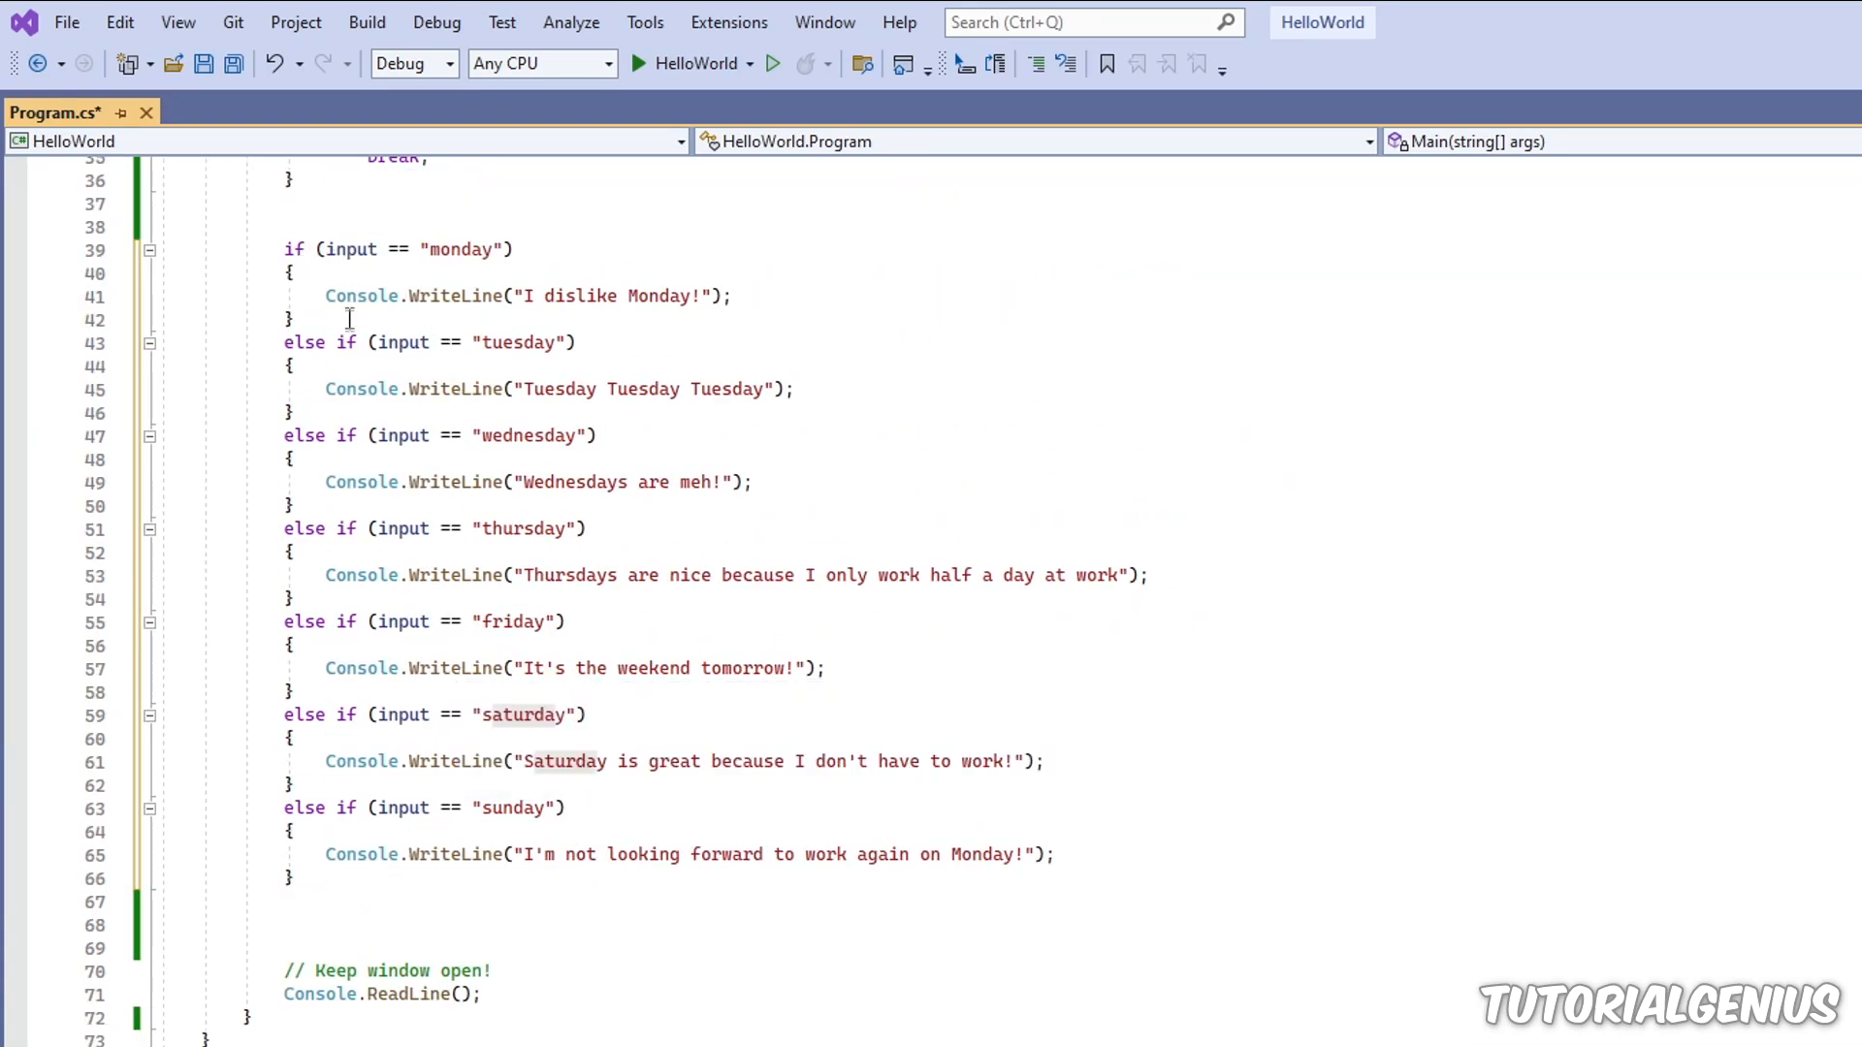
scroll(down, 3)
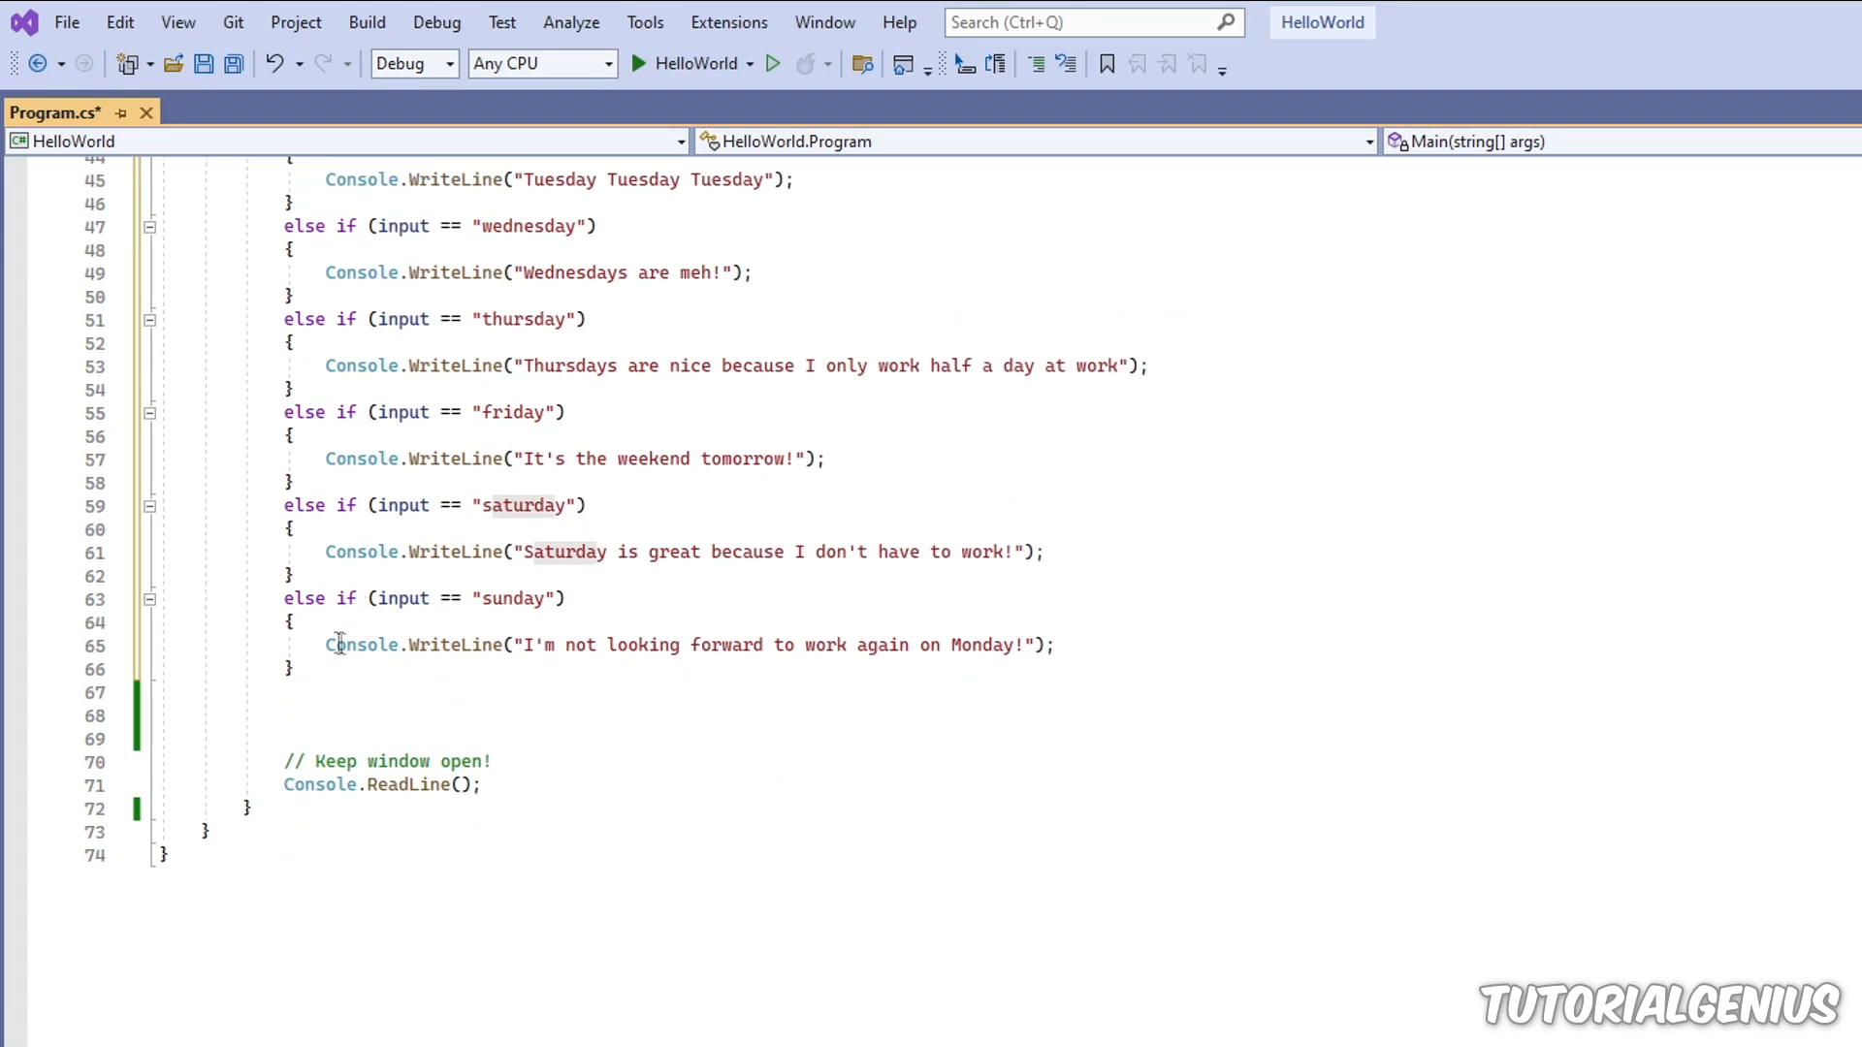
Step: Add a final else printing "You entered an invalid day!" and save Program.cs
key(enter)
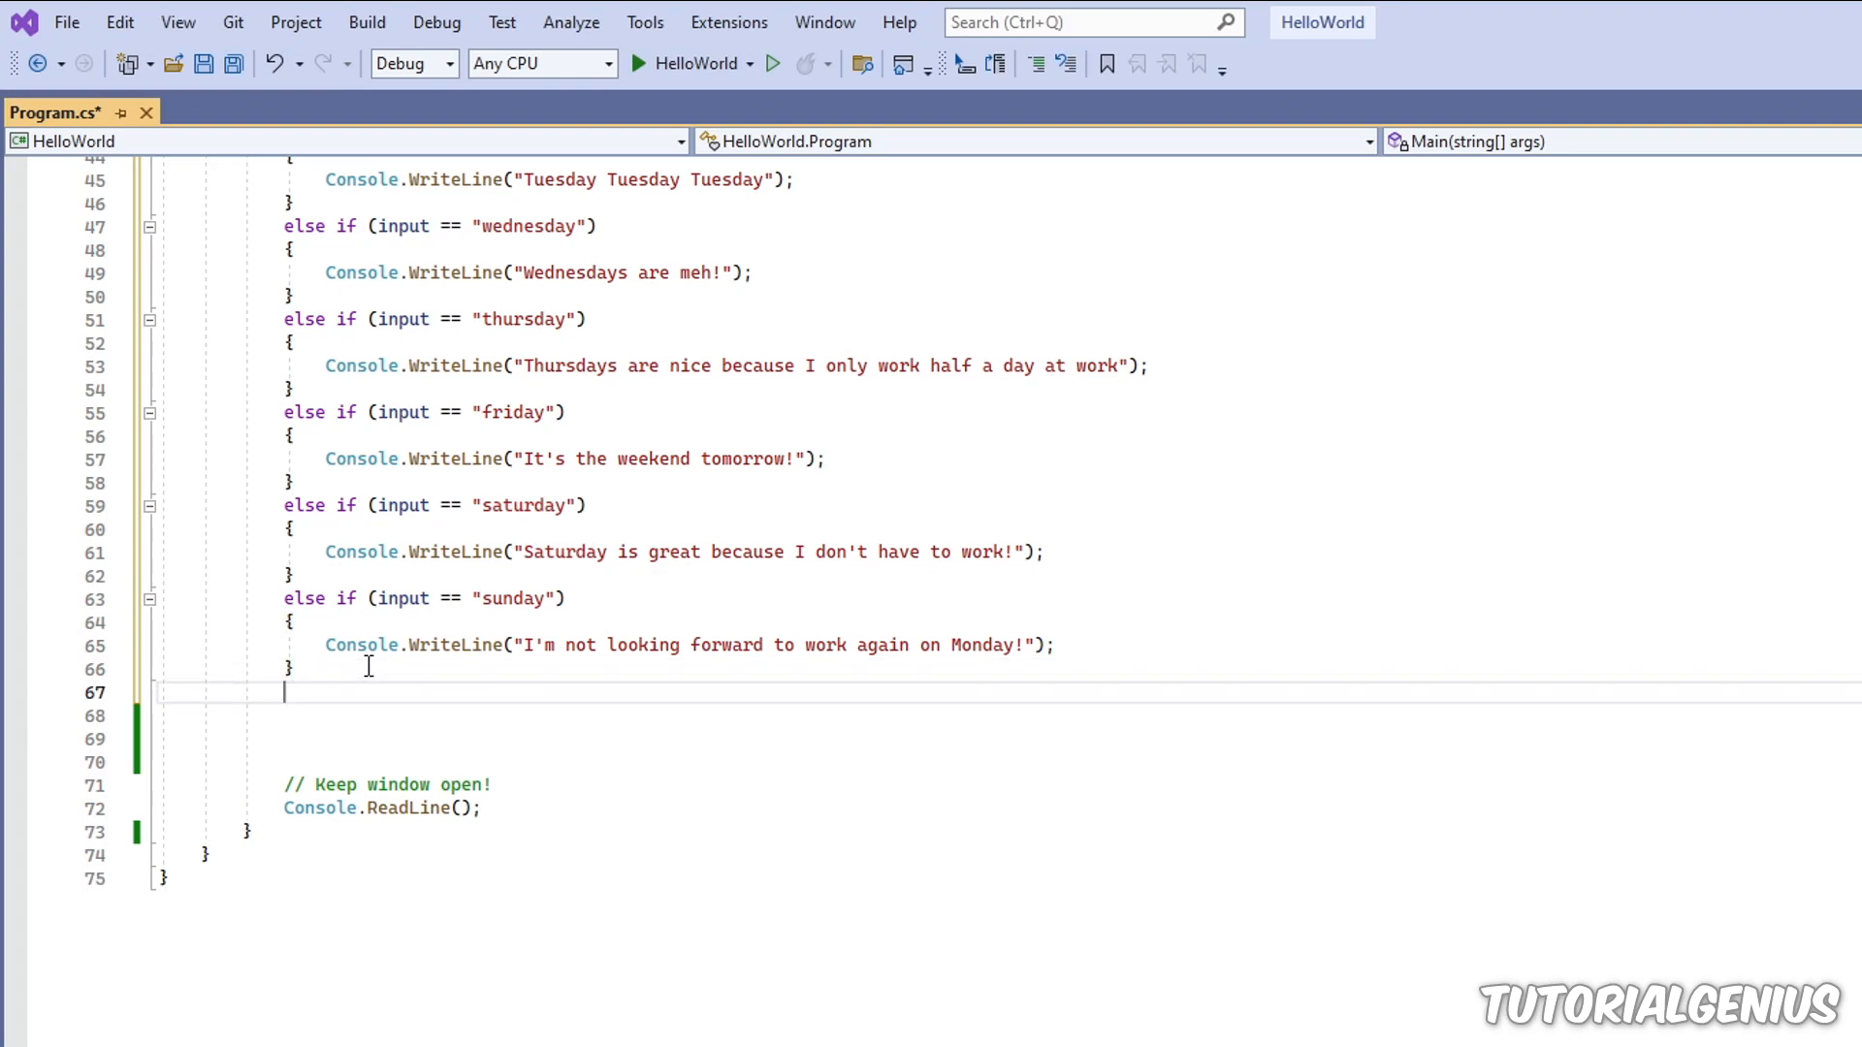
text(else)
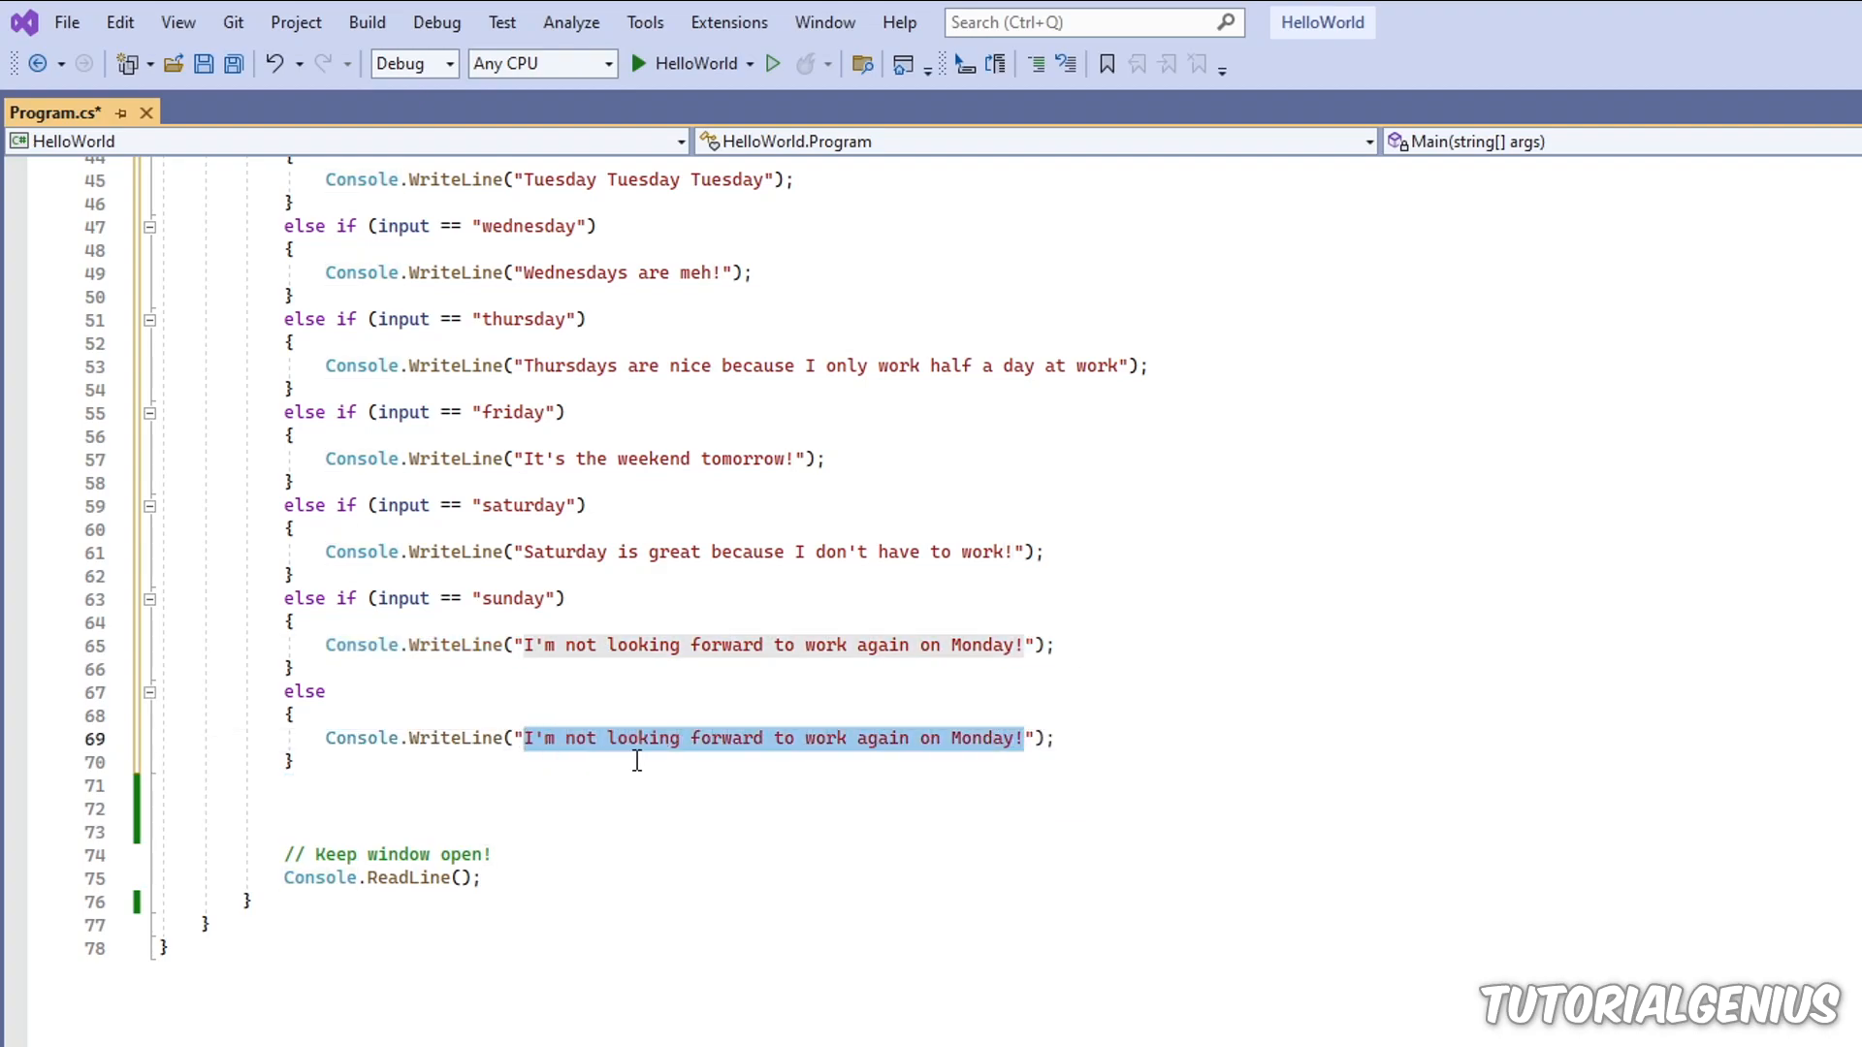
text(You entered an invl");)
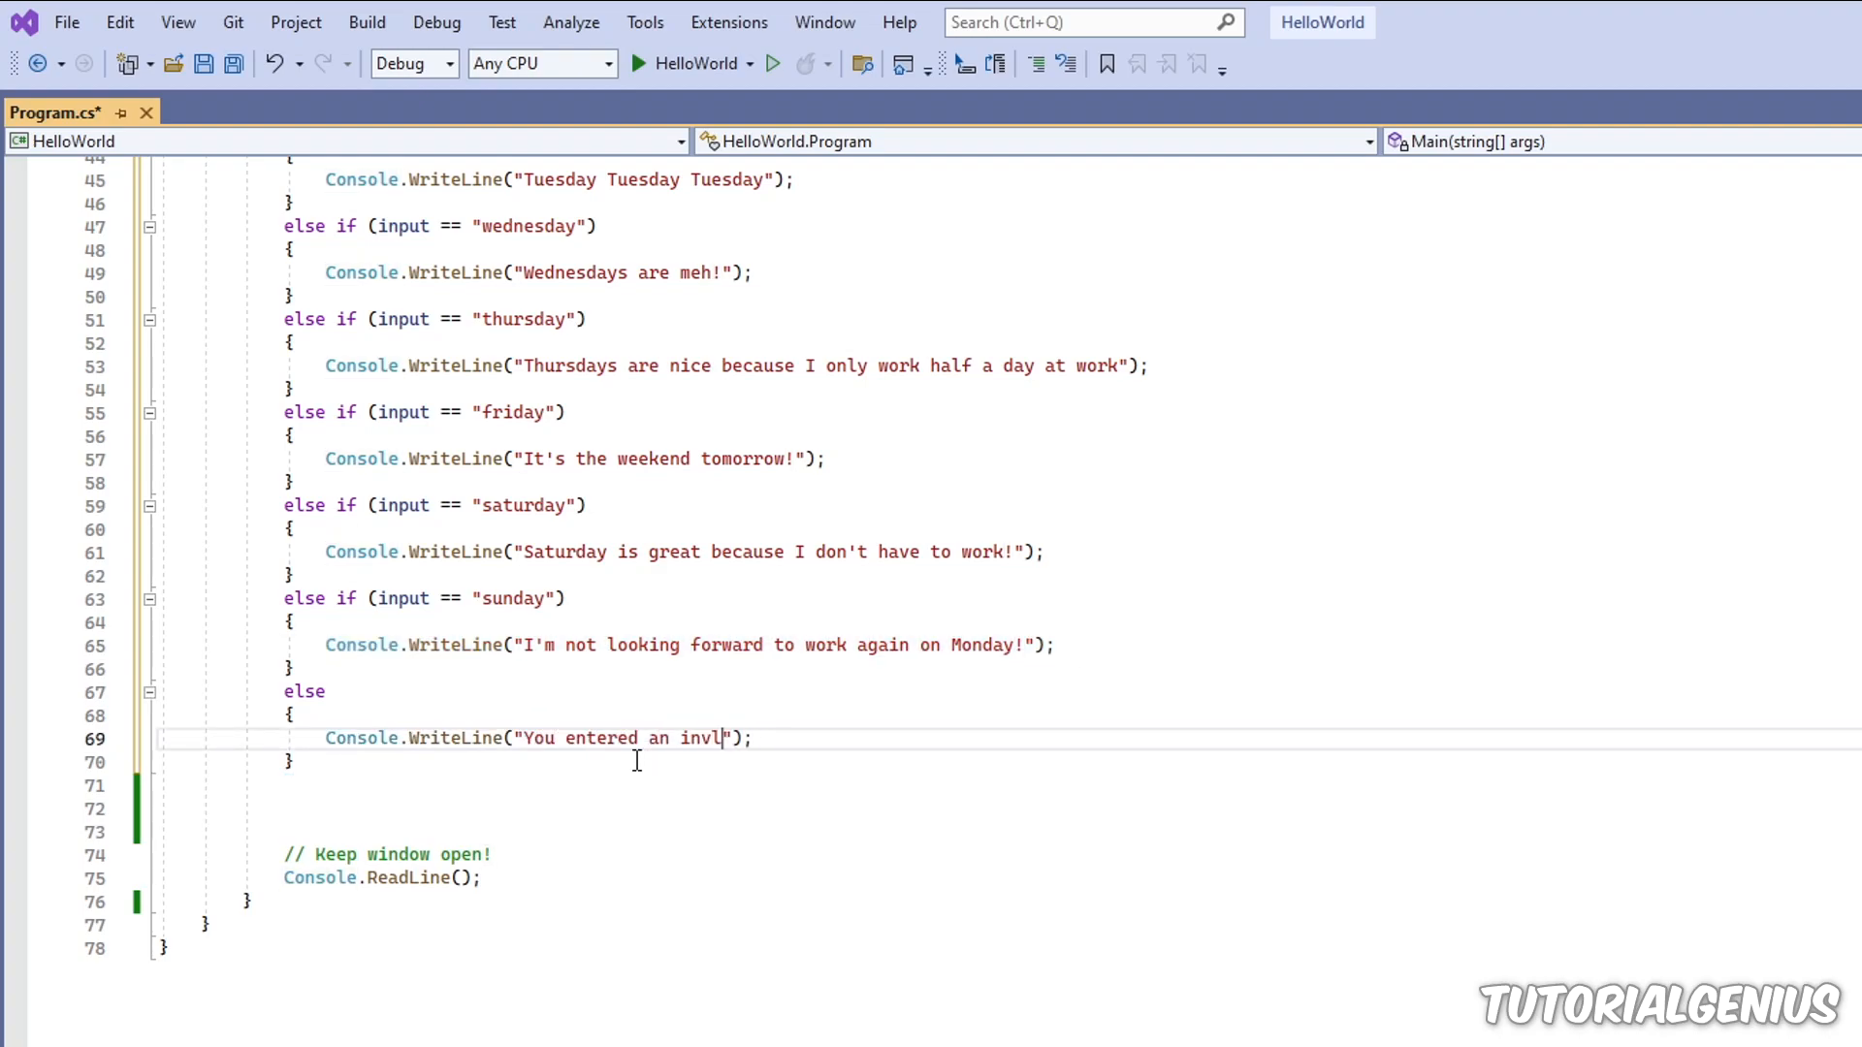
text(alid day!)
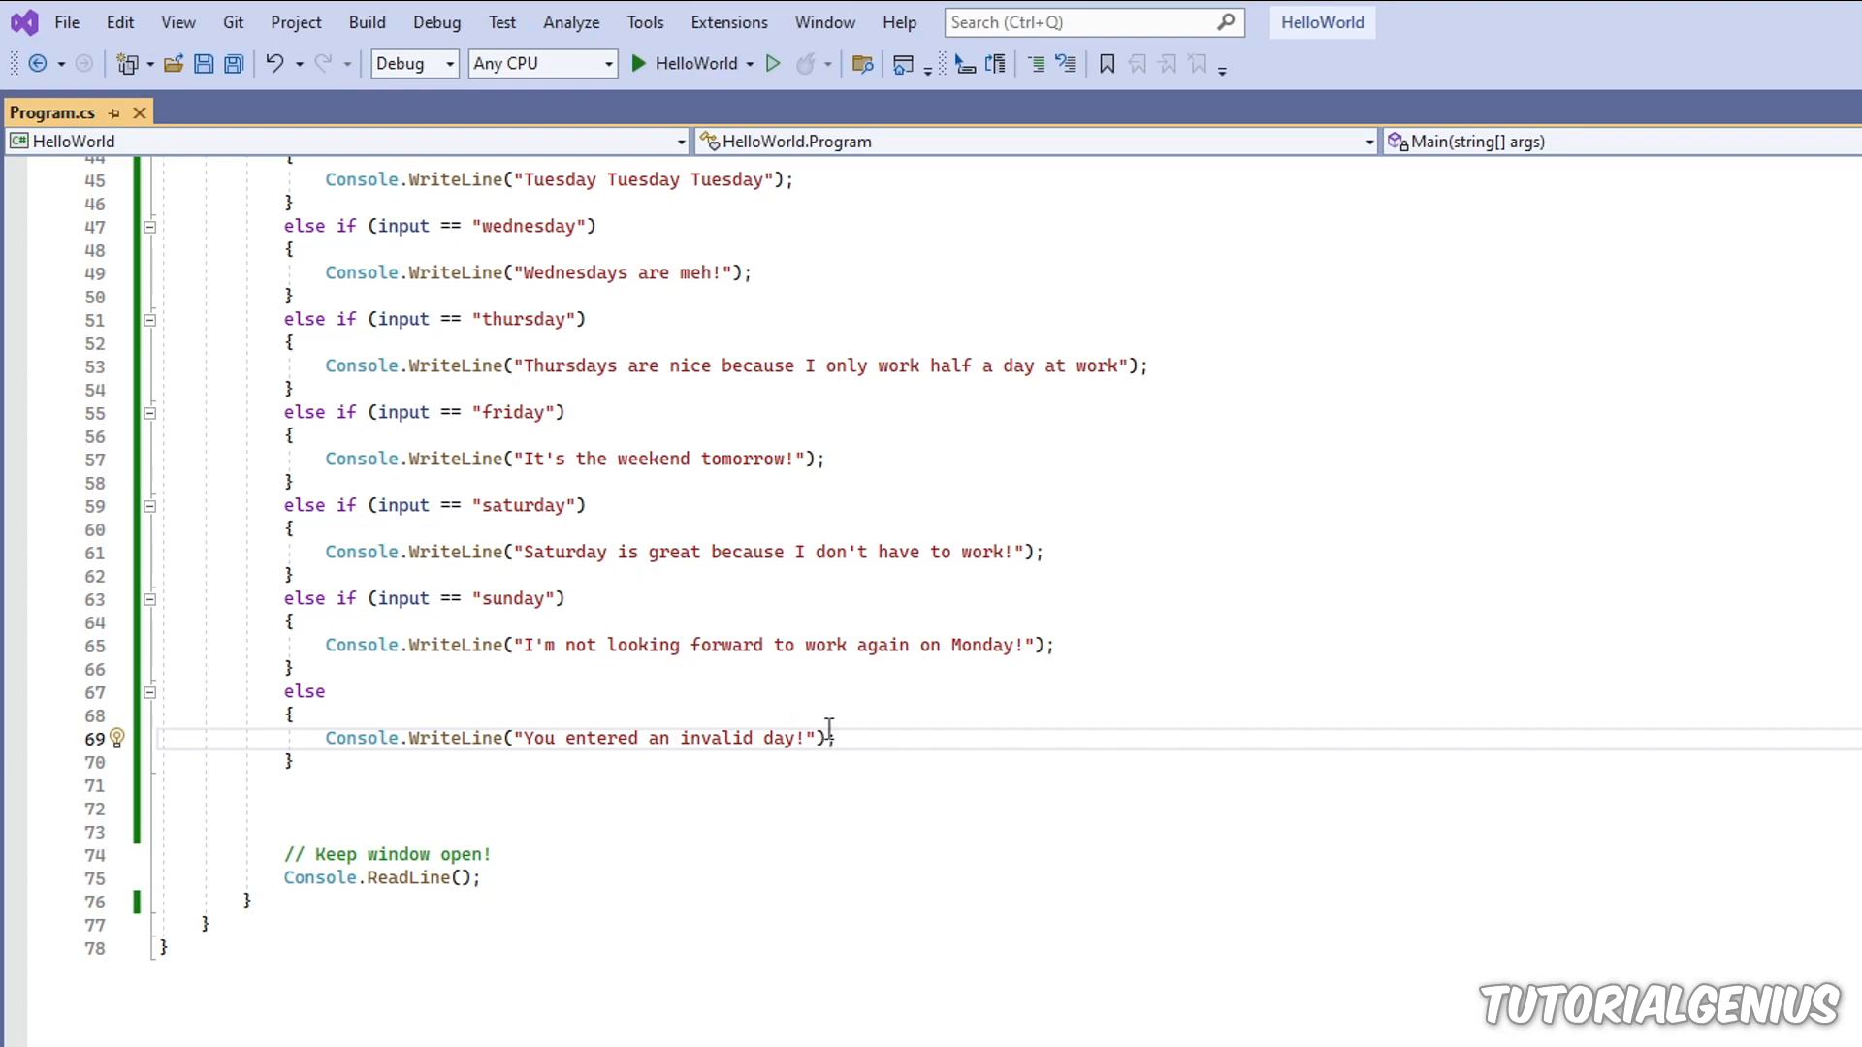
triple_click(580, 737)
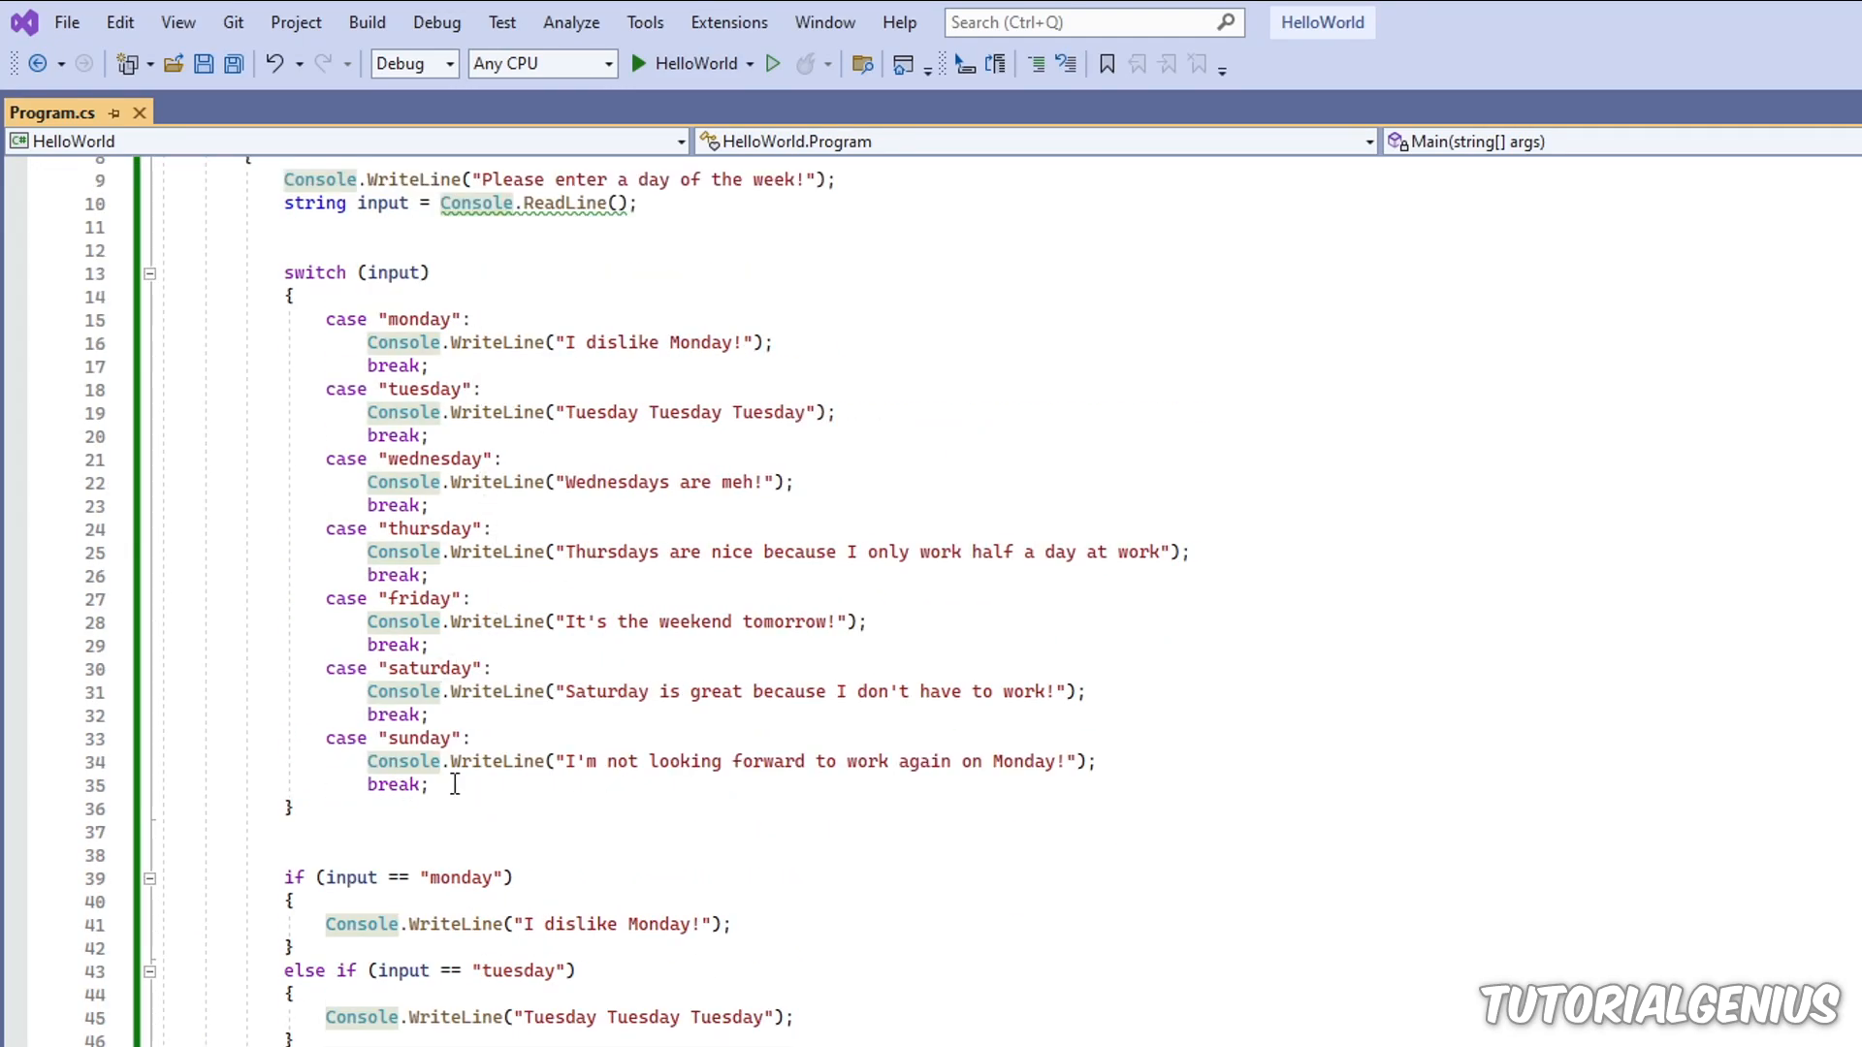
Step: Add a default: case writing "You entered an invalid day!" followed by break;
text(de)
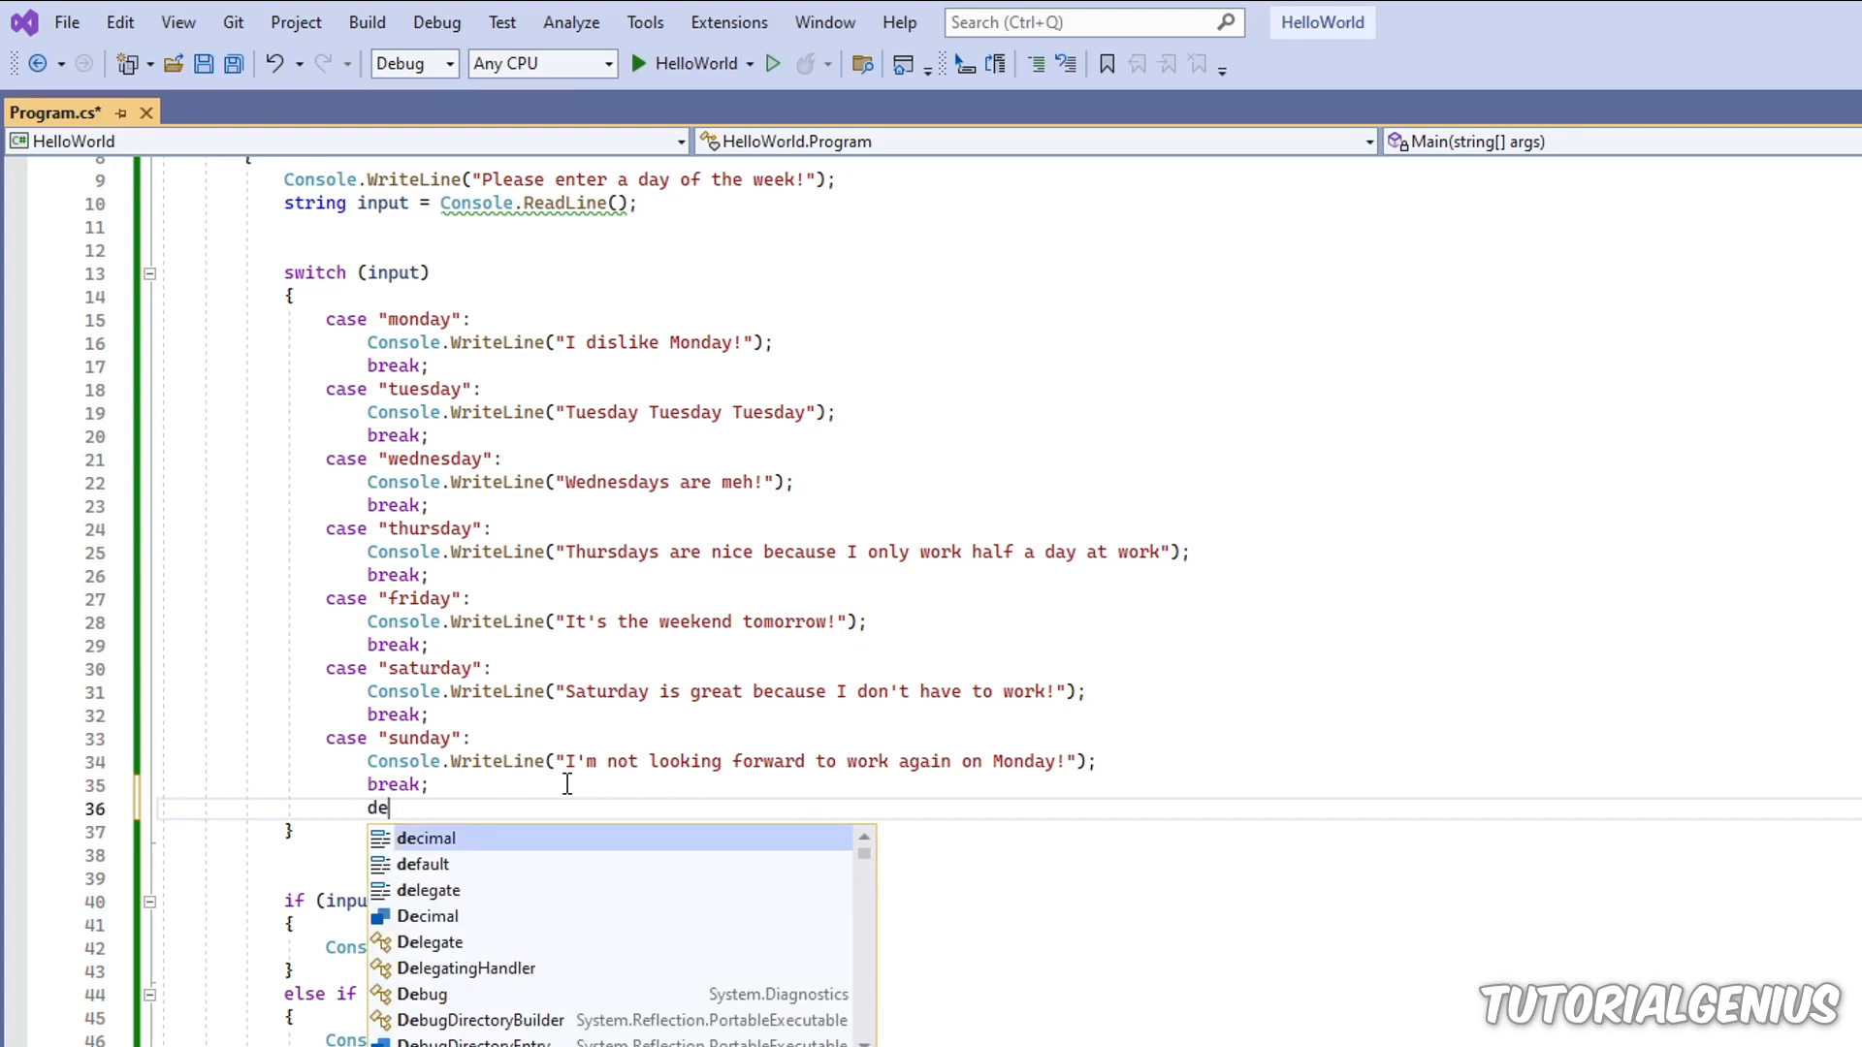
text(fault:)
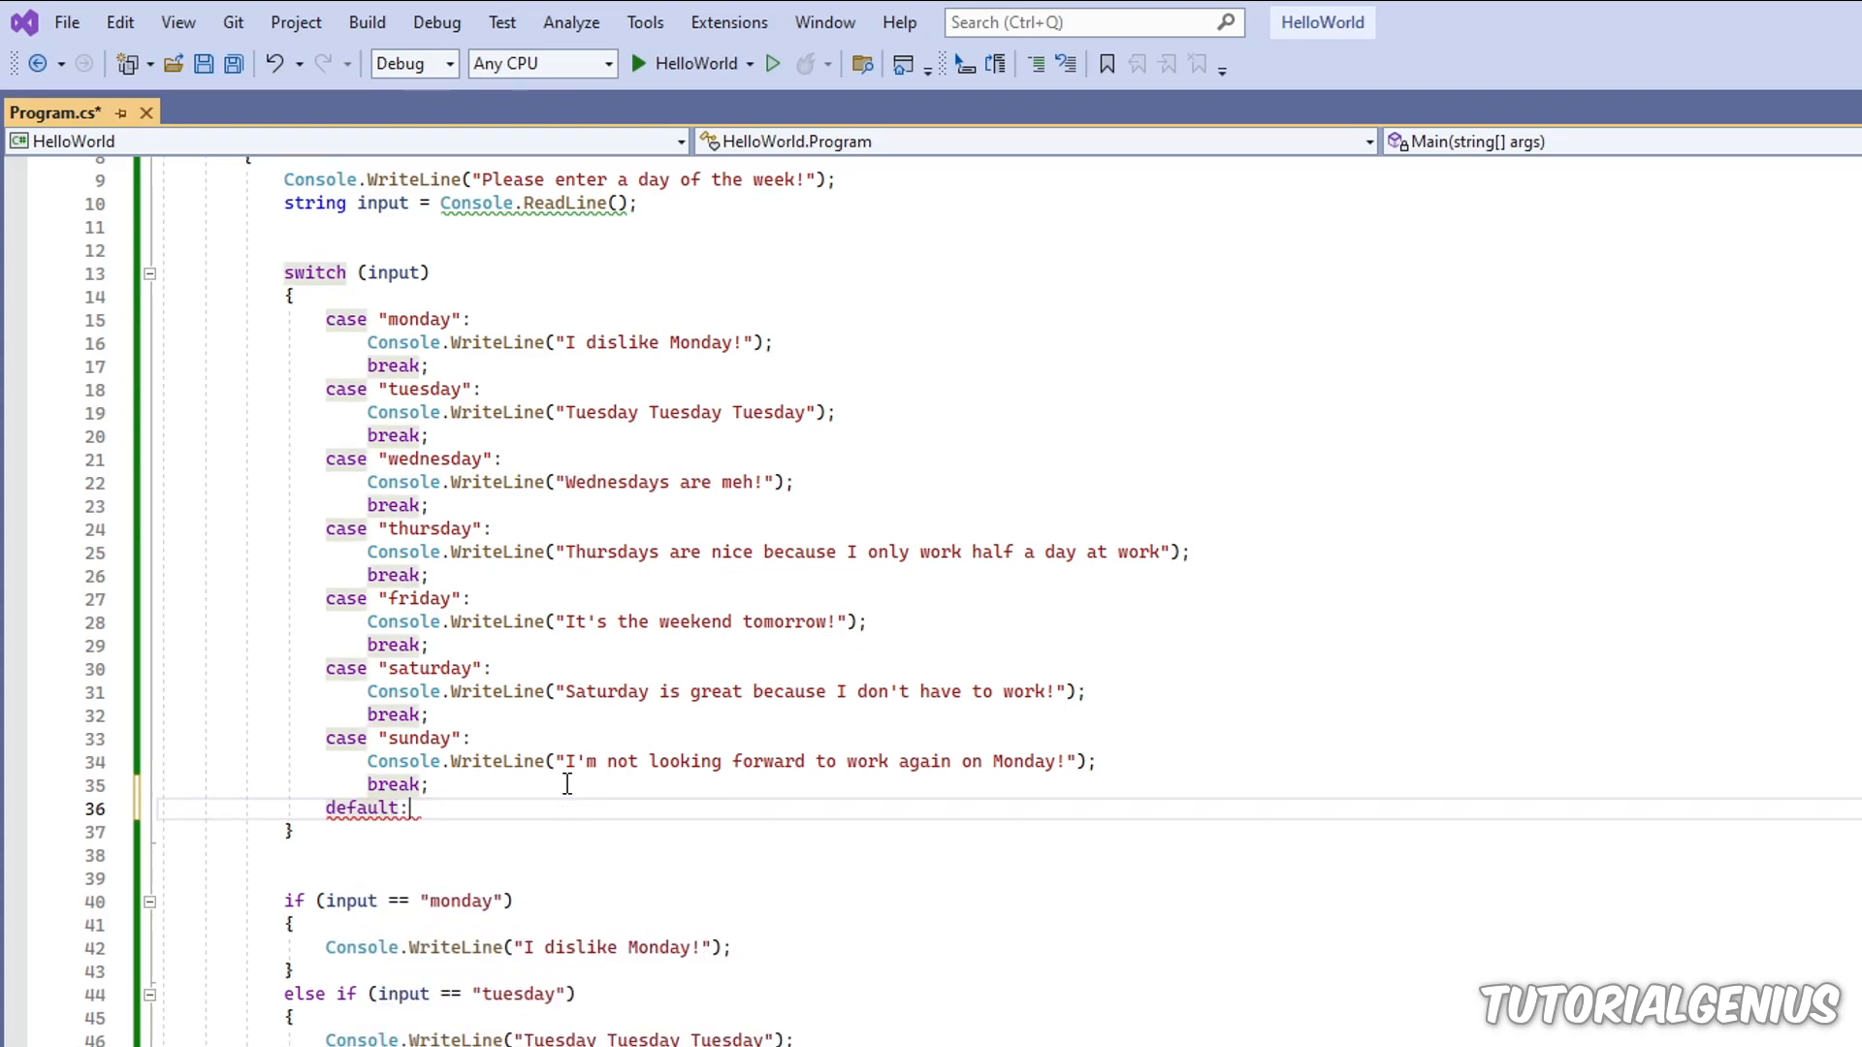
text(break;)
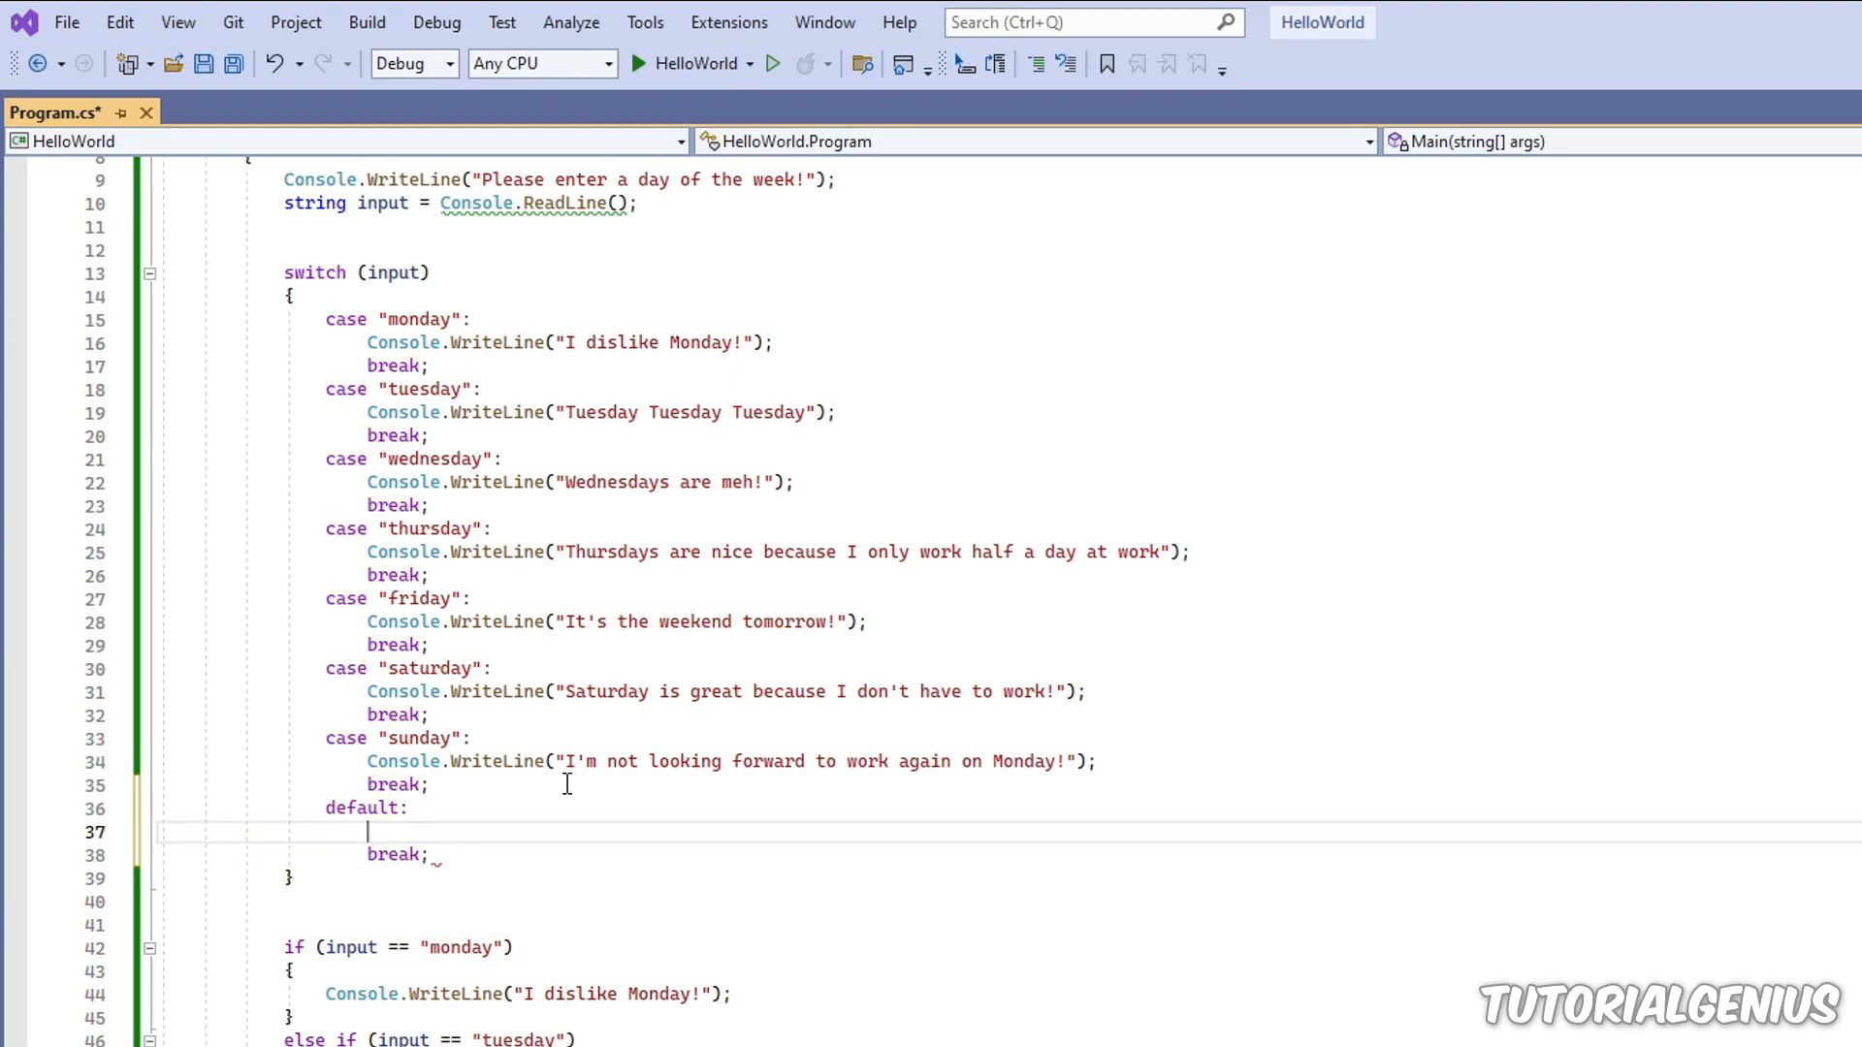
text(Console.WriteLine("You entered an invalid day!");)
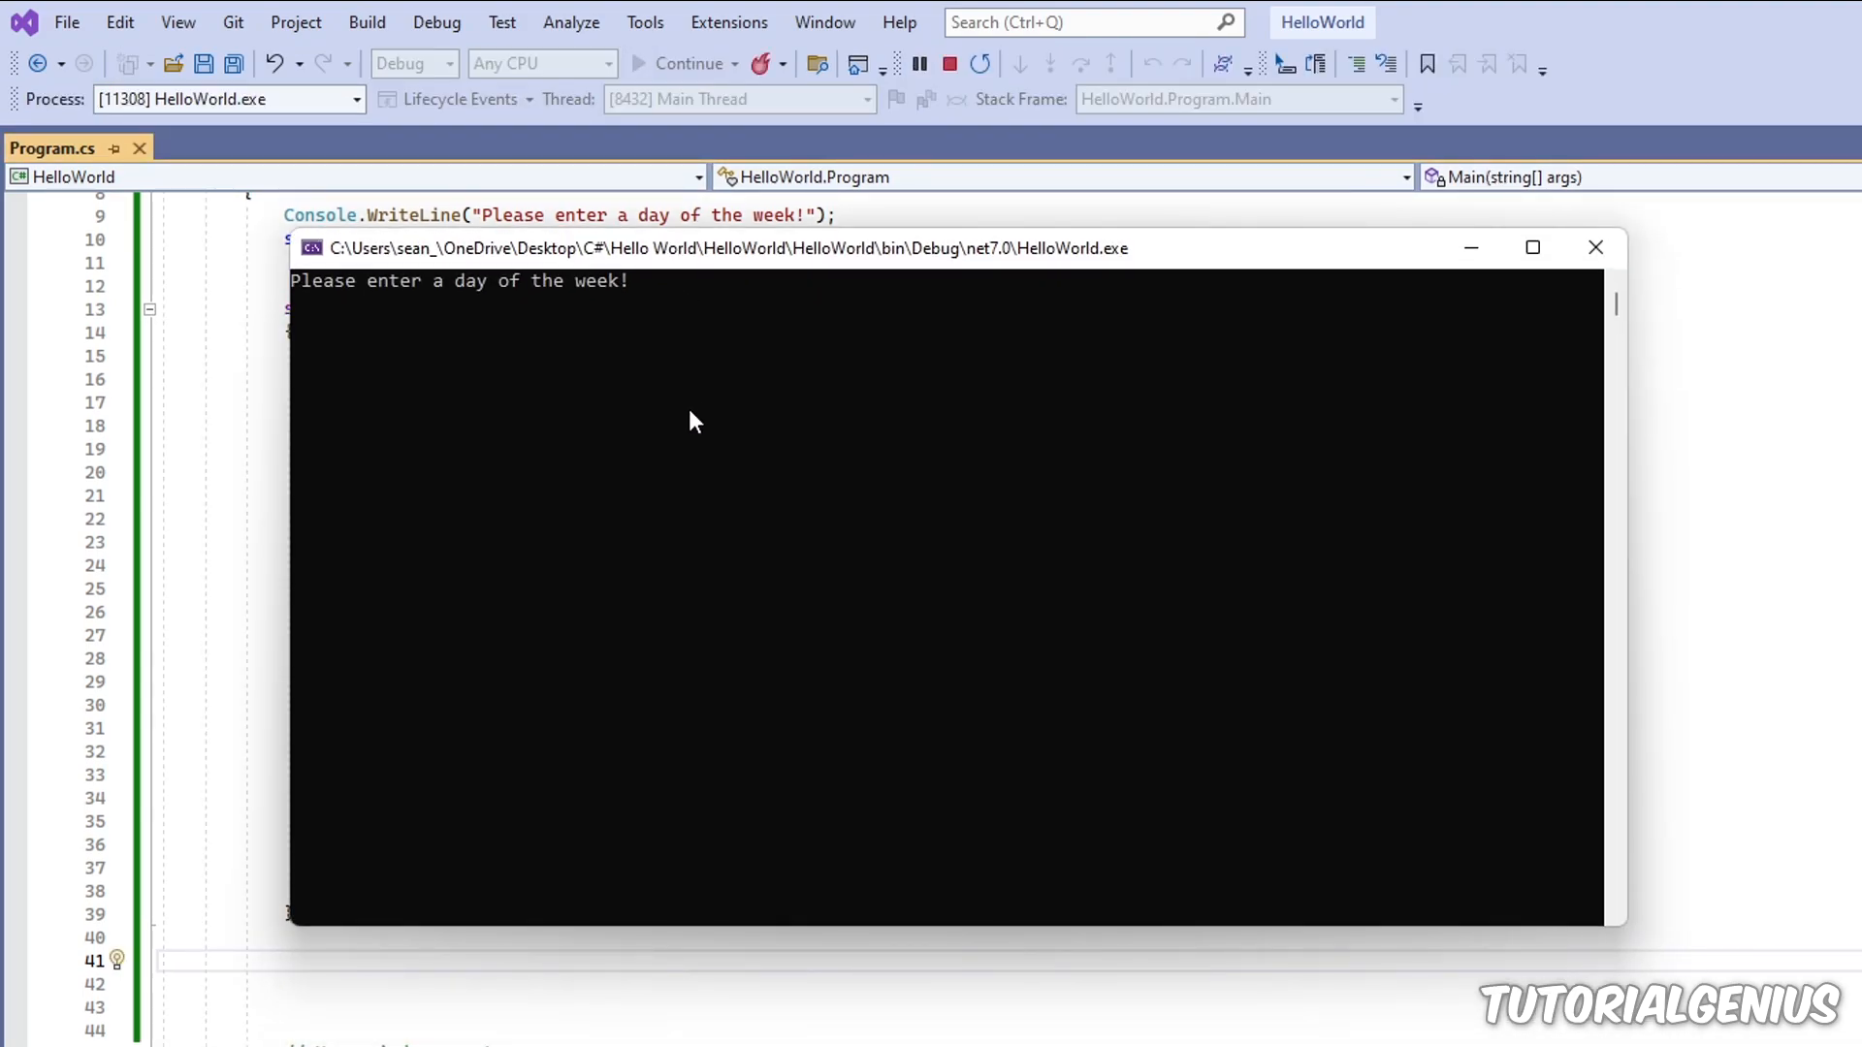
Step: Enter gibberish 'dghfjgsfgh' in the console to trigger the invalid-day message, then highlight the default case
text(dghfjgsfgh)
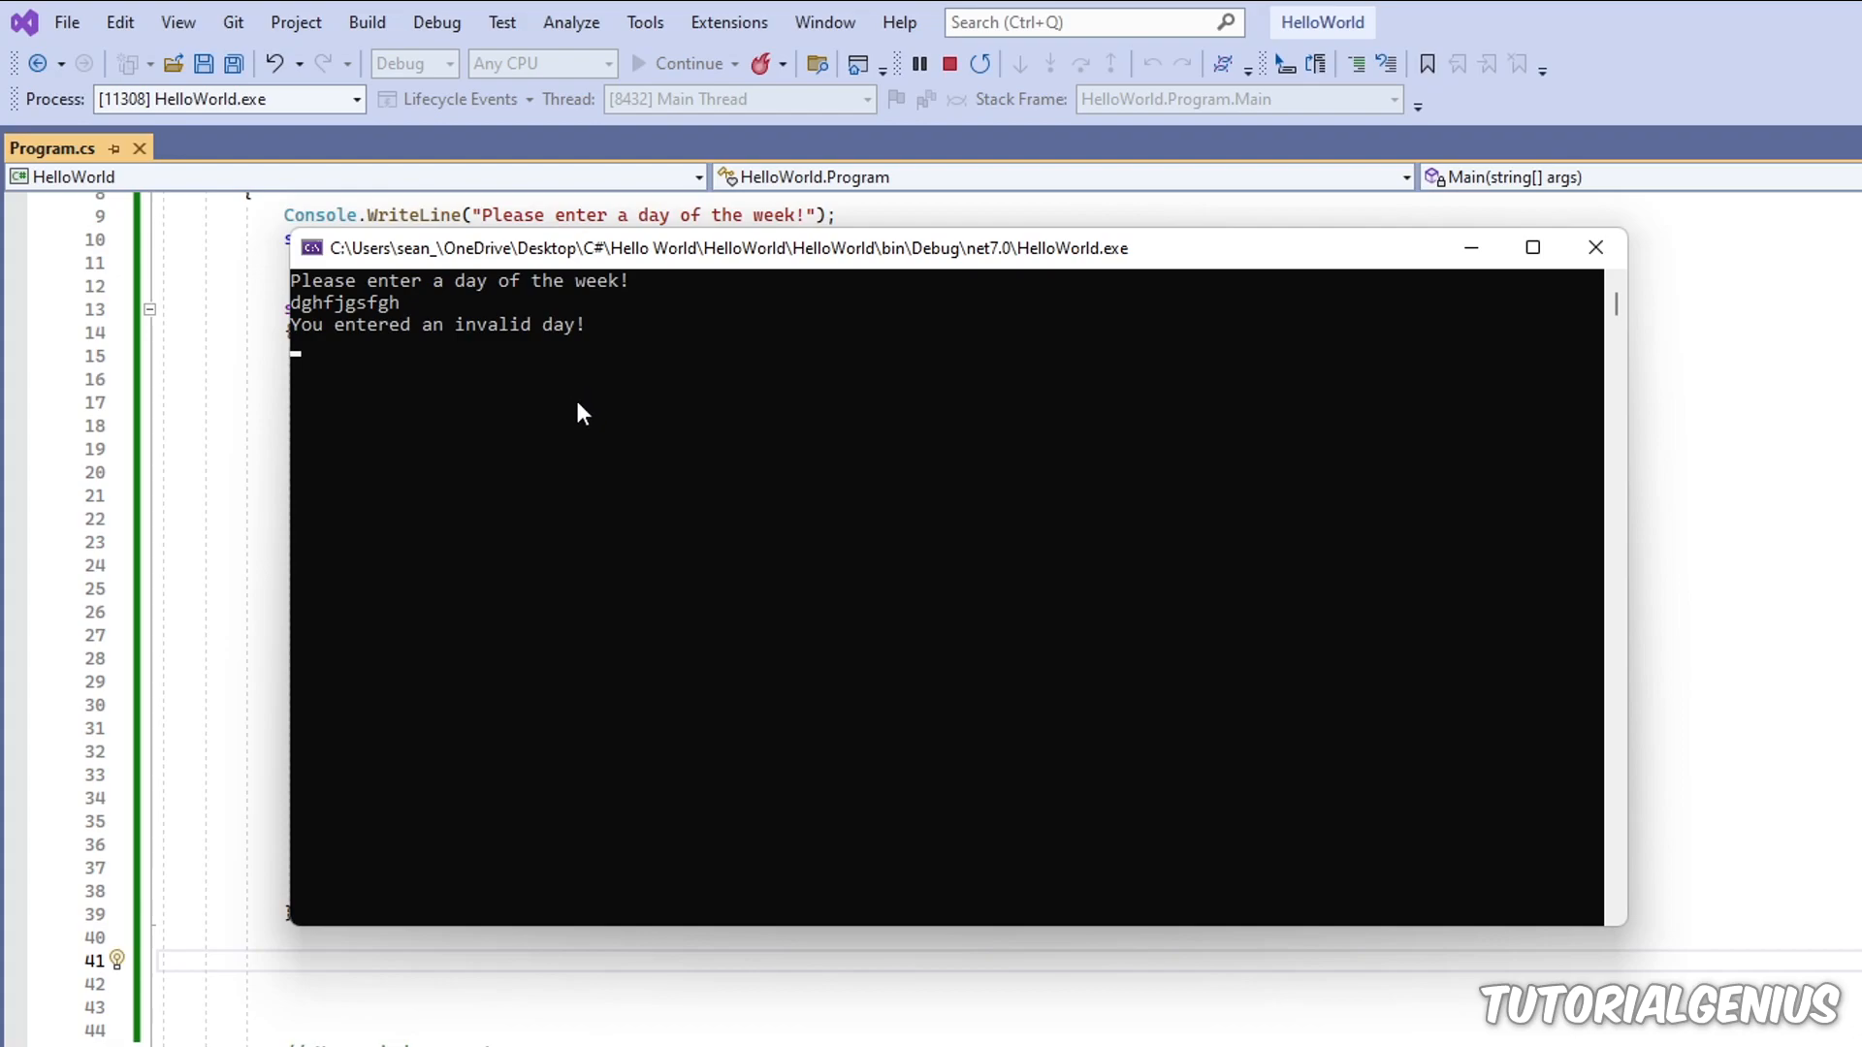
mouse_move(425, 340)
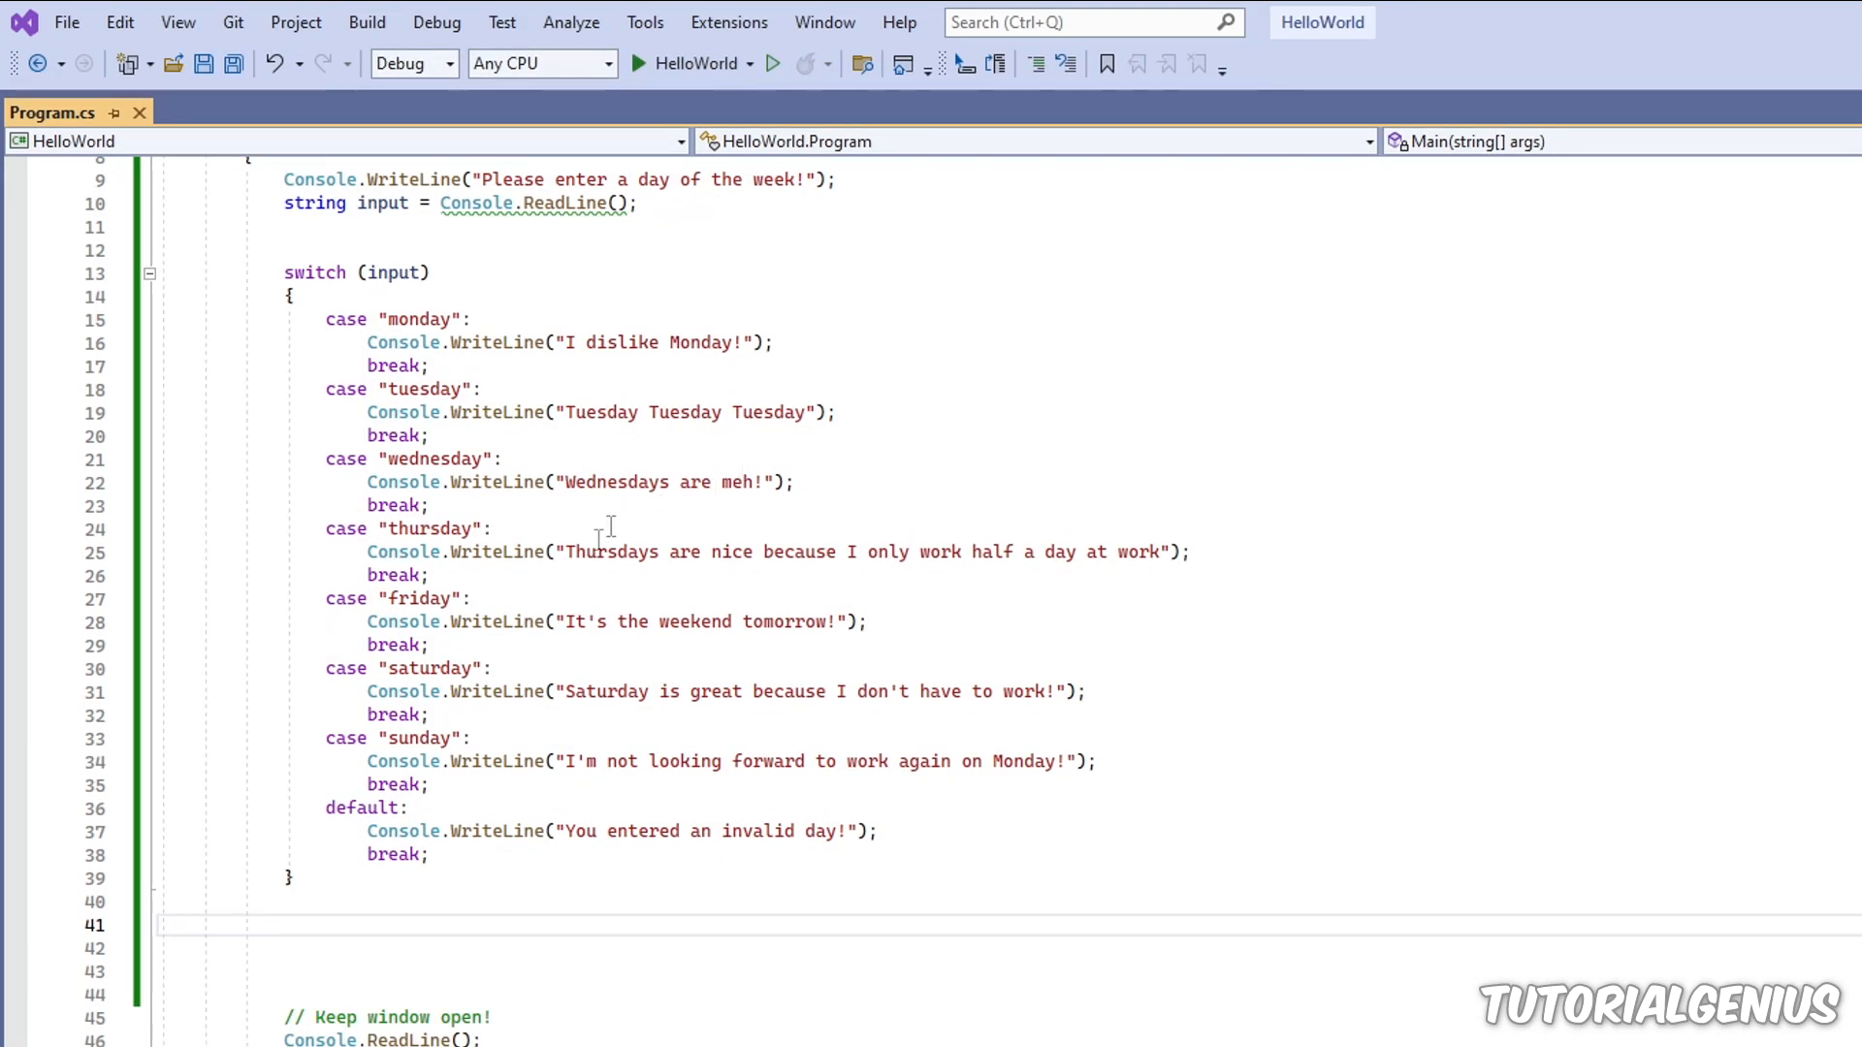
drag(326, 809, 426, 855)
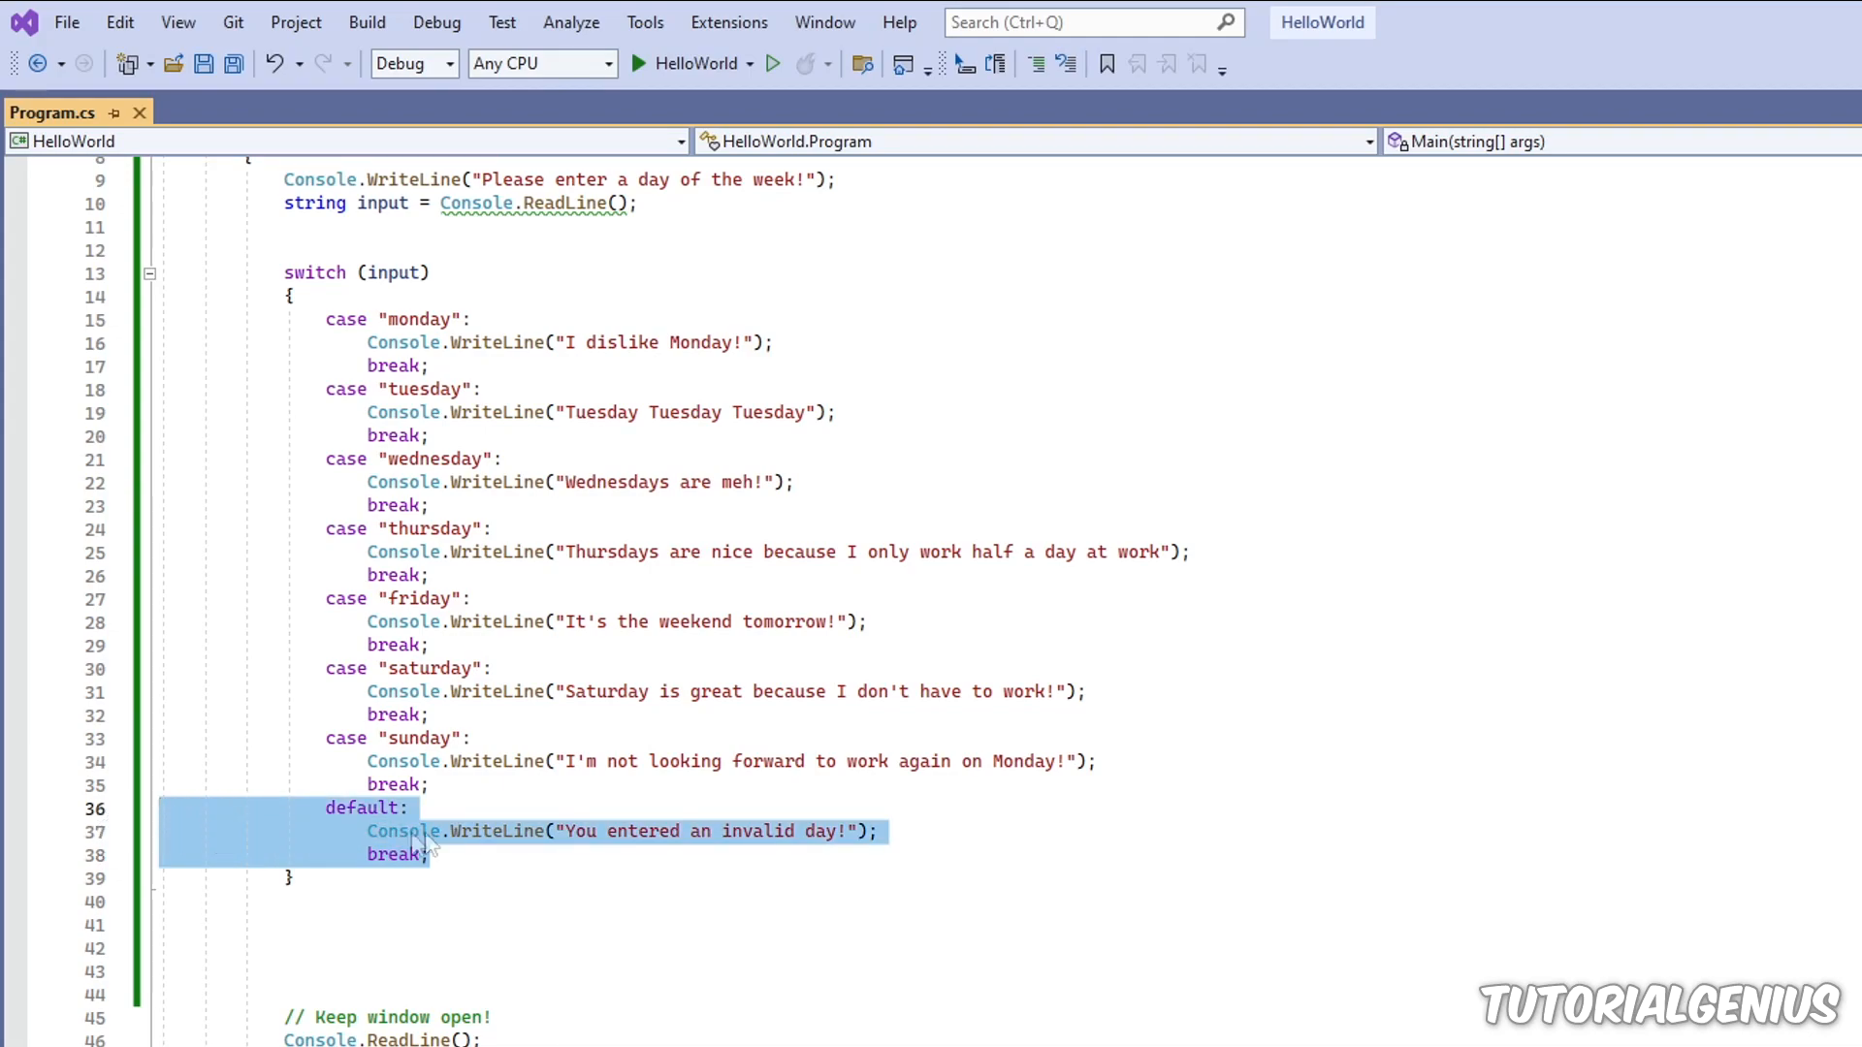